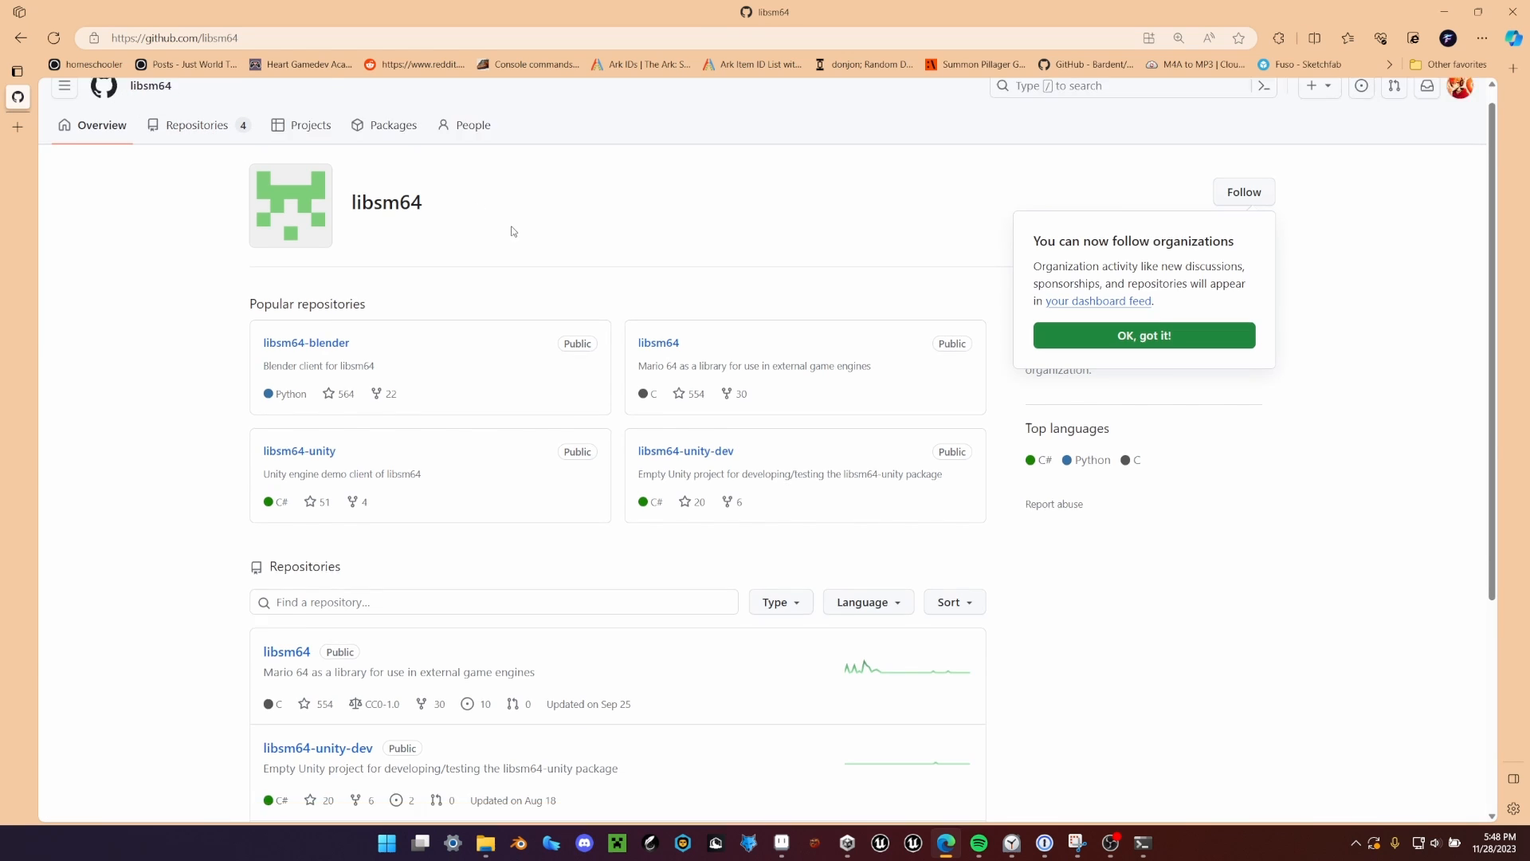
Step: Open the libsm64-unity repository from the organisation's Popular repositories list
scroll("down", 3)
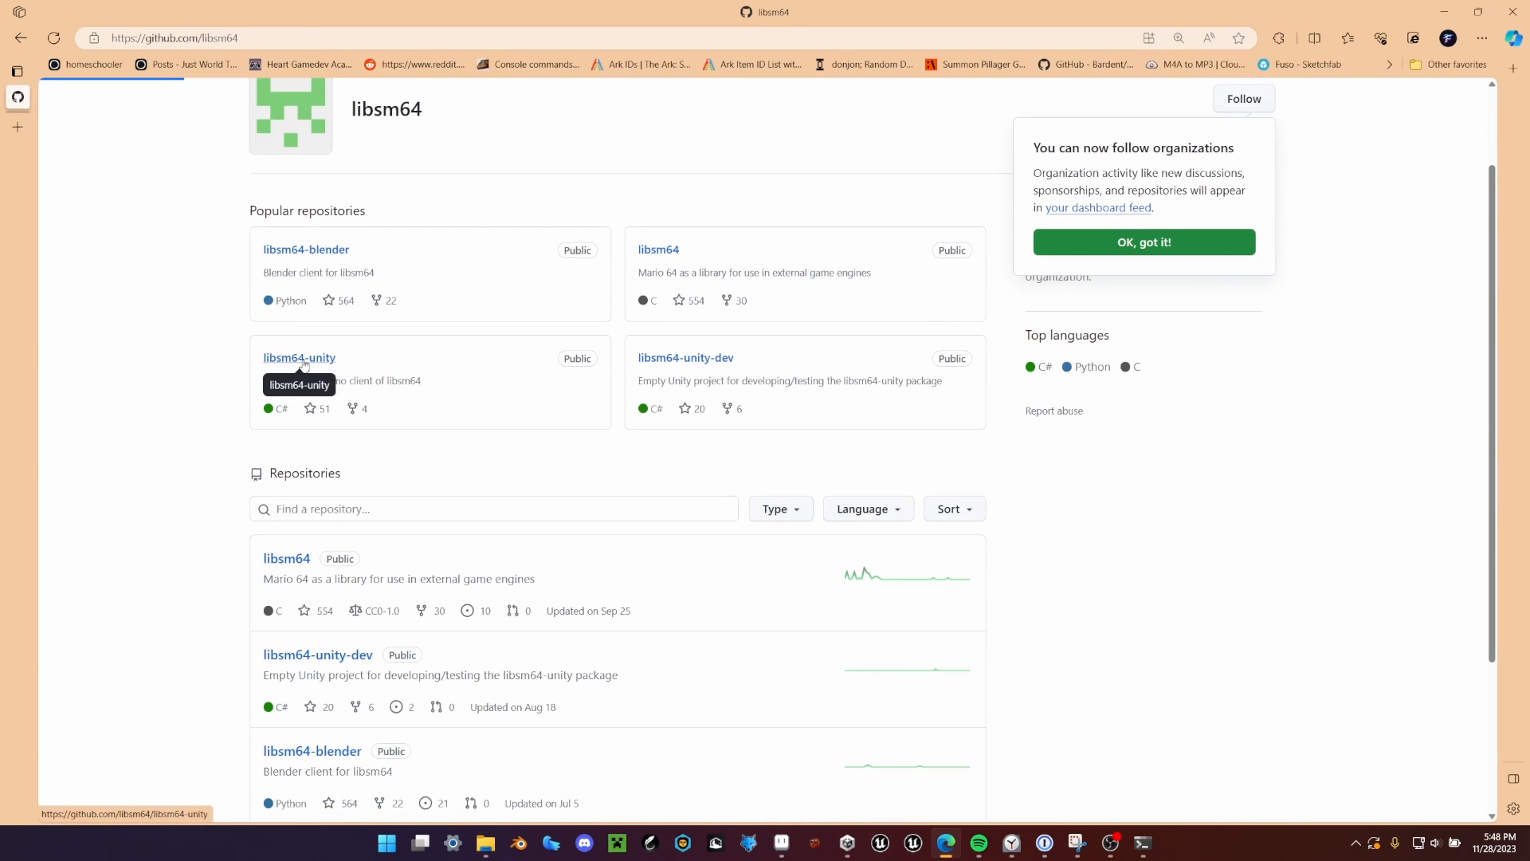
left_click(300, 357)
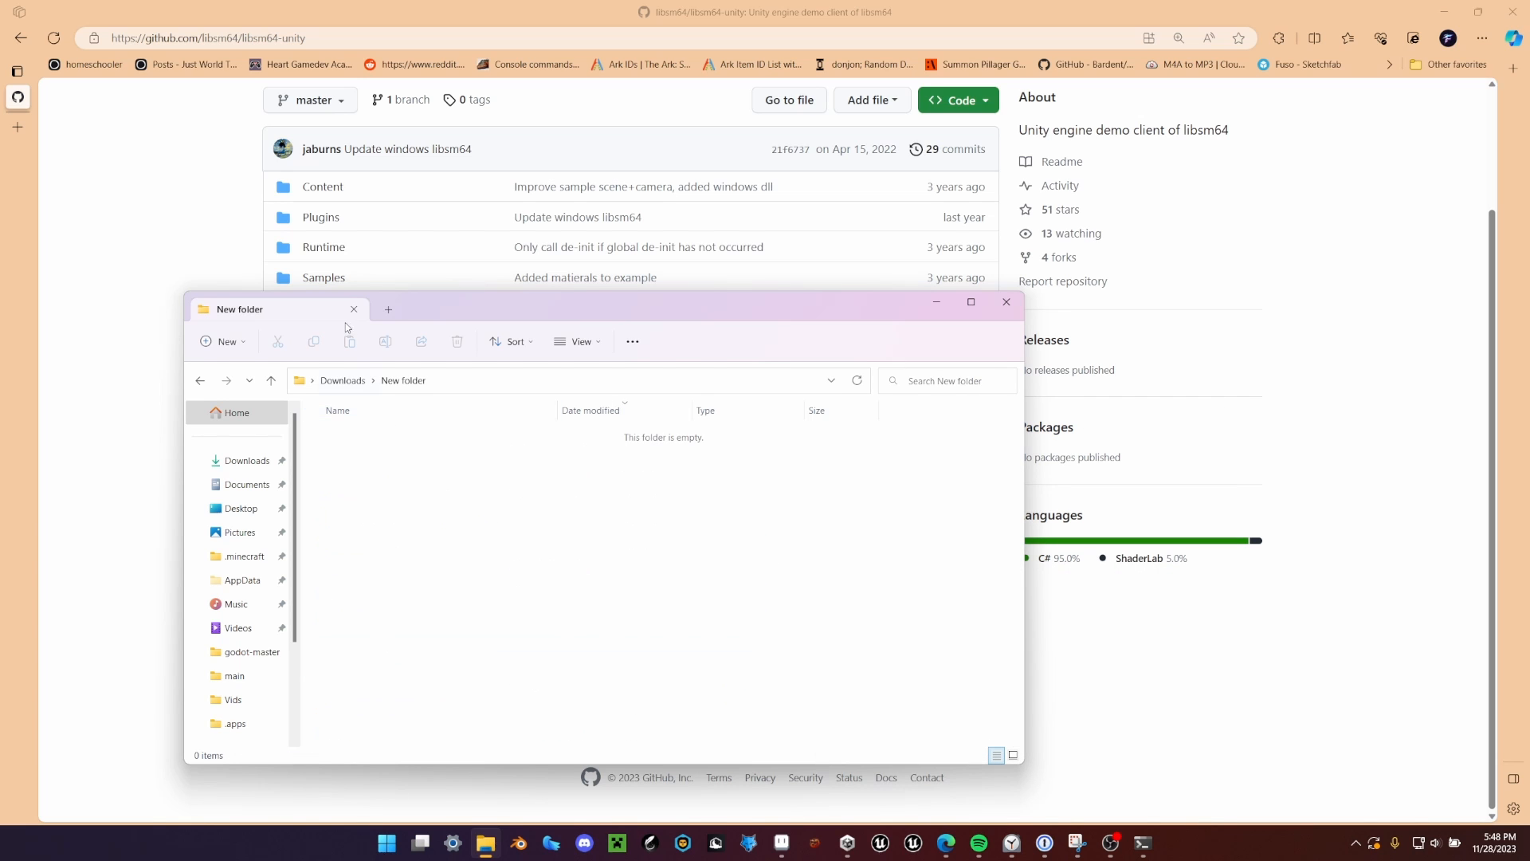
Step: Inside Downloads/Tutorial, create new folders named Project and Package
left_click(271, 381)
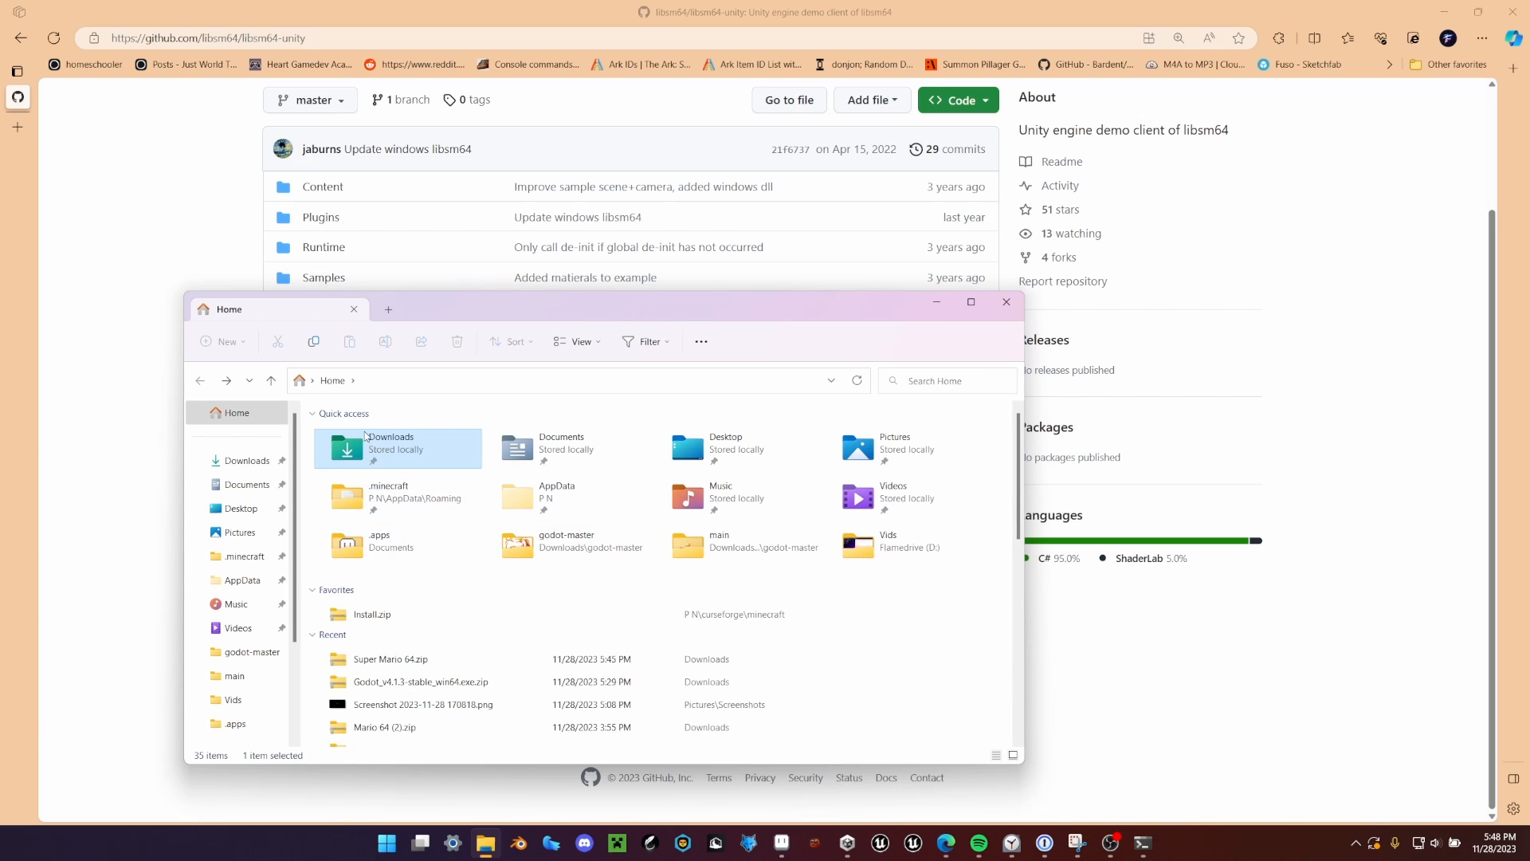
double_click(389, 450)
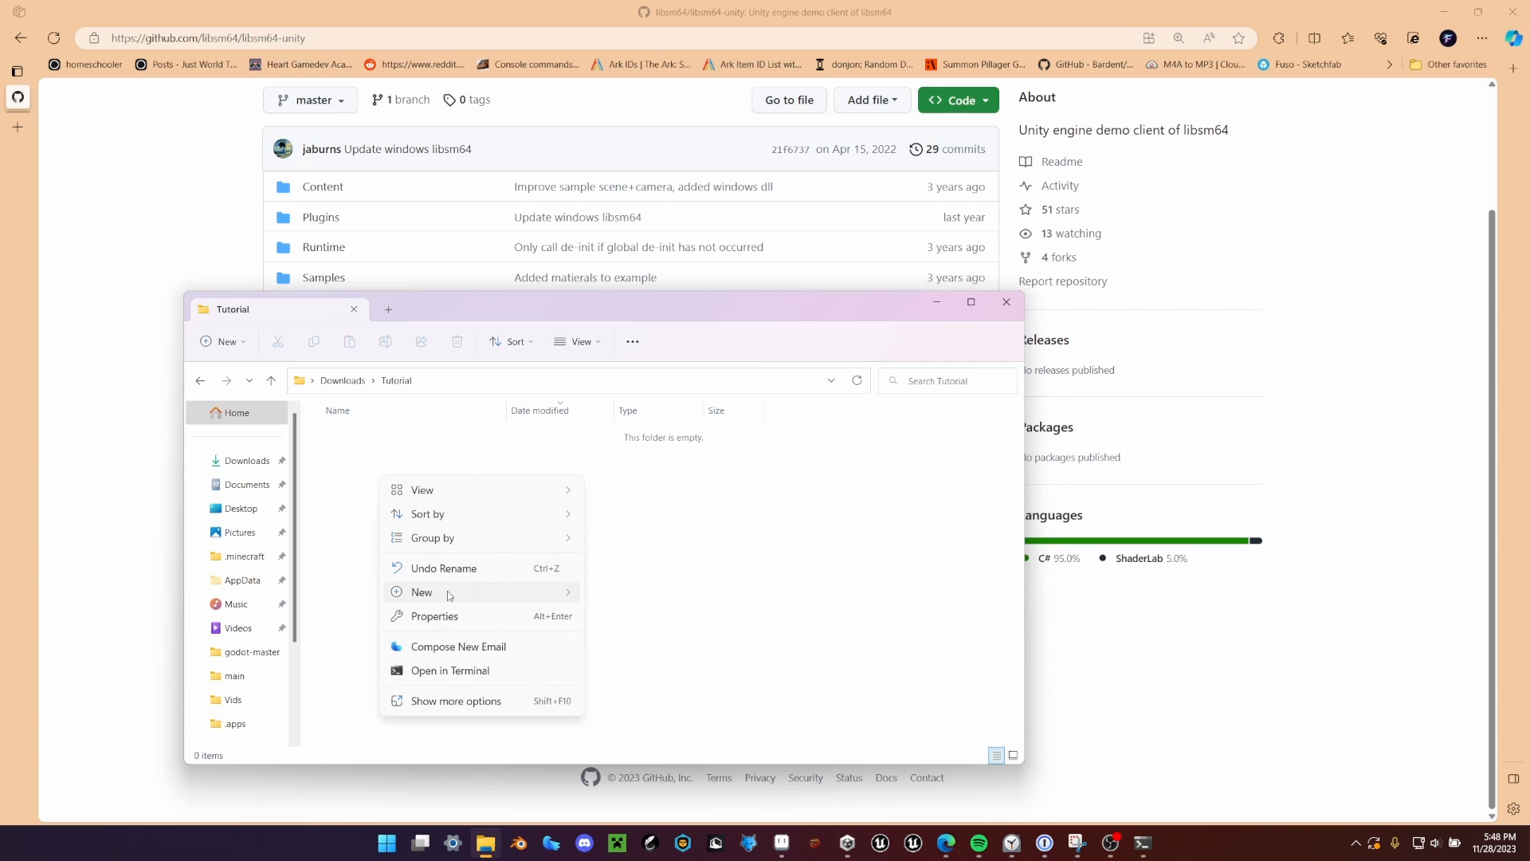
left_click(420, 592)
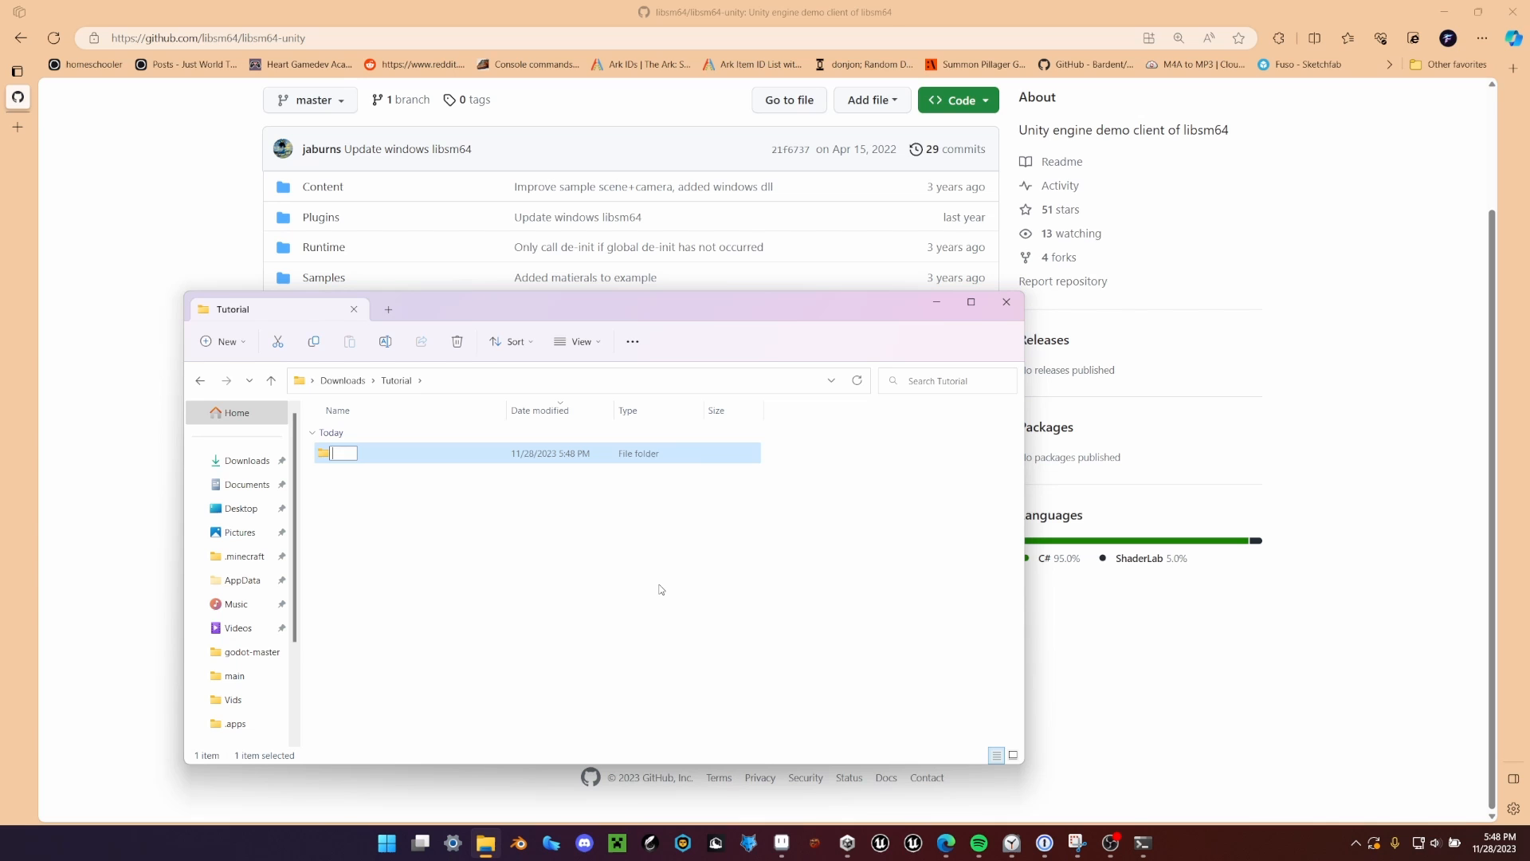
type("Package")
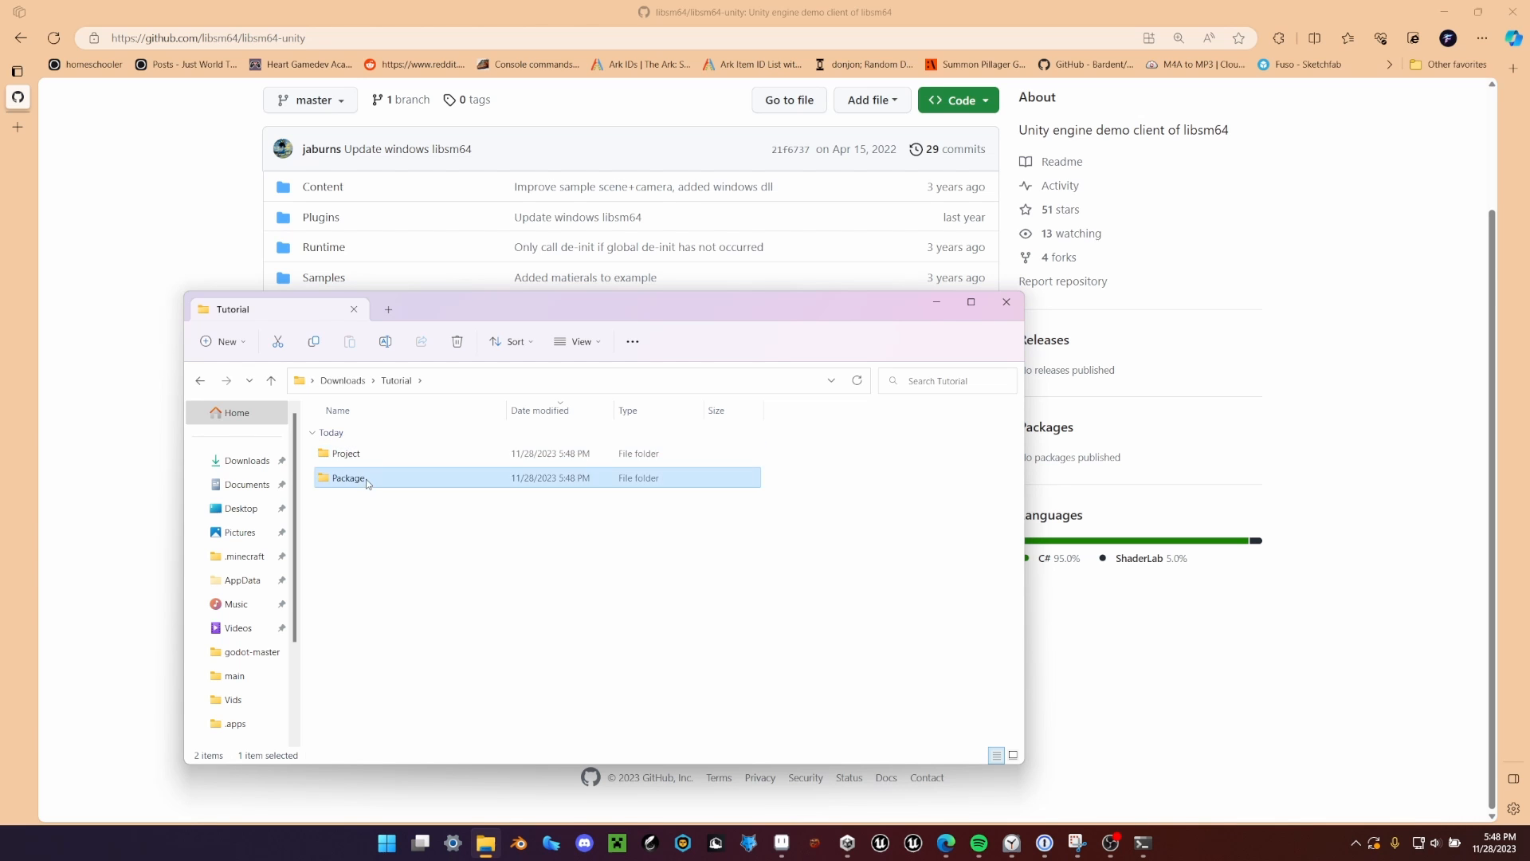
left_click(1006, 302)
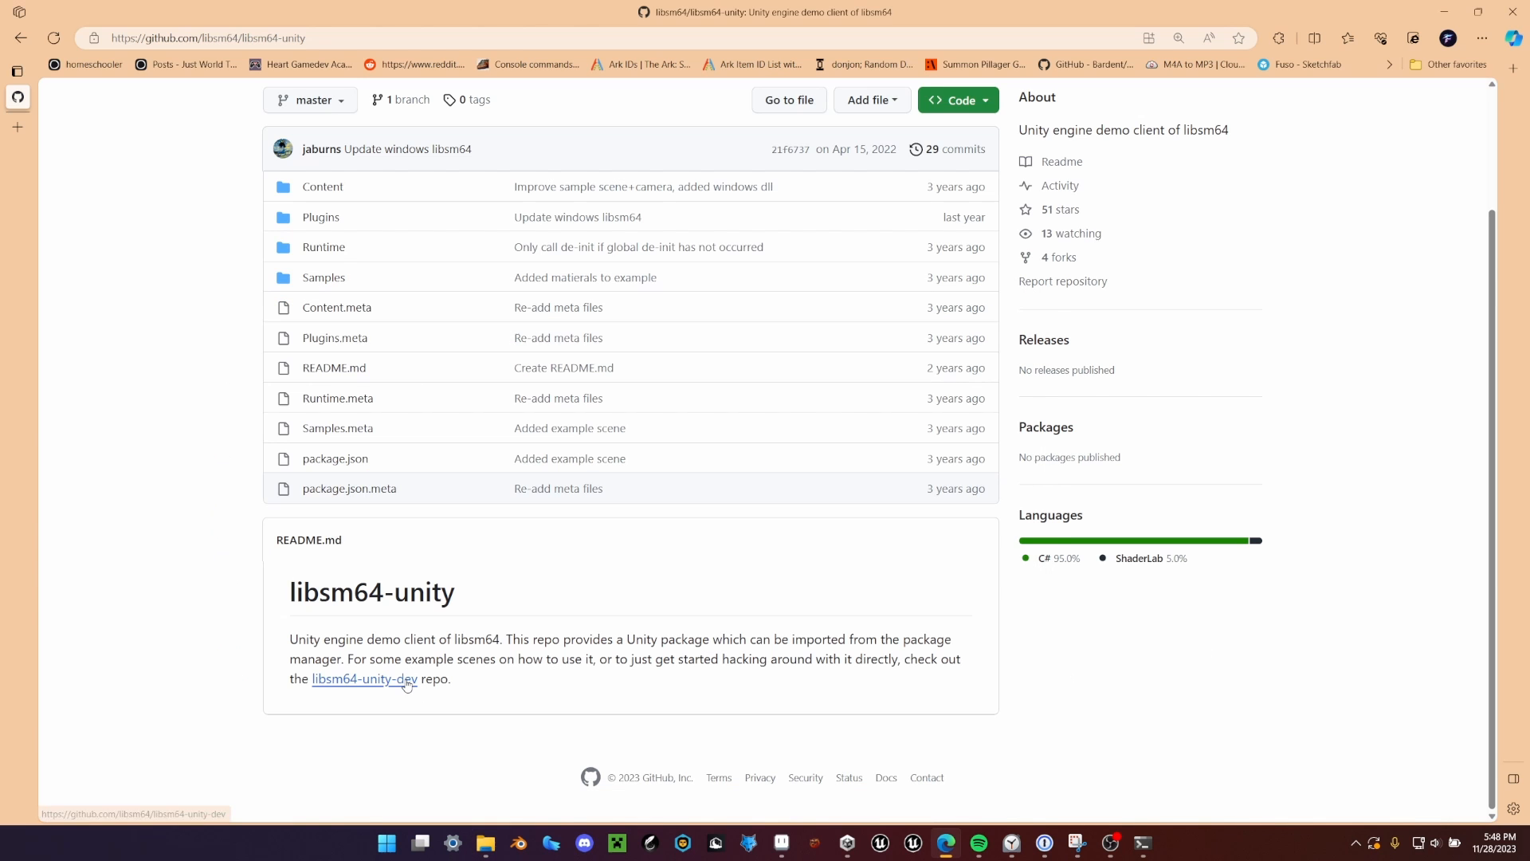
left_click(364, 679)
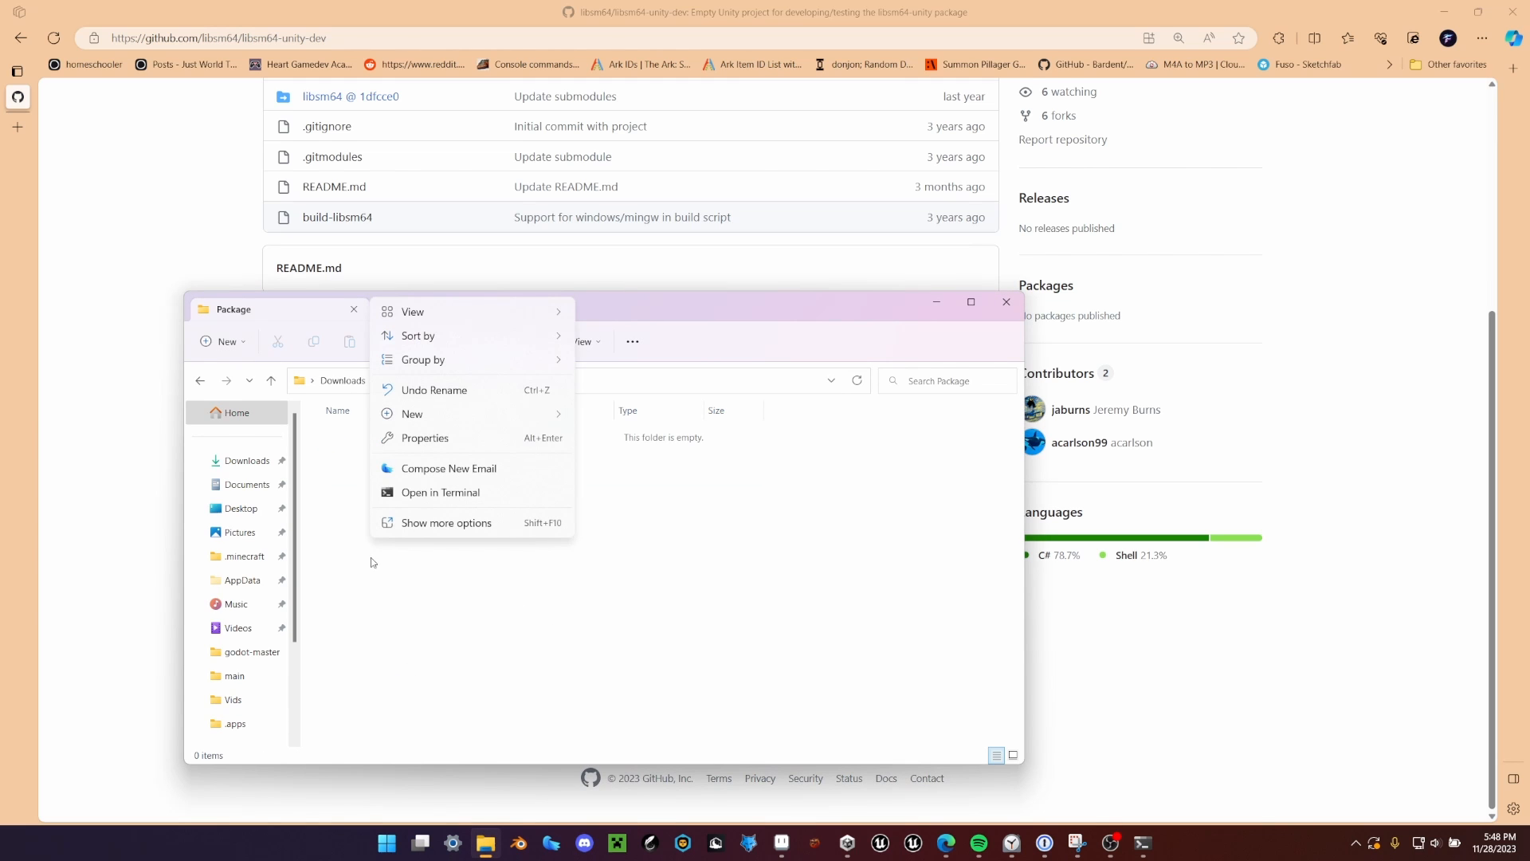
left_click(440, 492)
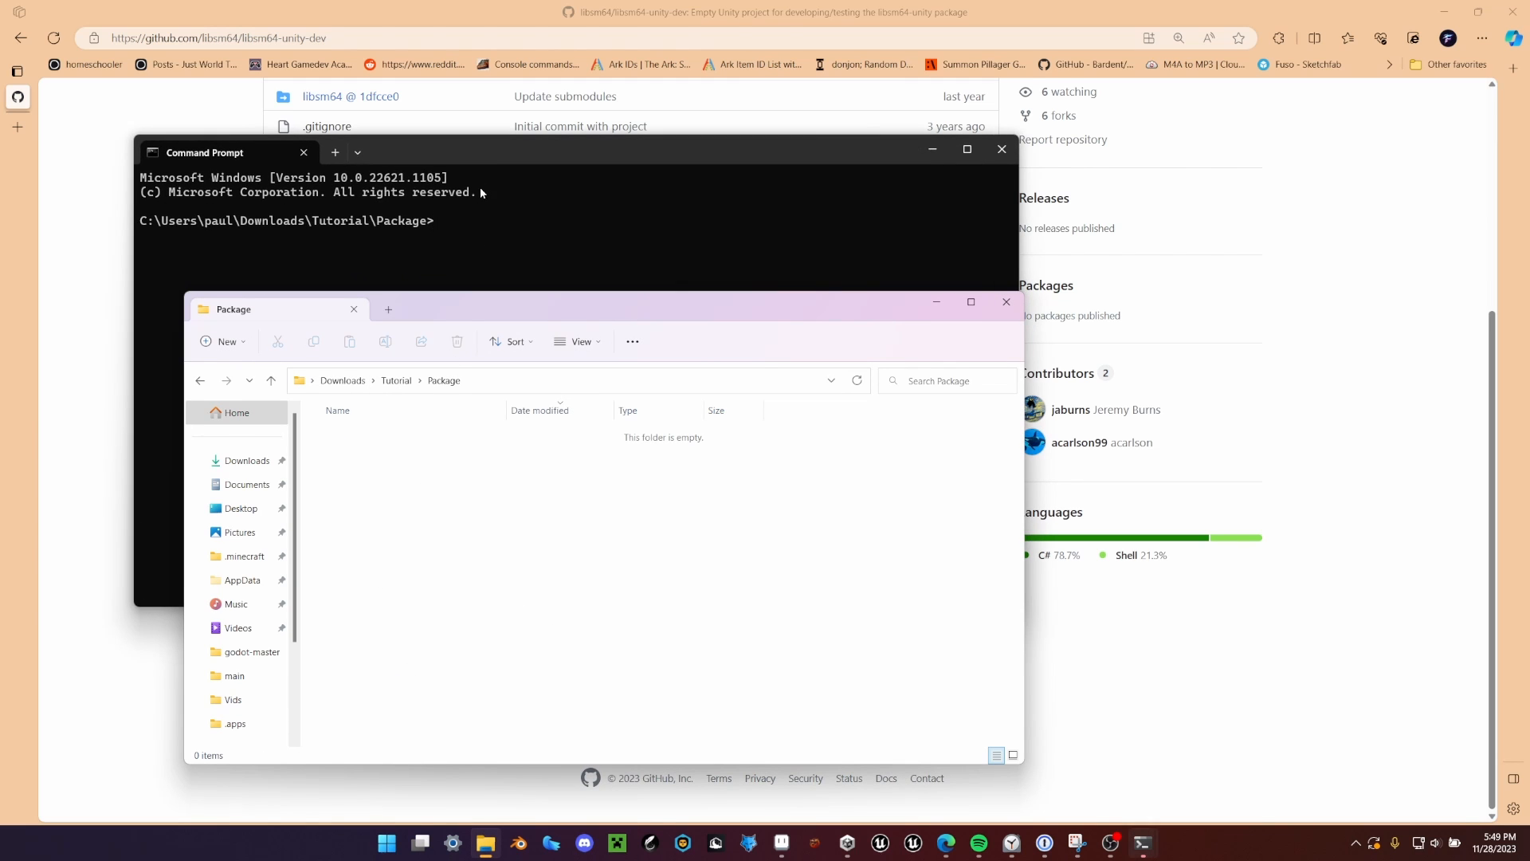
type("git clone https://github.com/libsm64/libsm64-unity-dev")
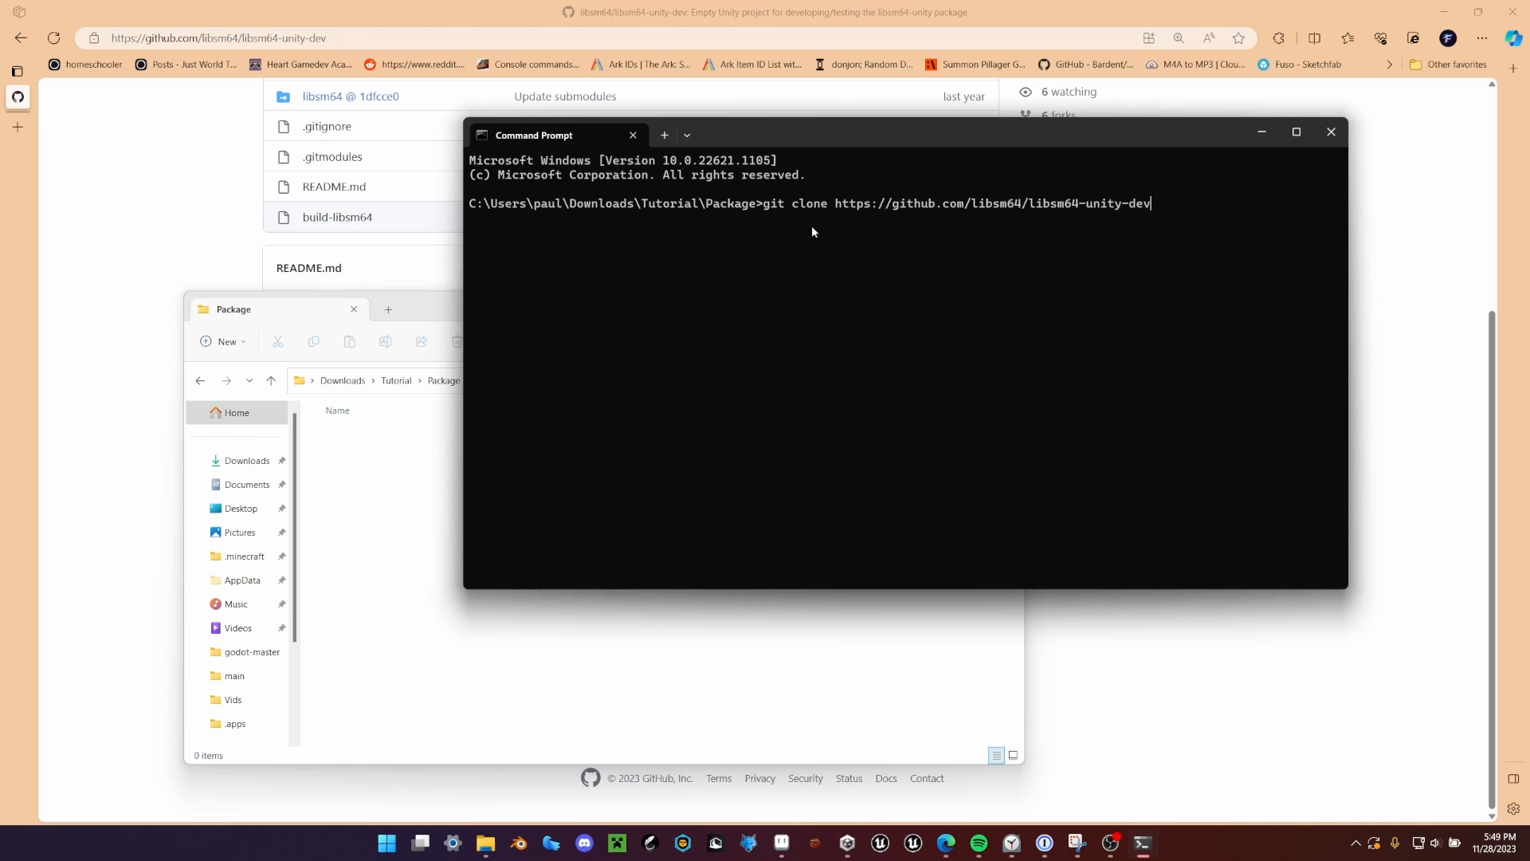
mouse_move(1178, 193)
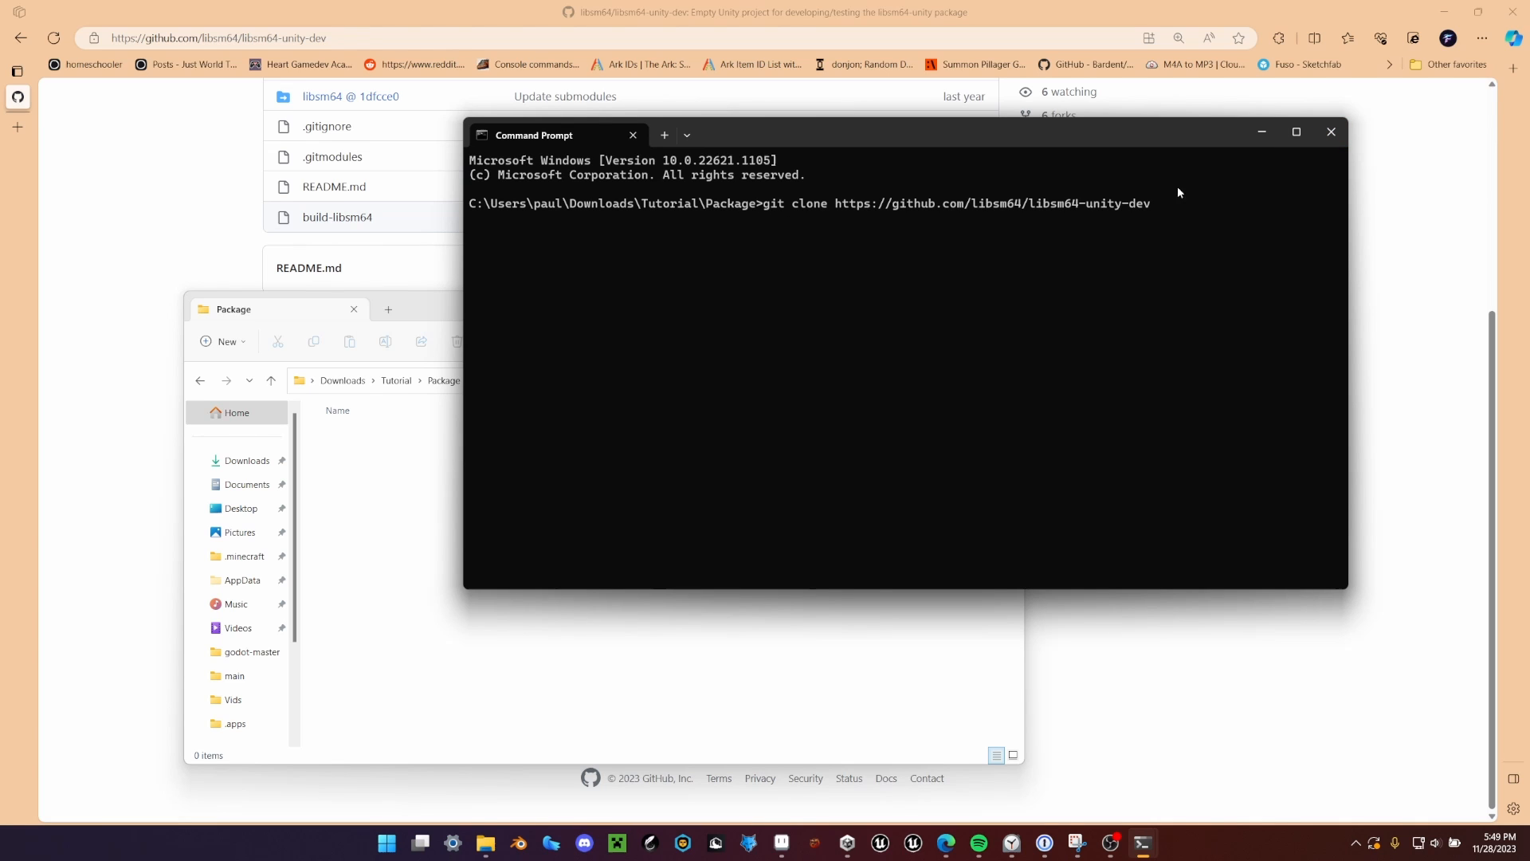
mouse_move(1154, 199)
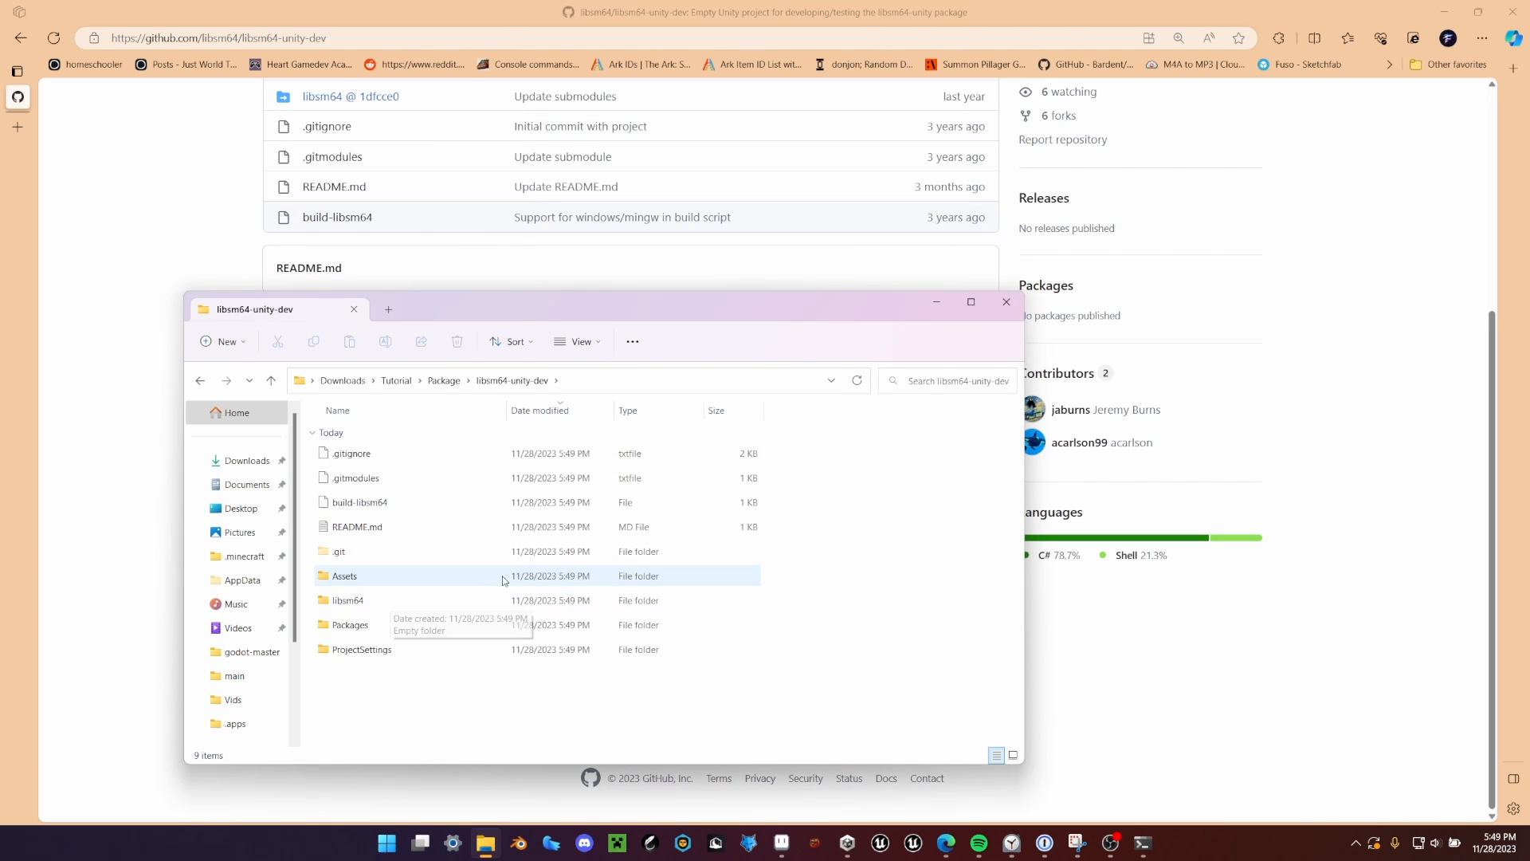
Step: Move the cloned libsm64-unity-dev folder into the Project folder
left_click(271, 379)
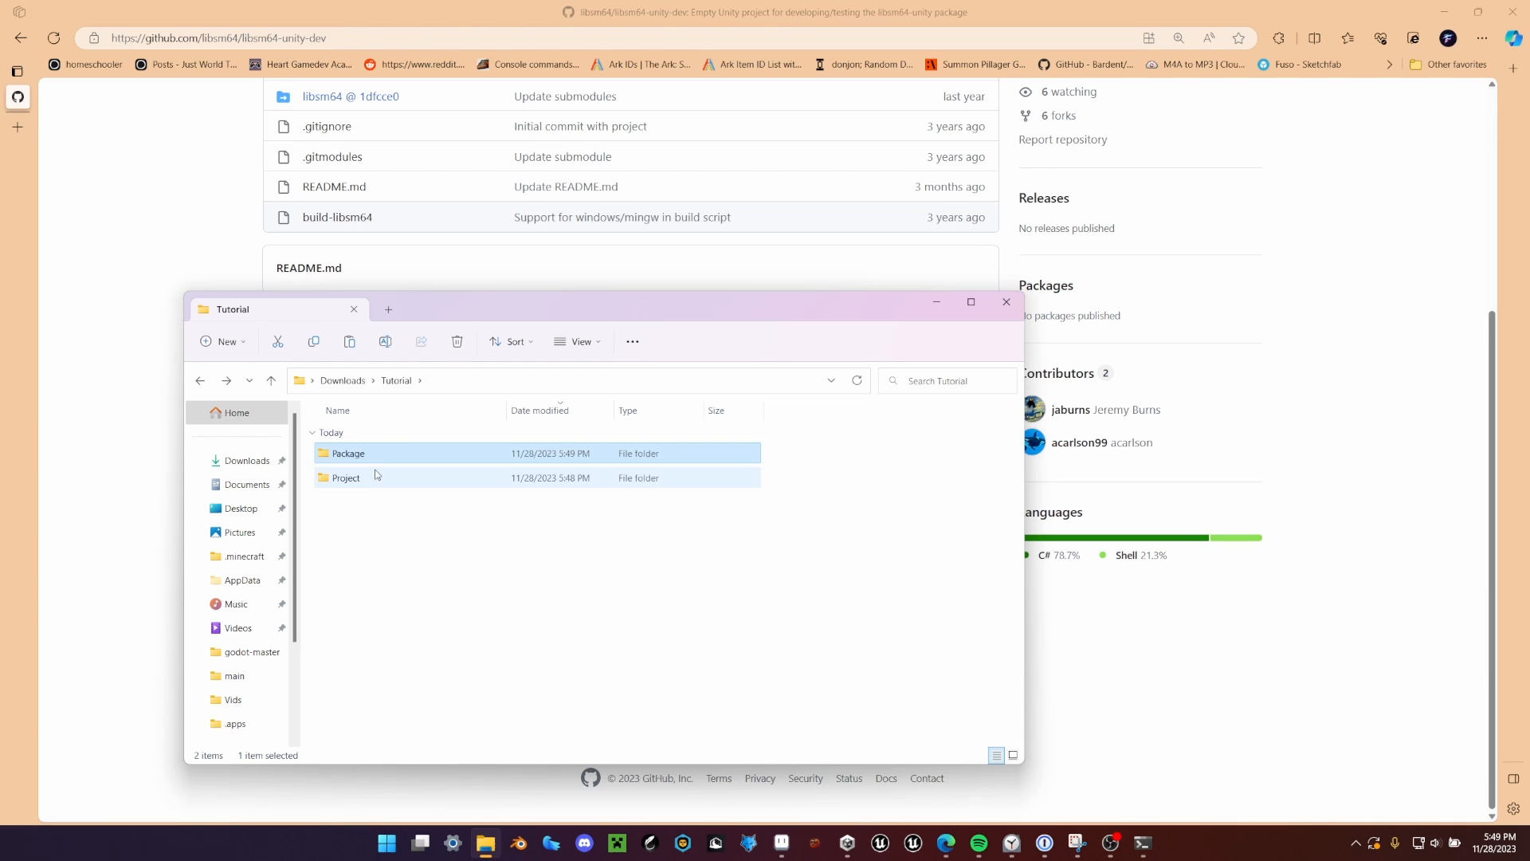
double_click(346, 477)
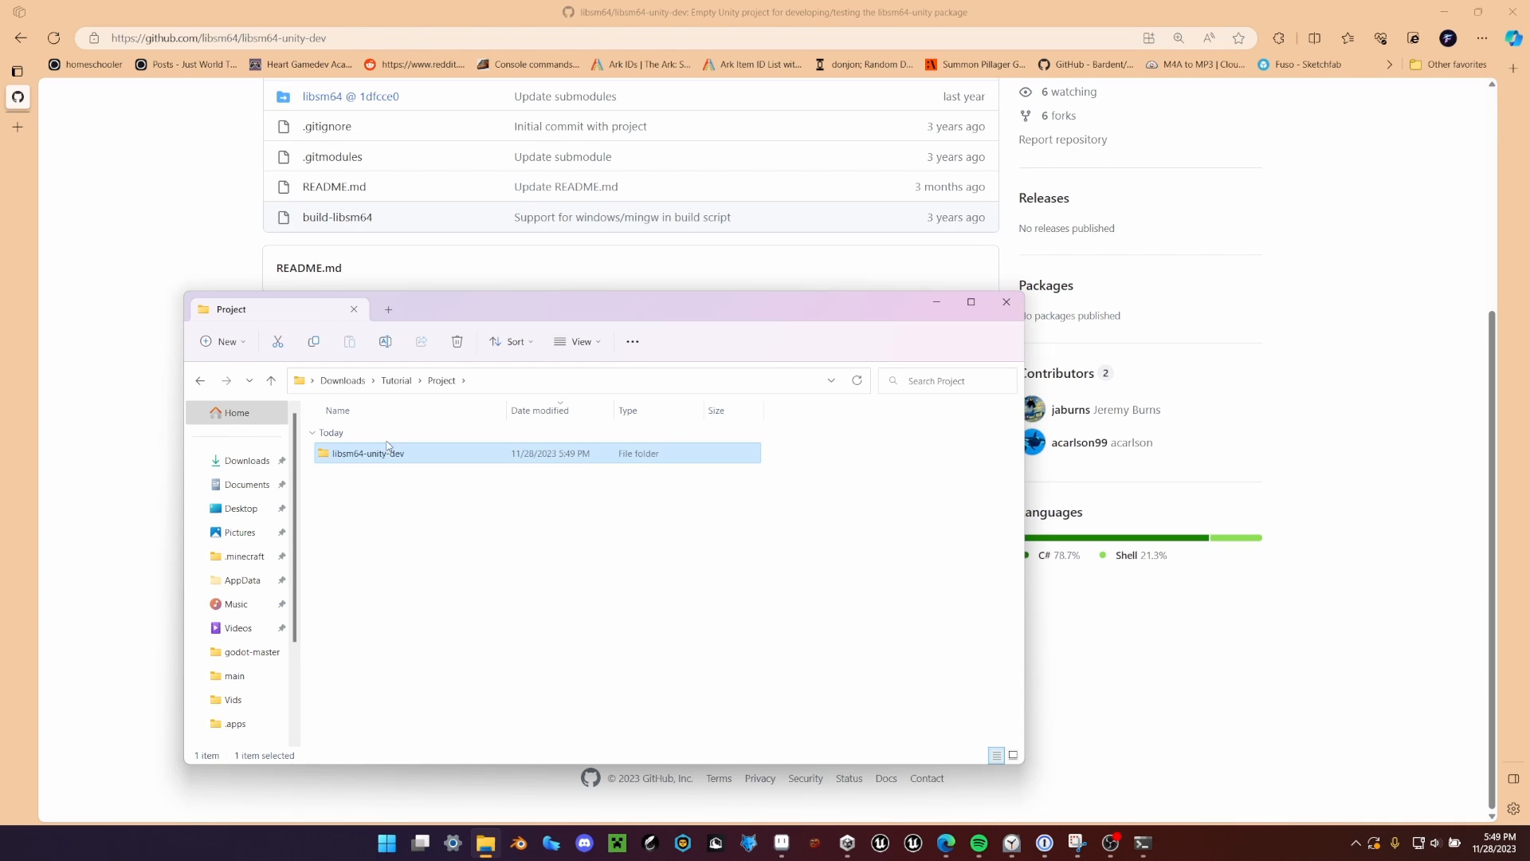
mouse_move(402, 469)
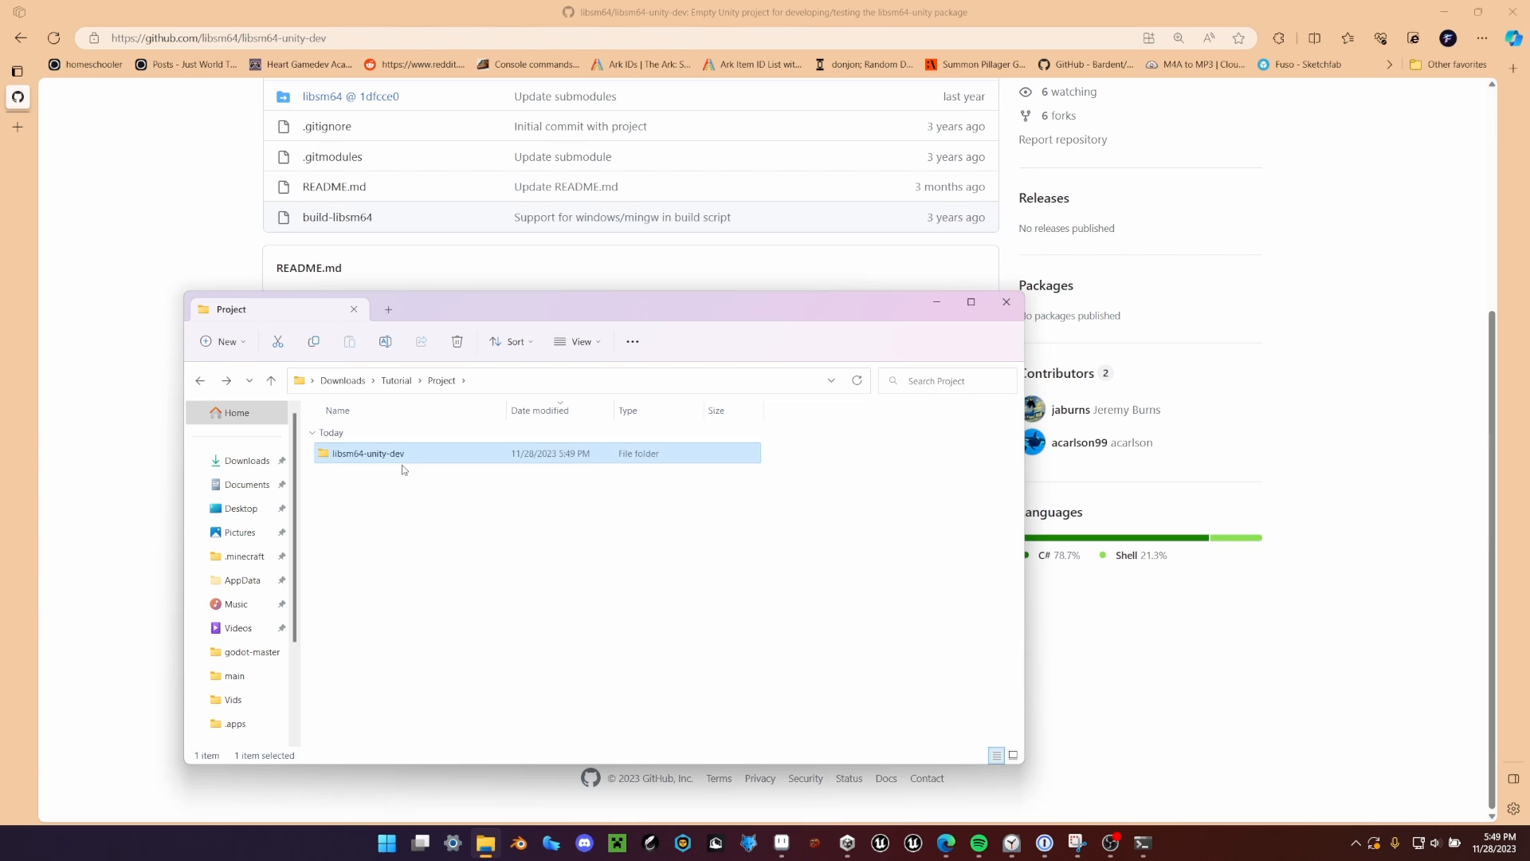
left_click(1006, 302)
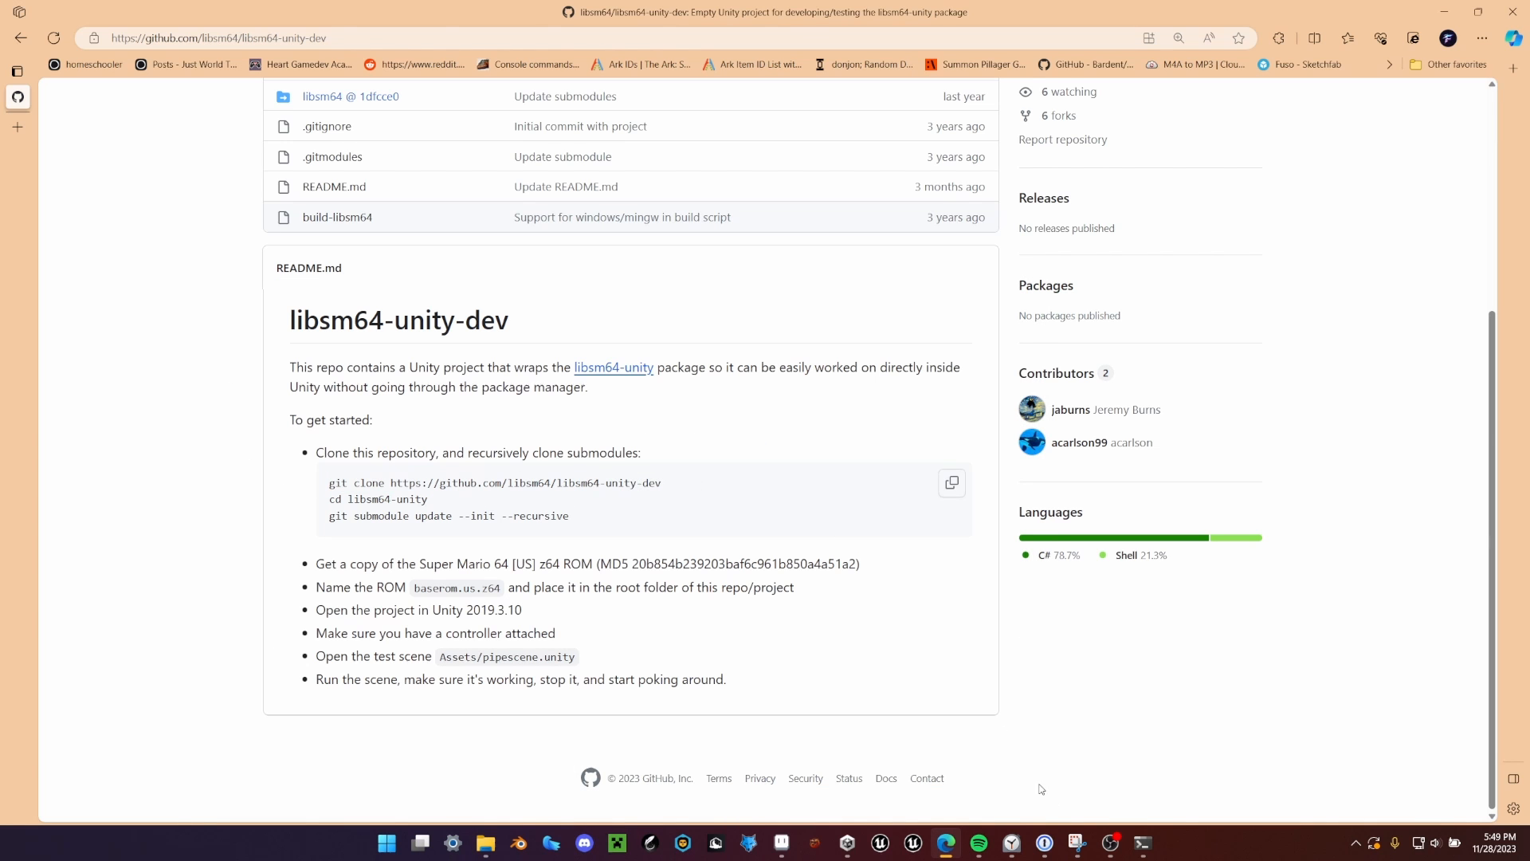
left_click(484, 842)
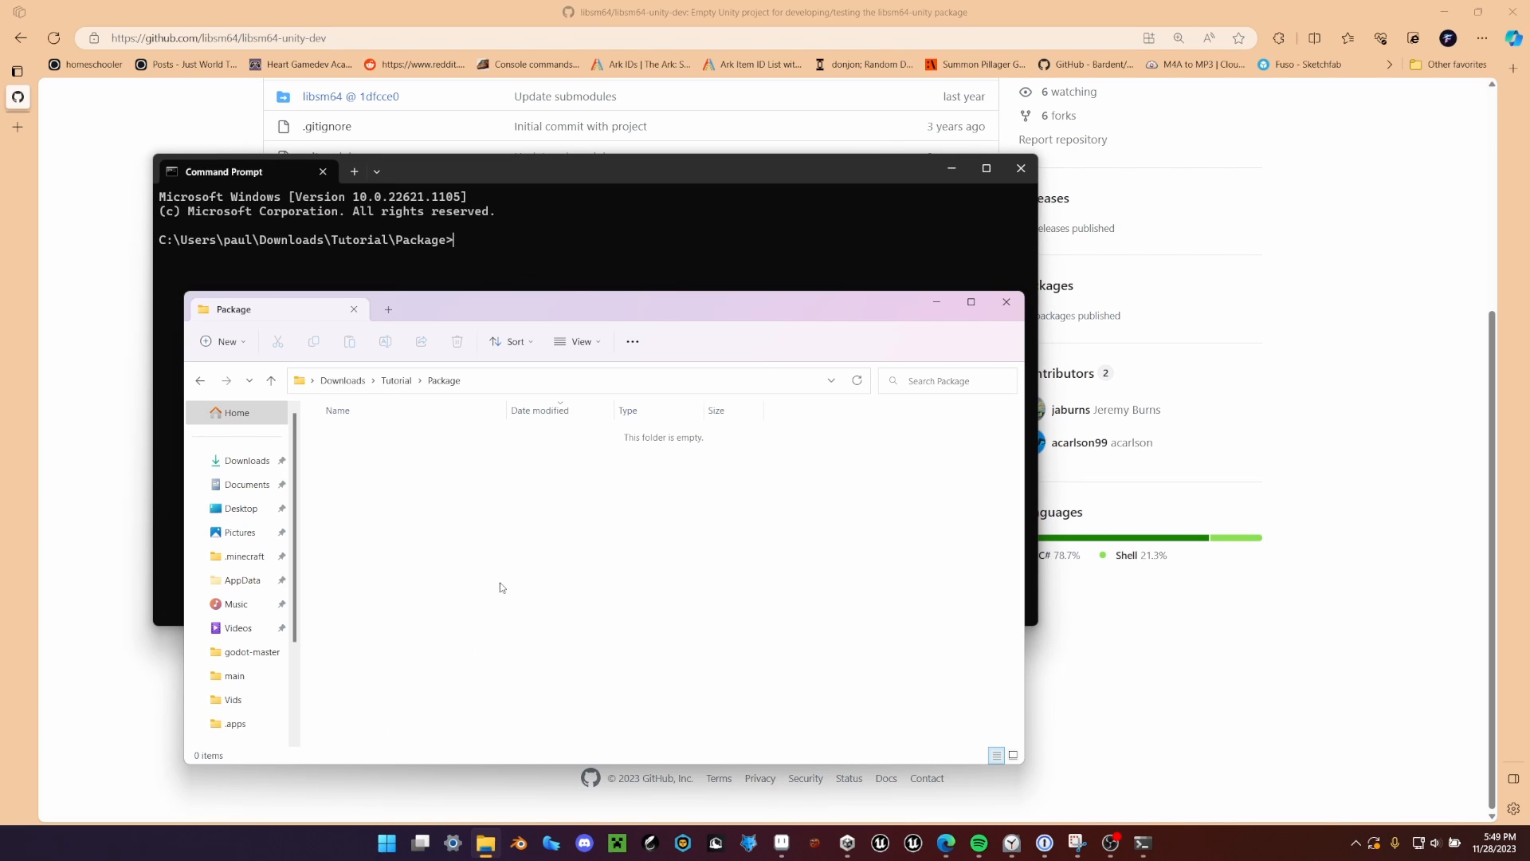
type("git clone https://github.com/libsm64/libsm64-unity")
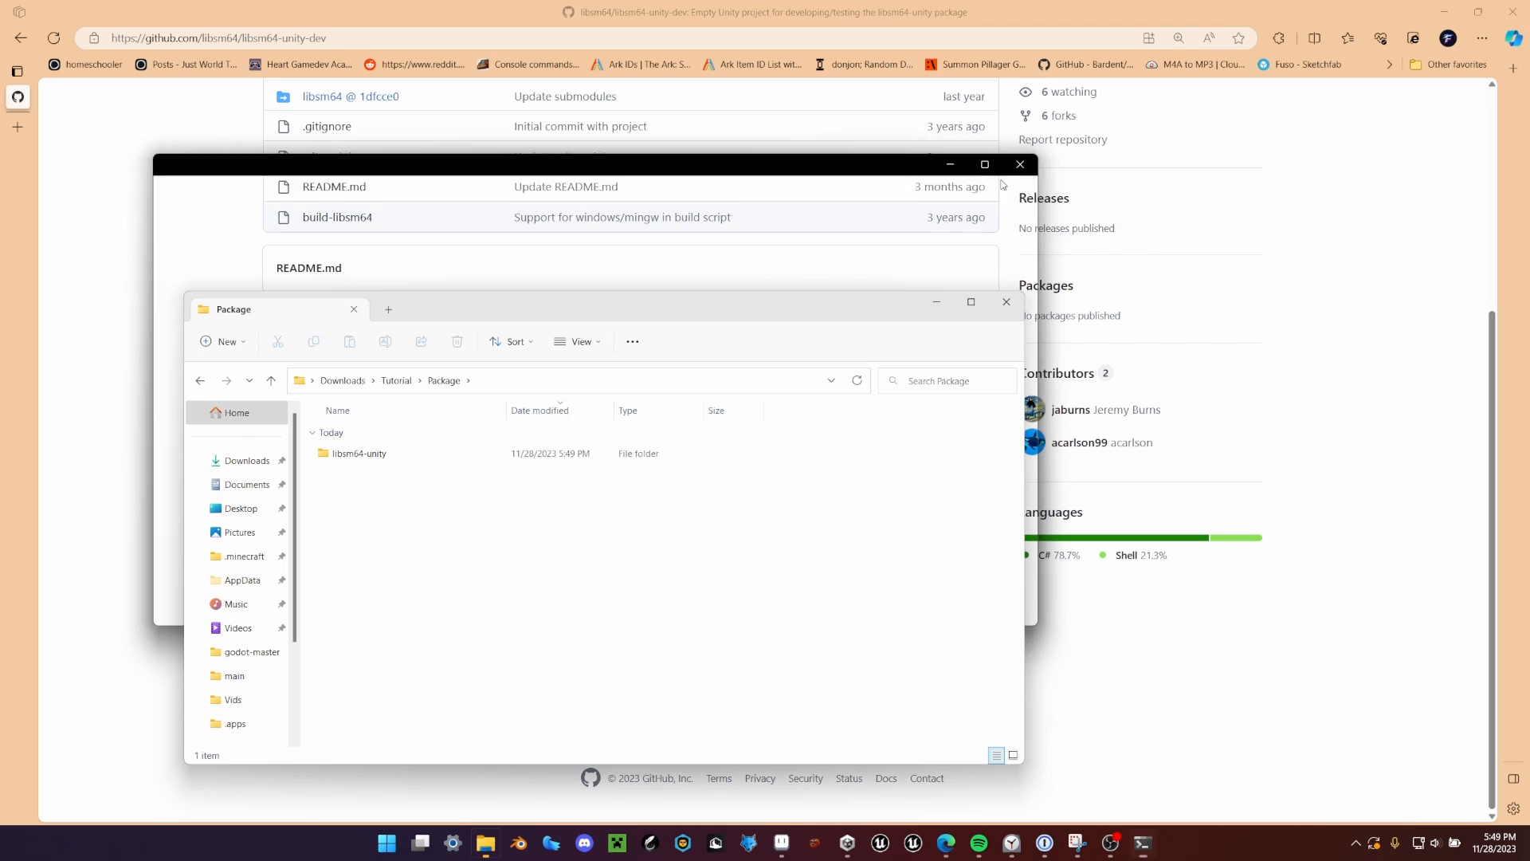
double_click(359, 453)
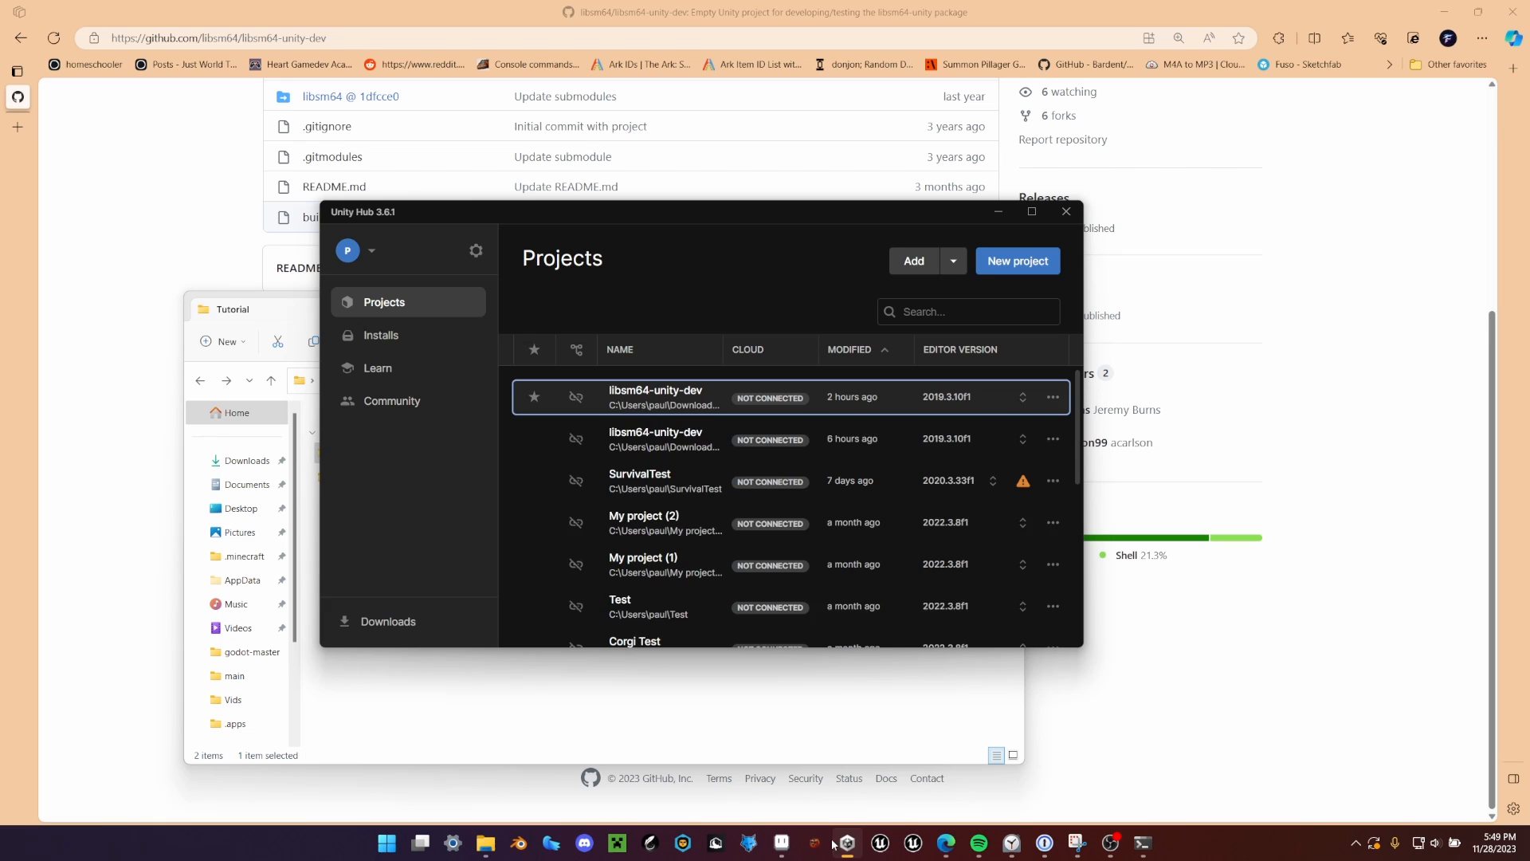
Step: Add libsm64-unity-dev from Downloads/Tutorial to Unity Hub and launch it in the editor
left_click(381, 335)
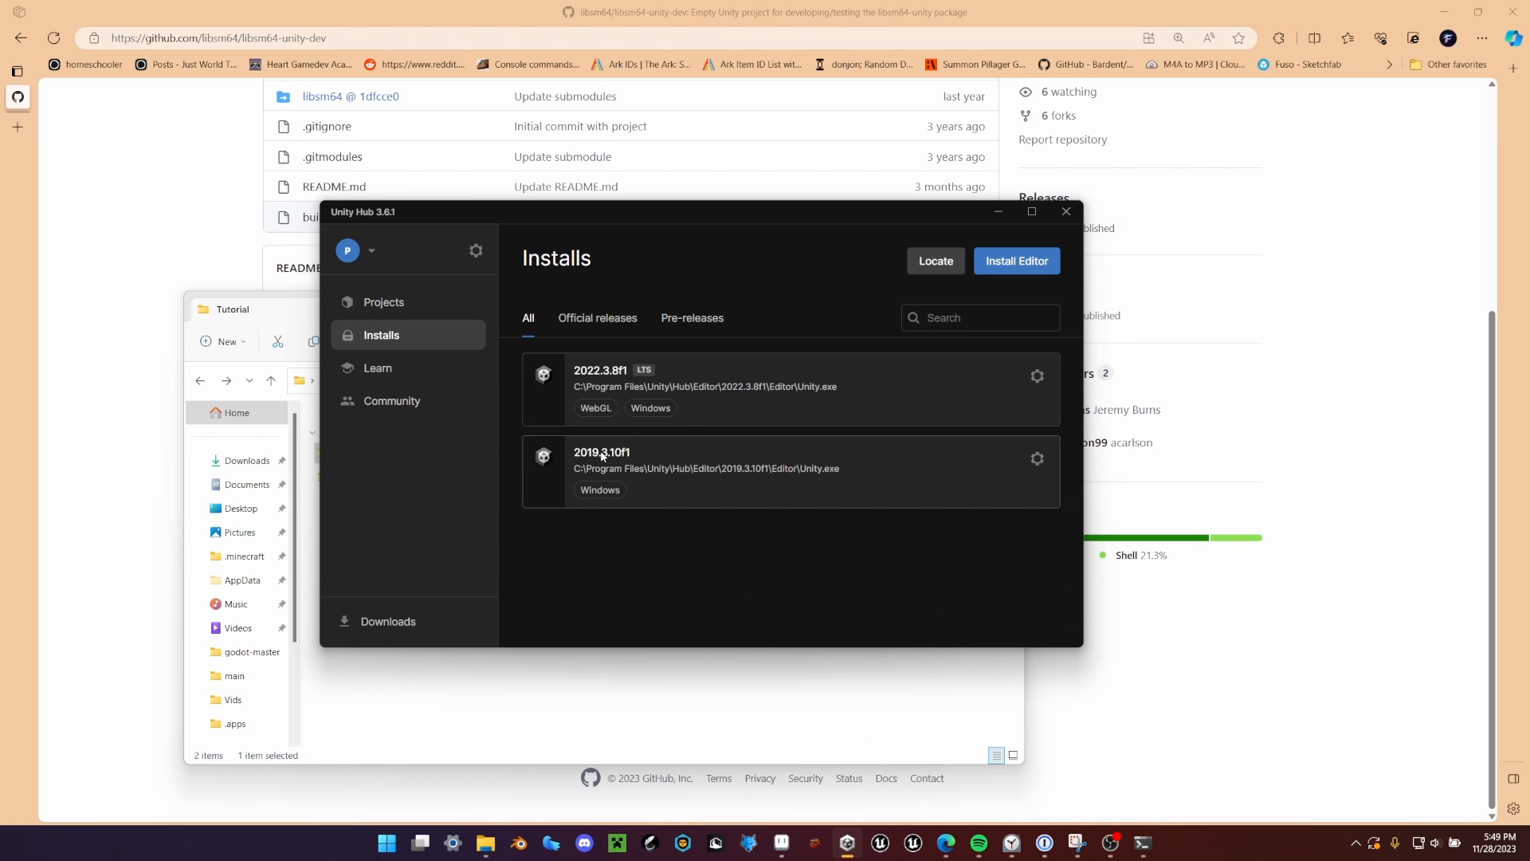
mouse_move(636, 464)
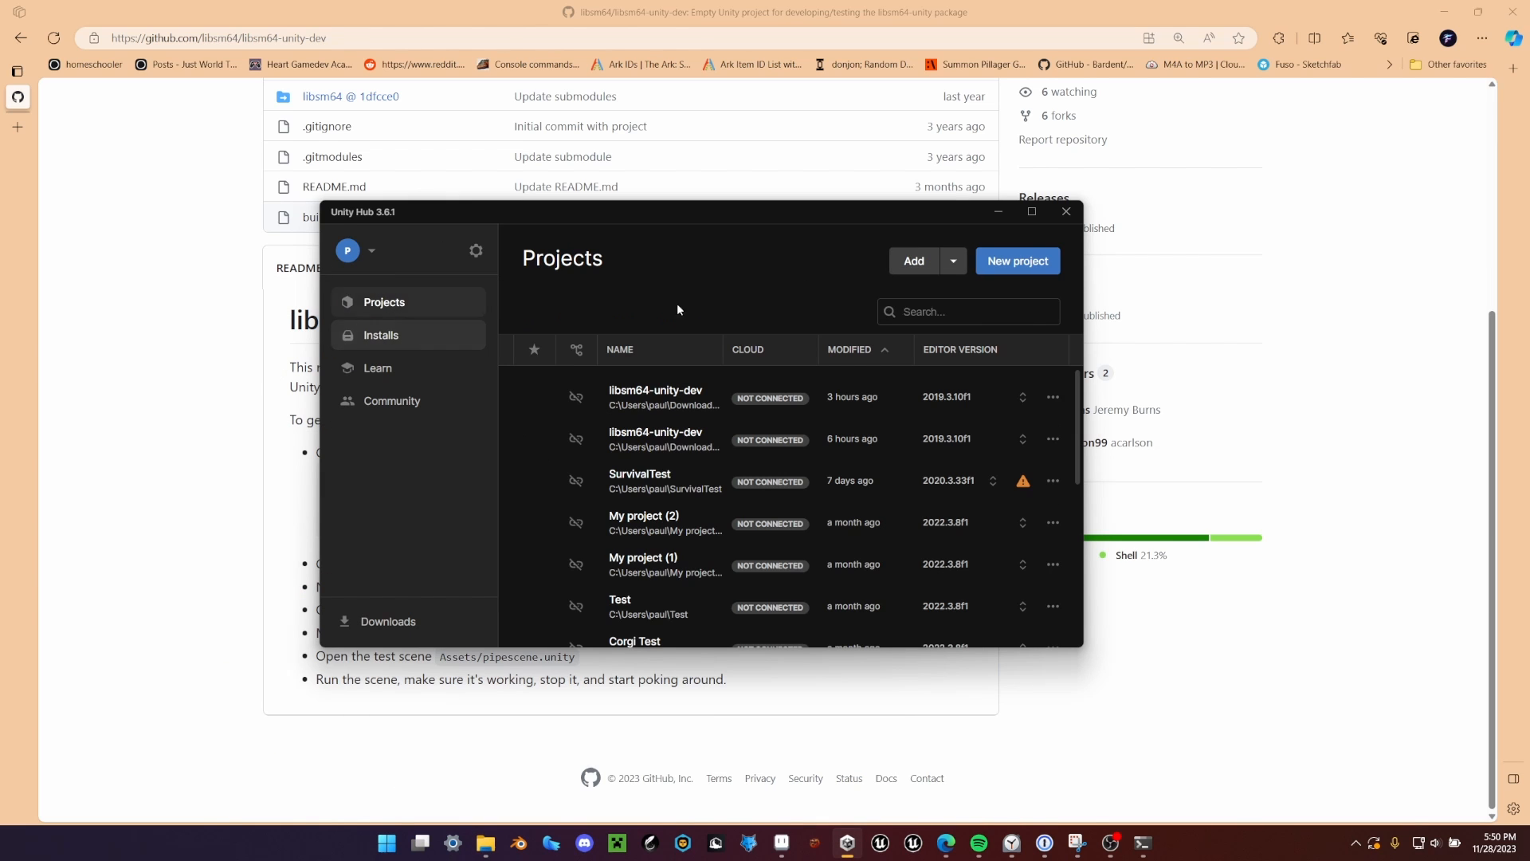
left_click(912, 260)
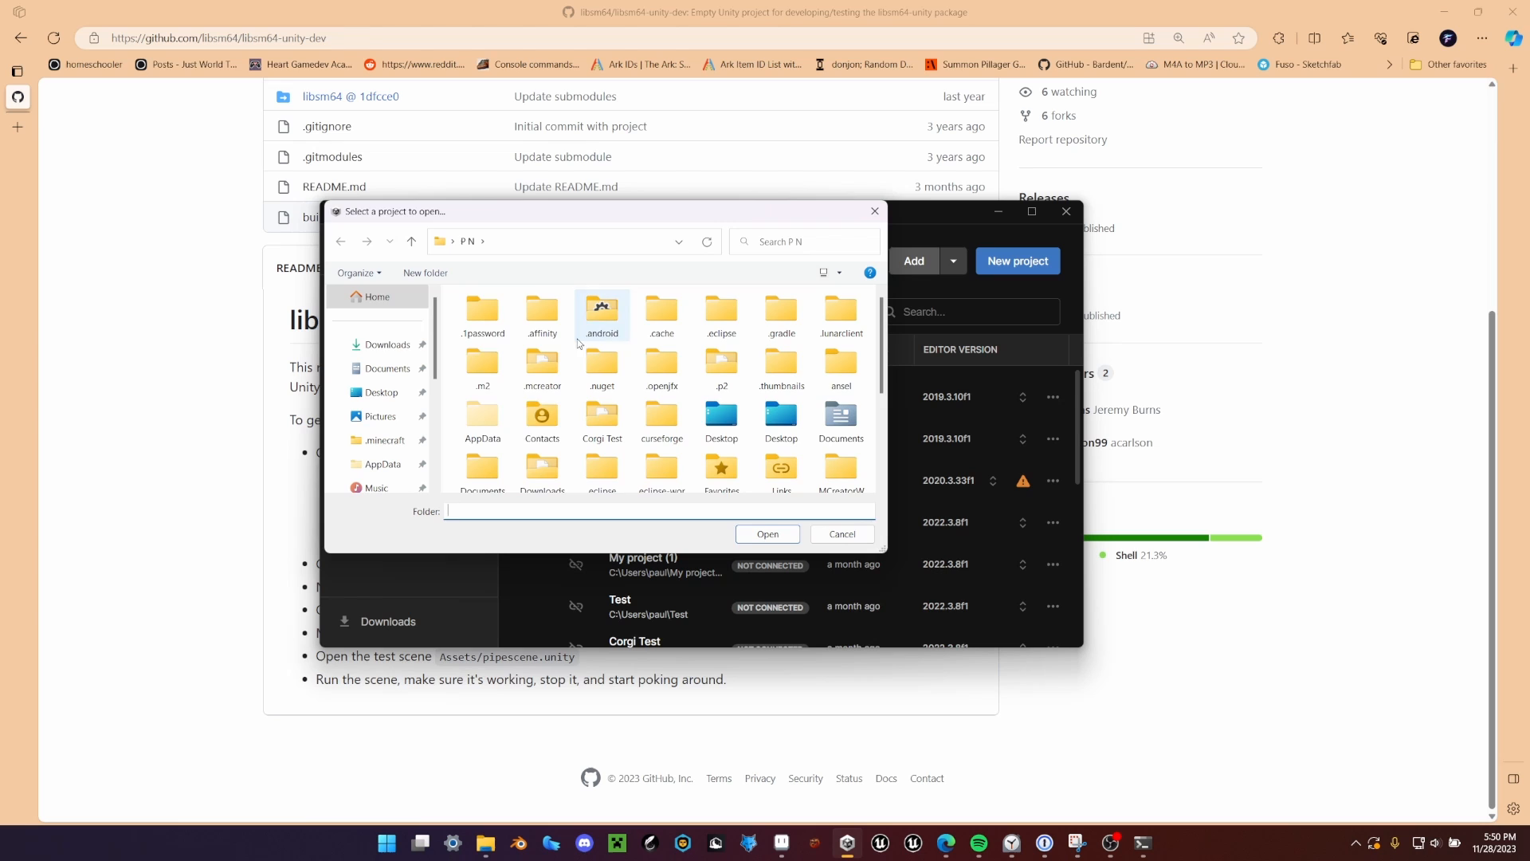
left_click(384, 345)
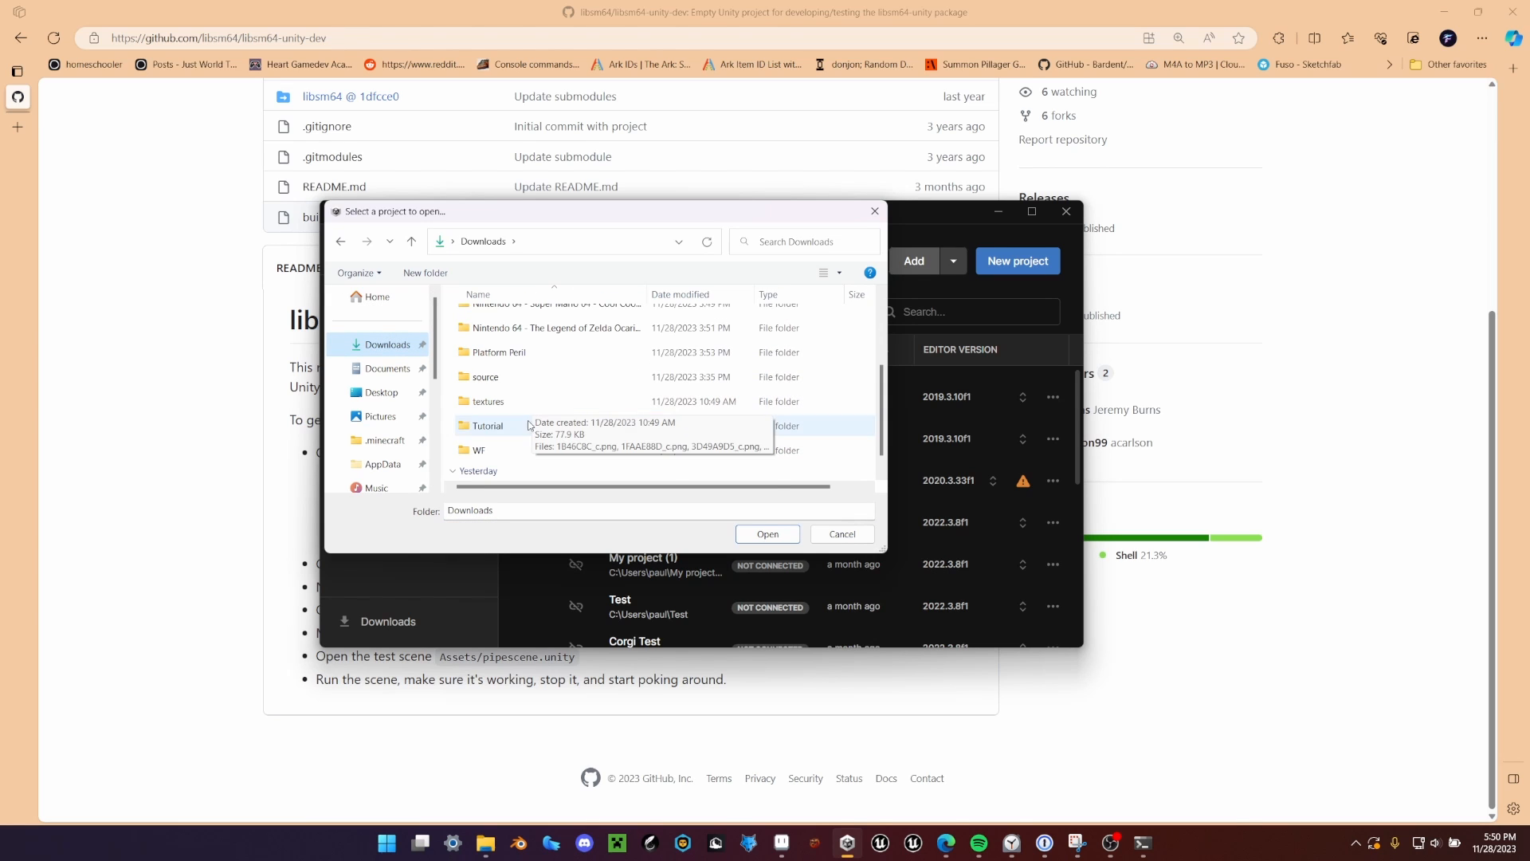
double_click(488, 425)
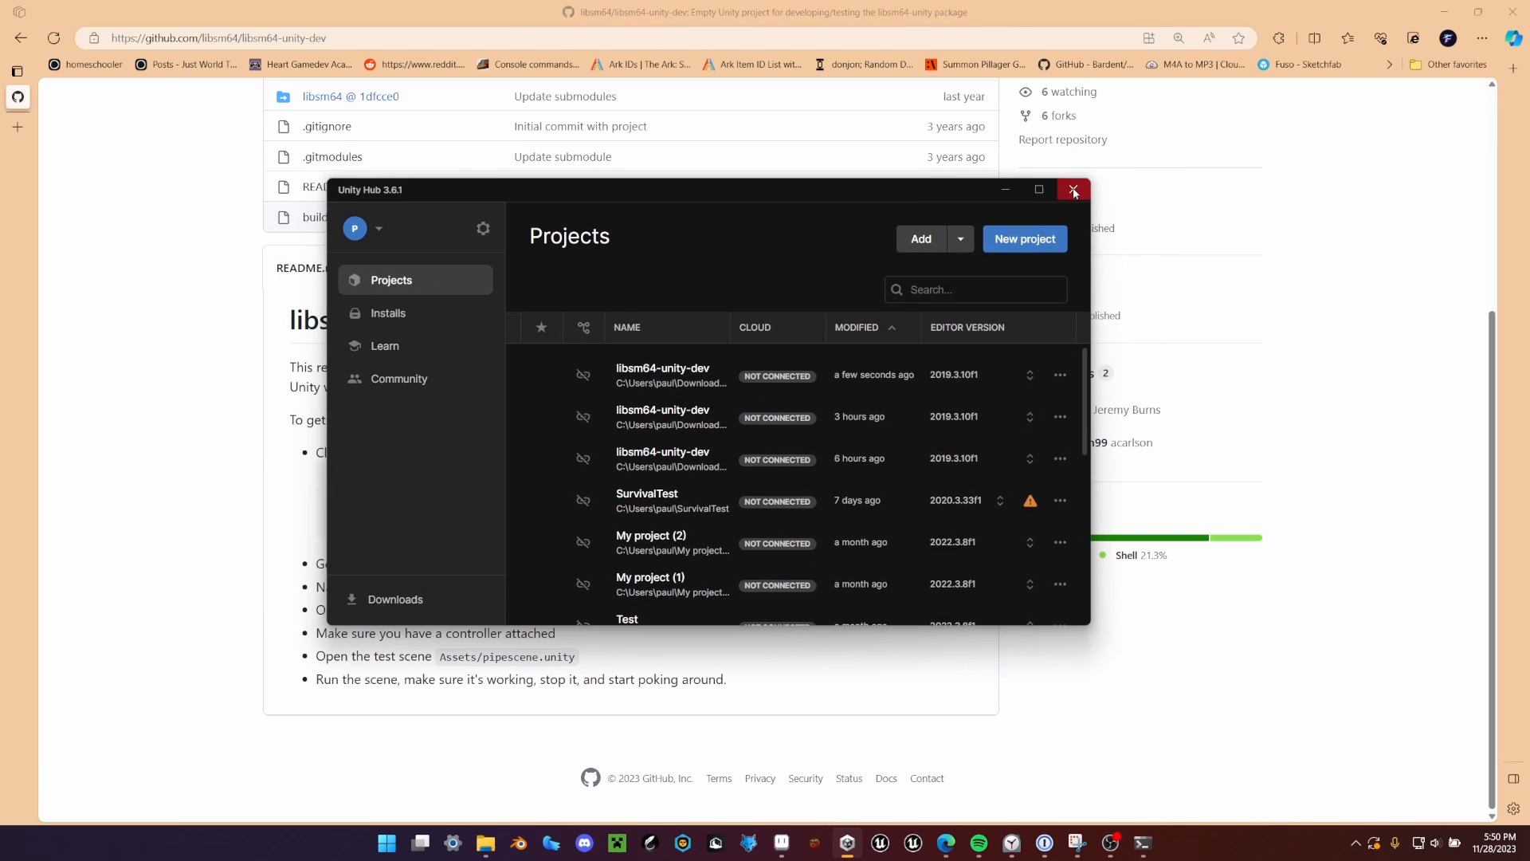
left_click(1071, 190)
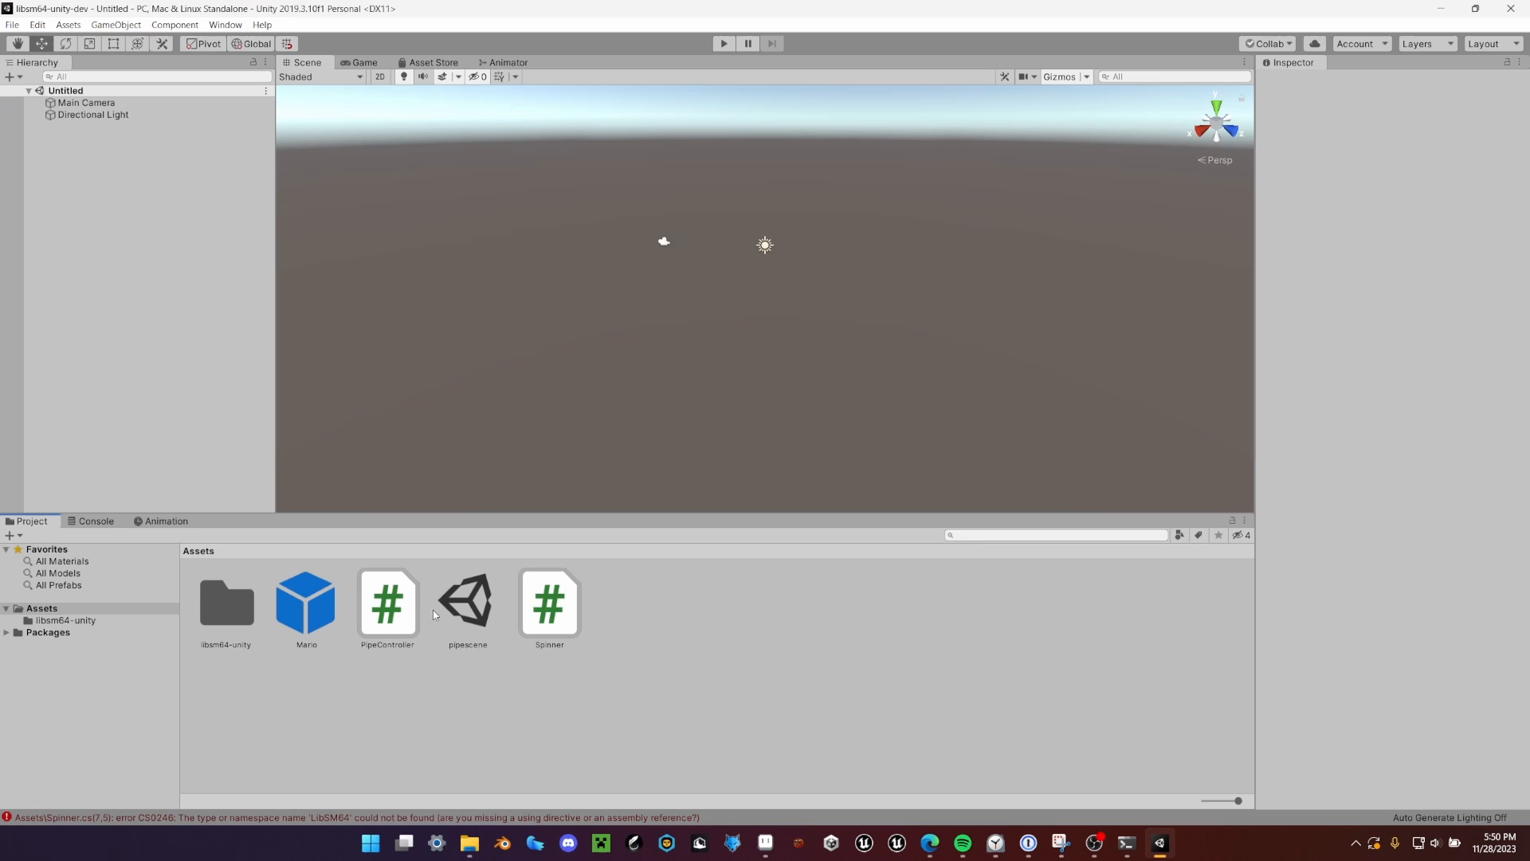
Step: Open pipescene and read the Console's missing LibSM64 namespace error in Spinner.cs
double_click(468, 602)
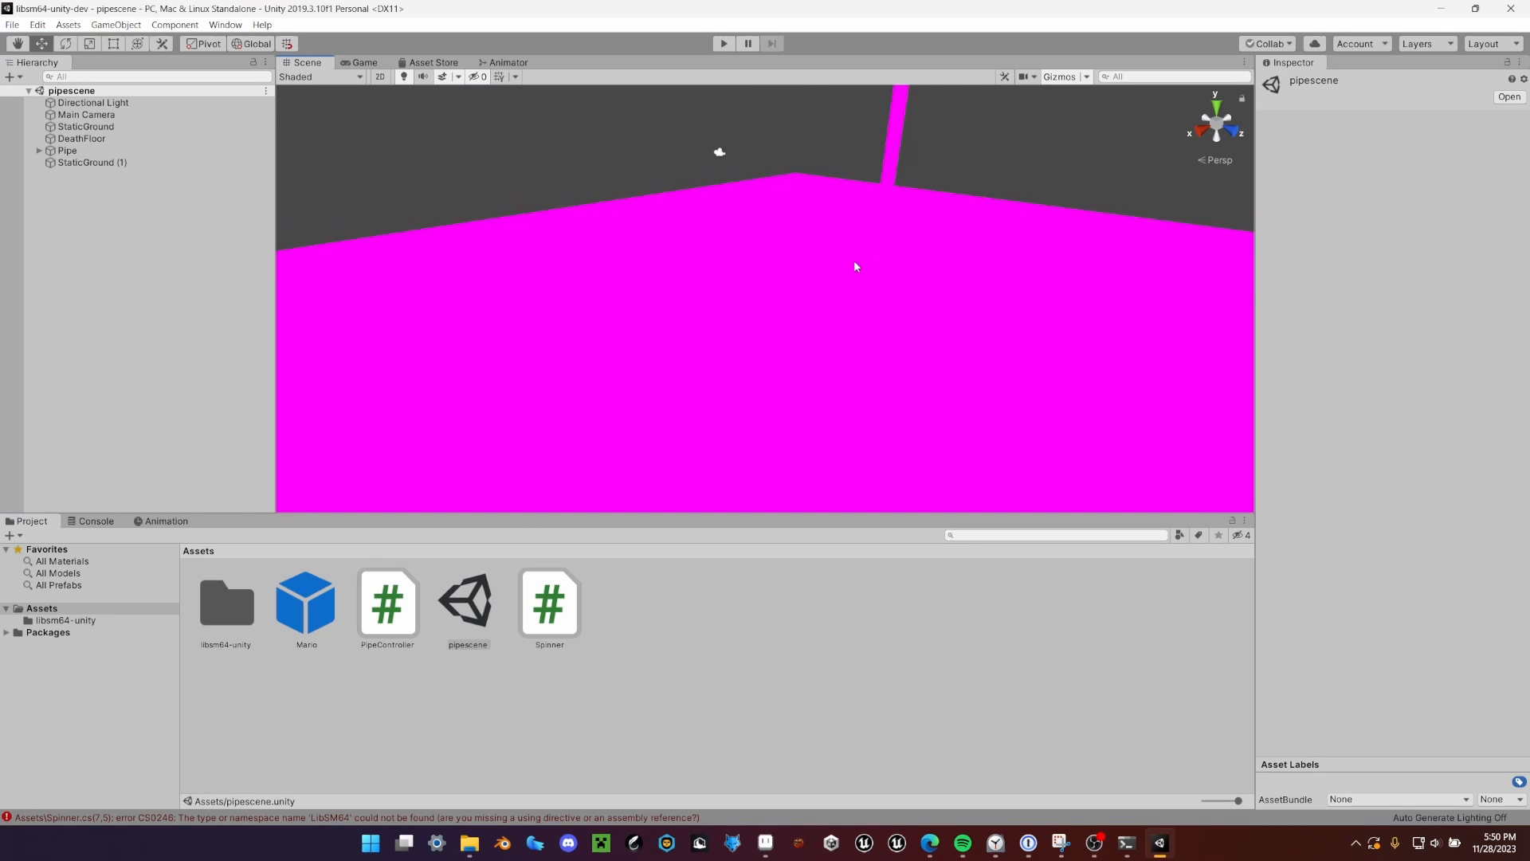
left_click(723, 43)
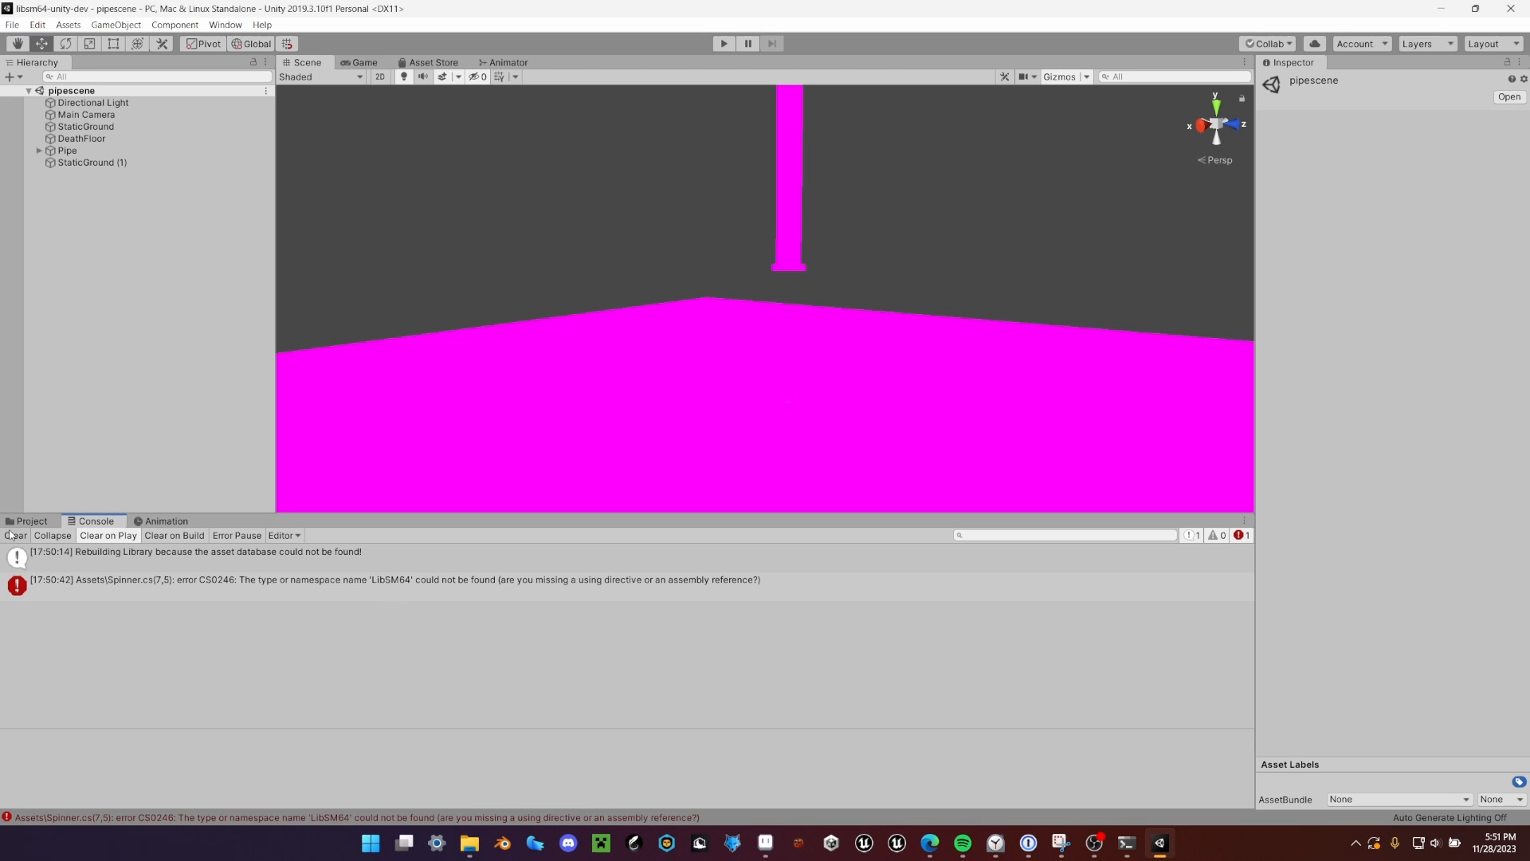
left_click(225, 24)
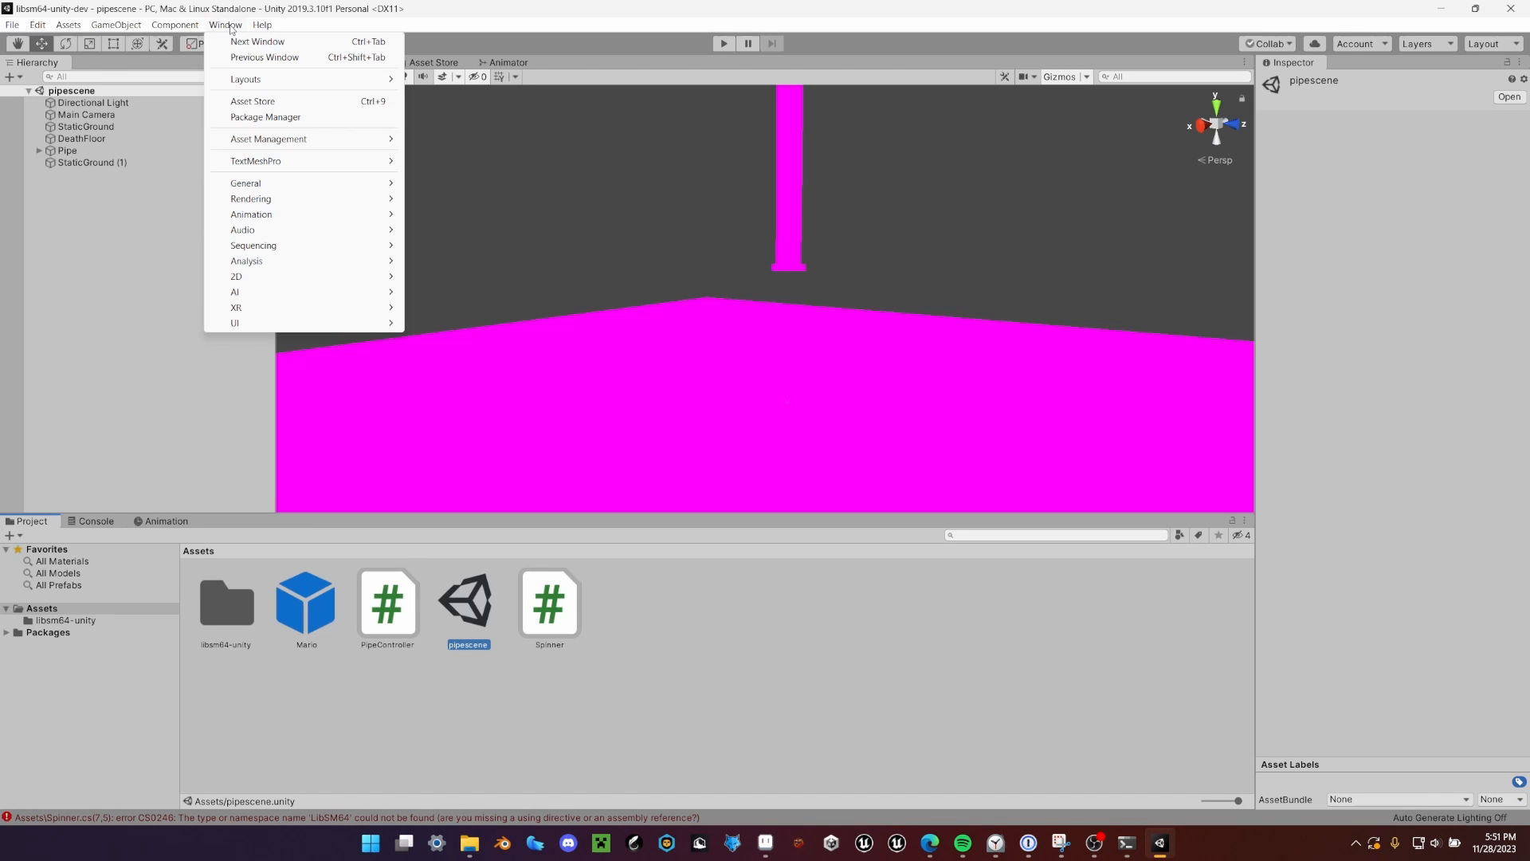
mouse_move(265, 116)
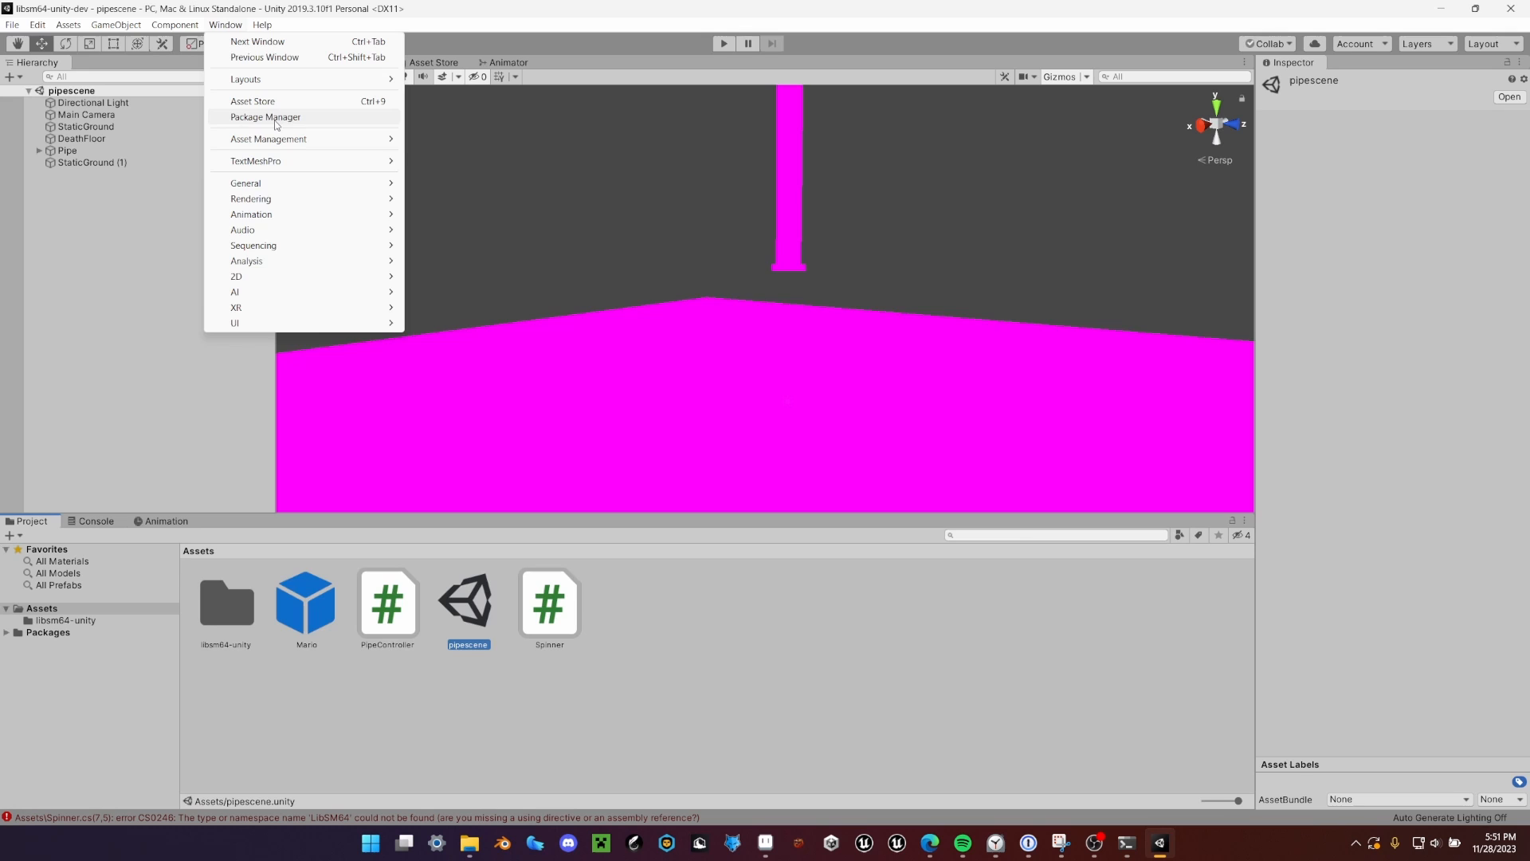
Step: In Package Manager, add the package from disk using Tutorial/Package/libsm64-unity/package.json
left_click(265, 117)
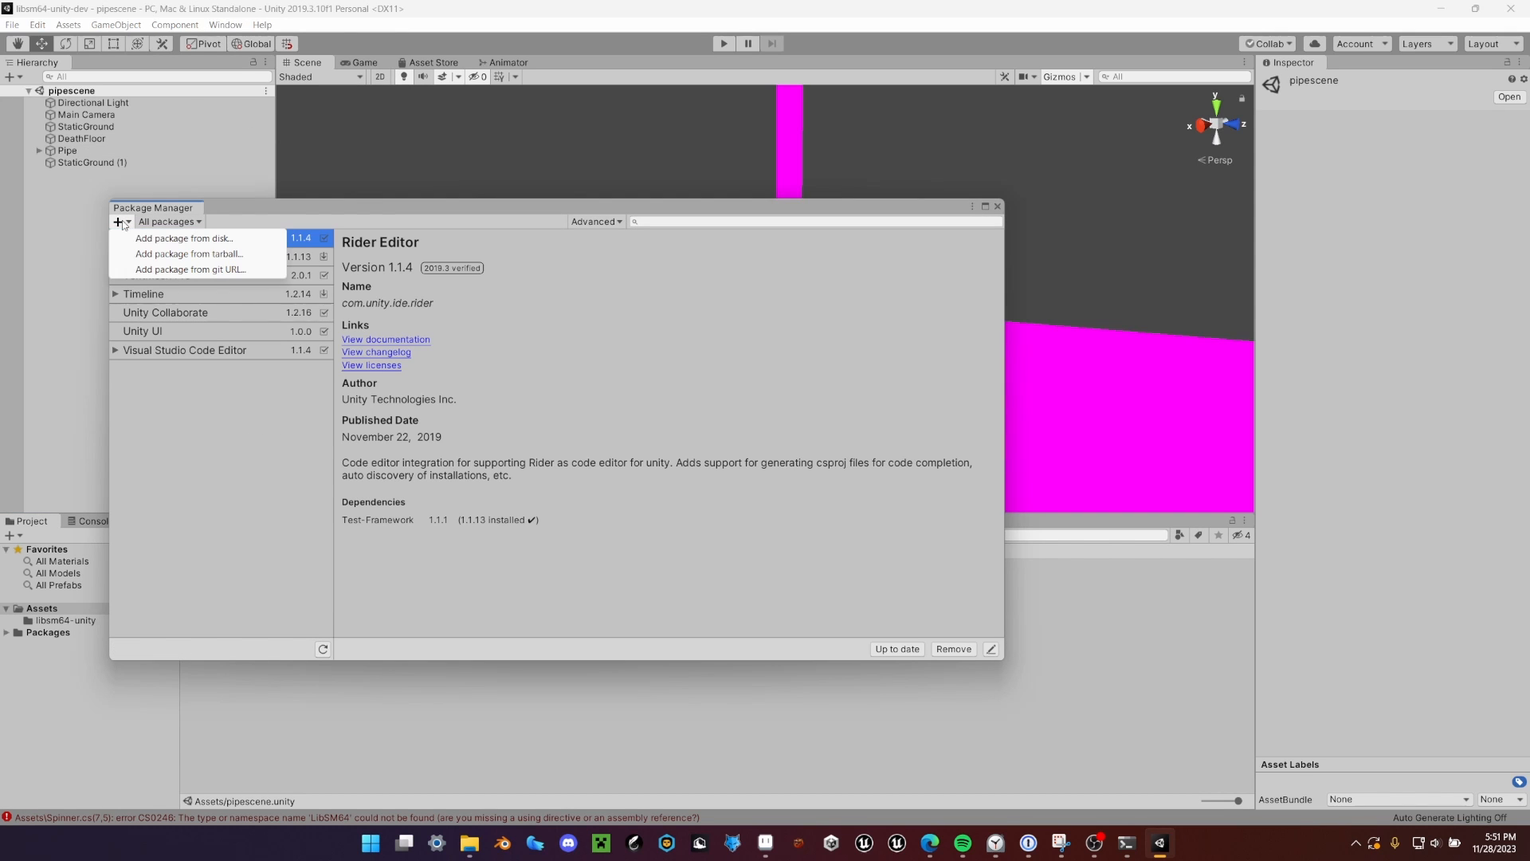
left_click(185, 237)
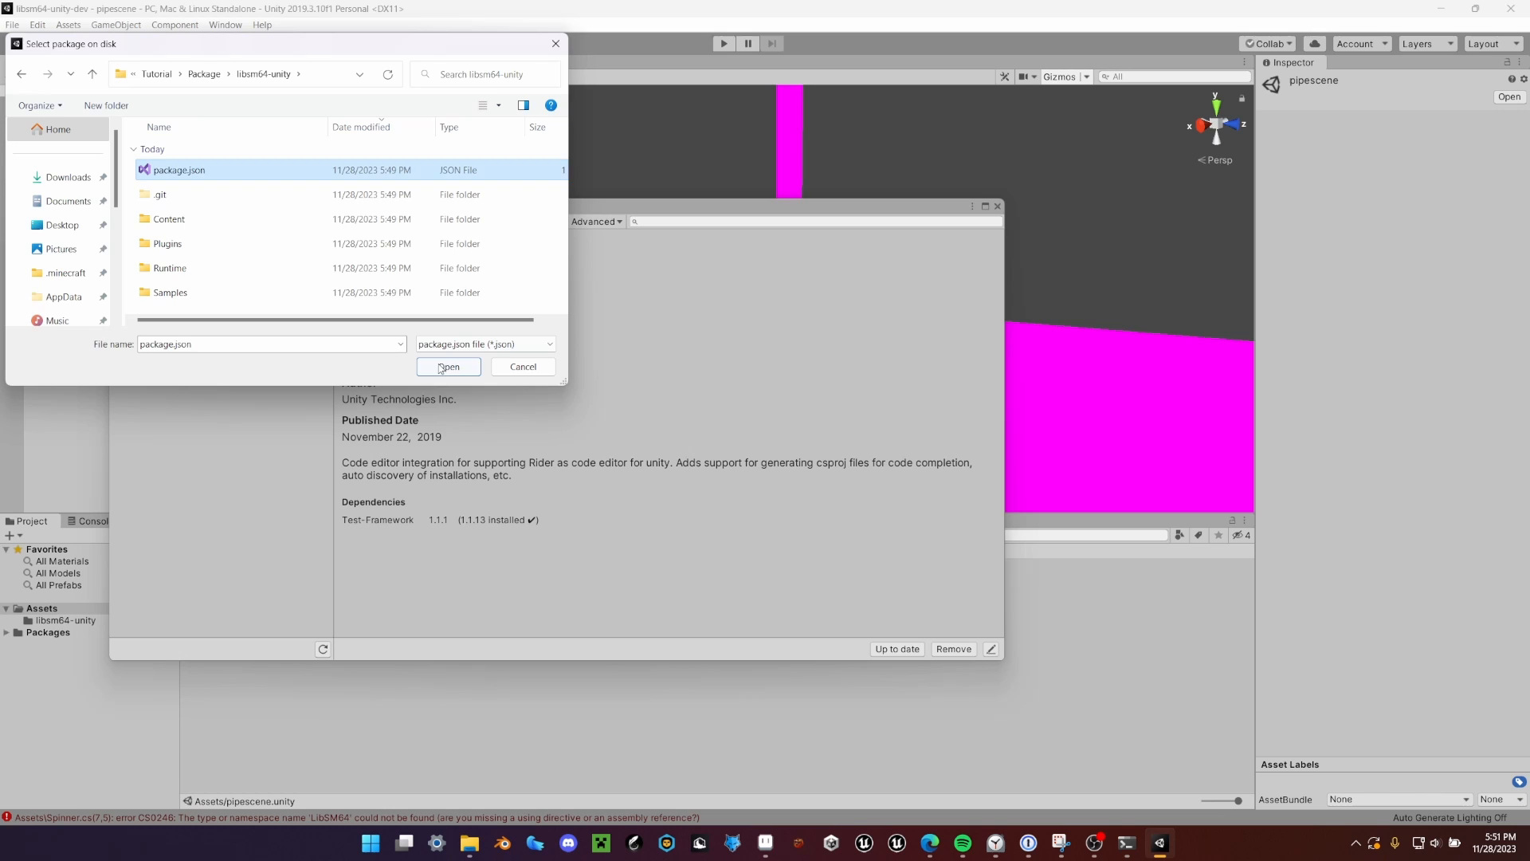
left_click(448, 367)
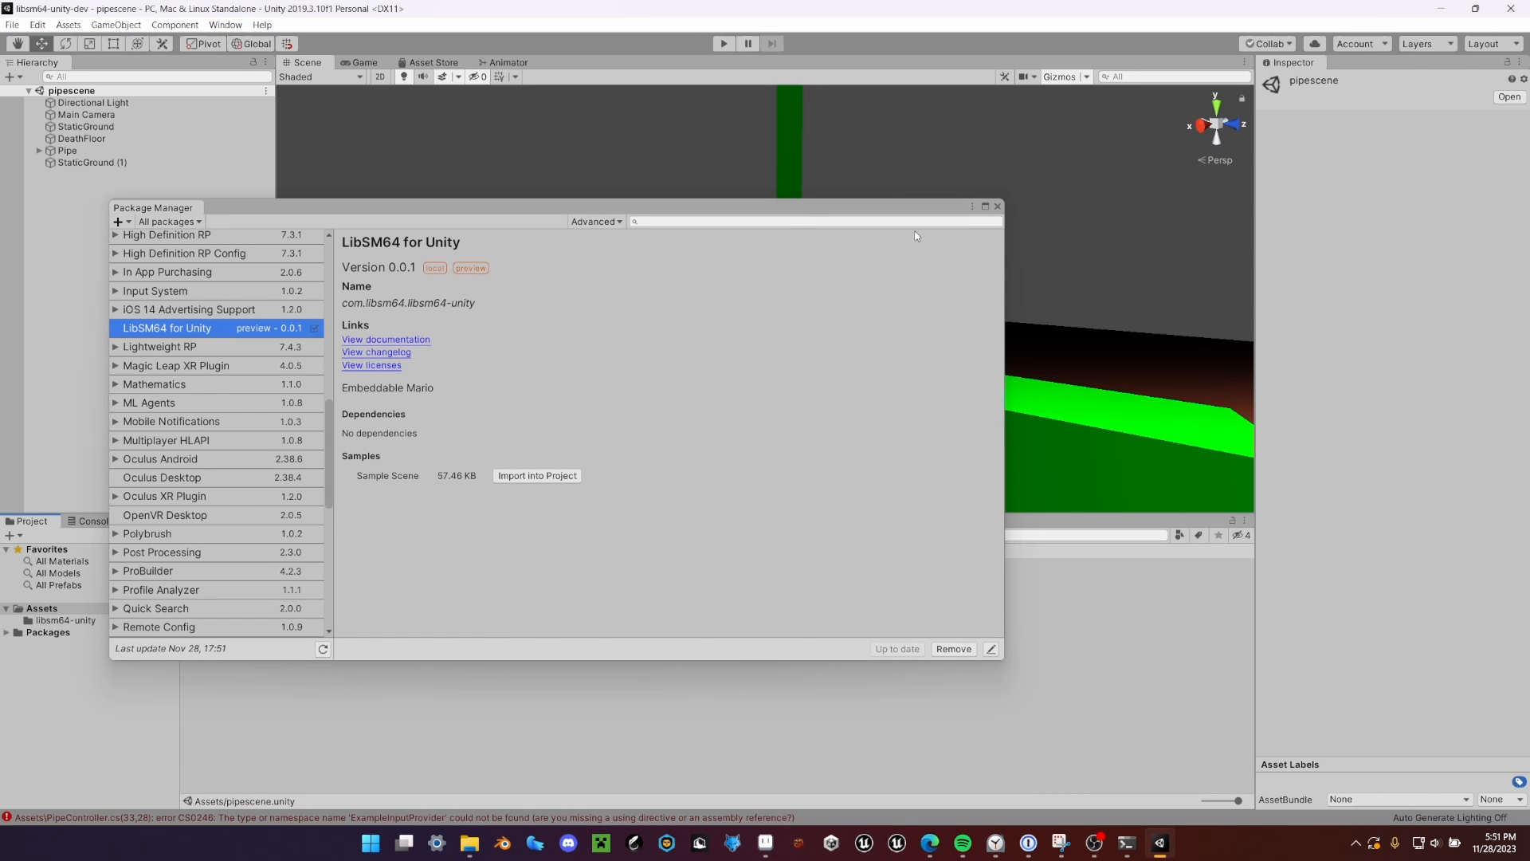
Step: Import the LibSM64 Sample Scene into the project from the Package Manager window
left_click_drag(153, 207, 428, 100)
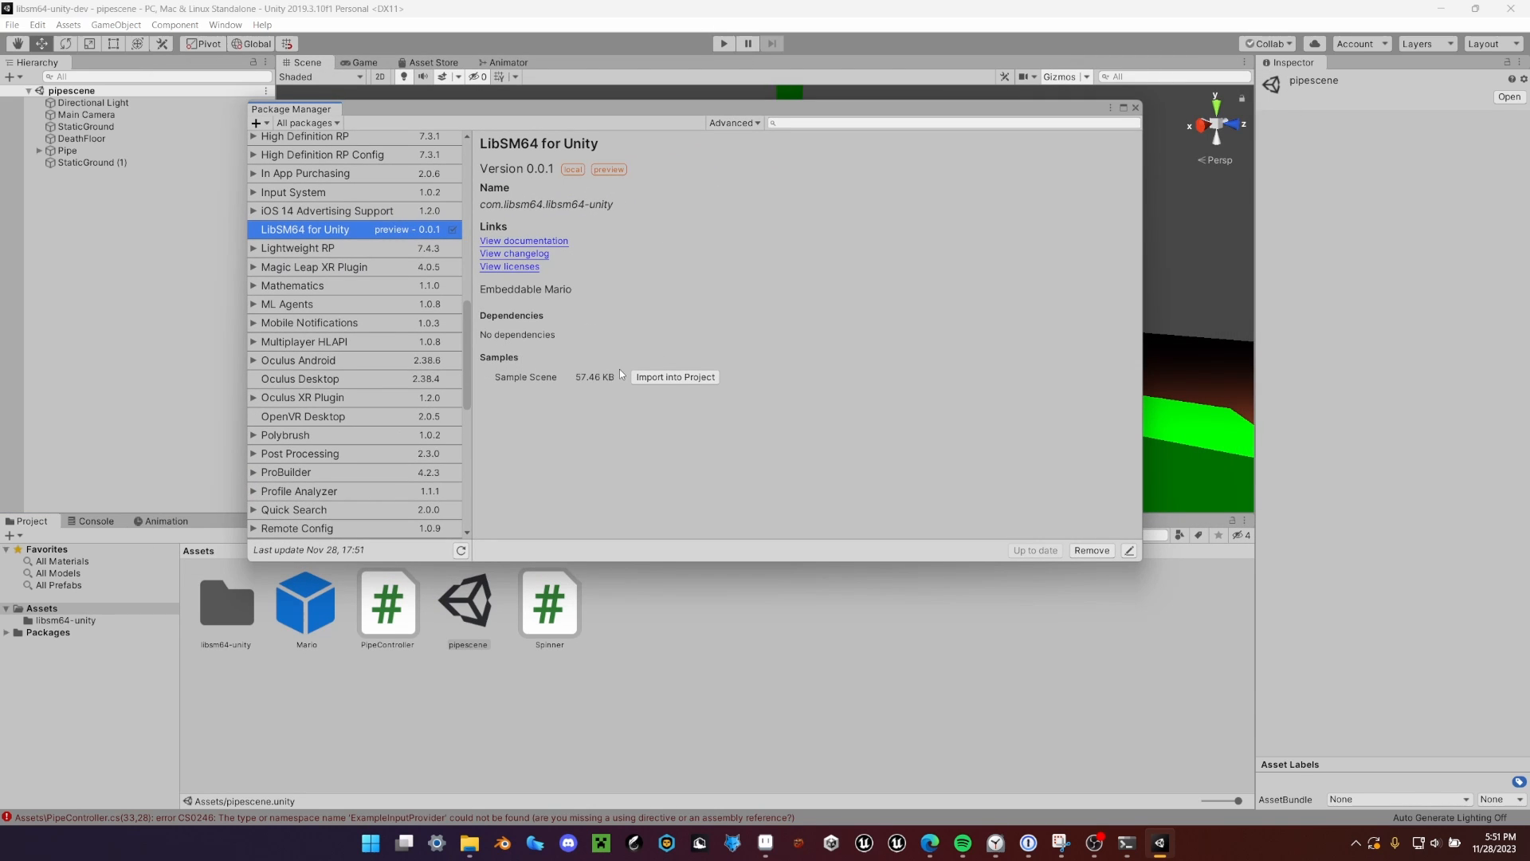
mouse_move(674, 376)
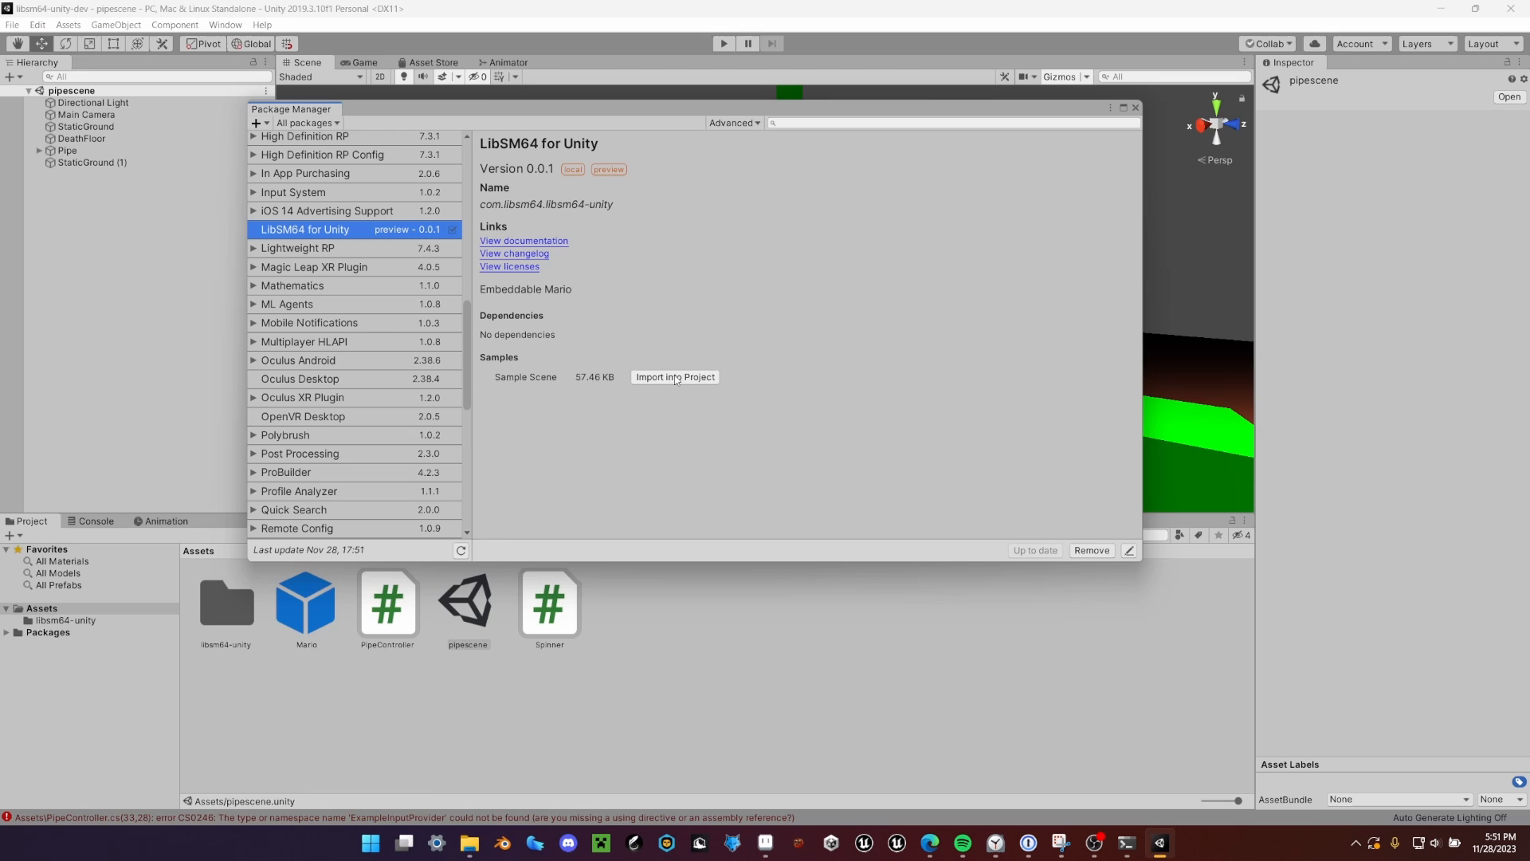
left_click(673, 376)
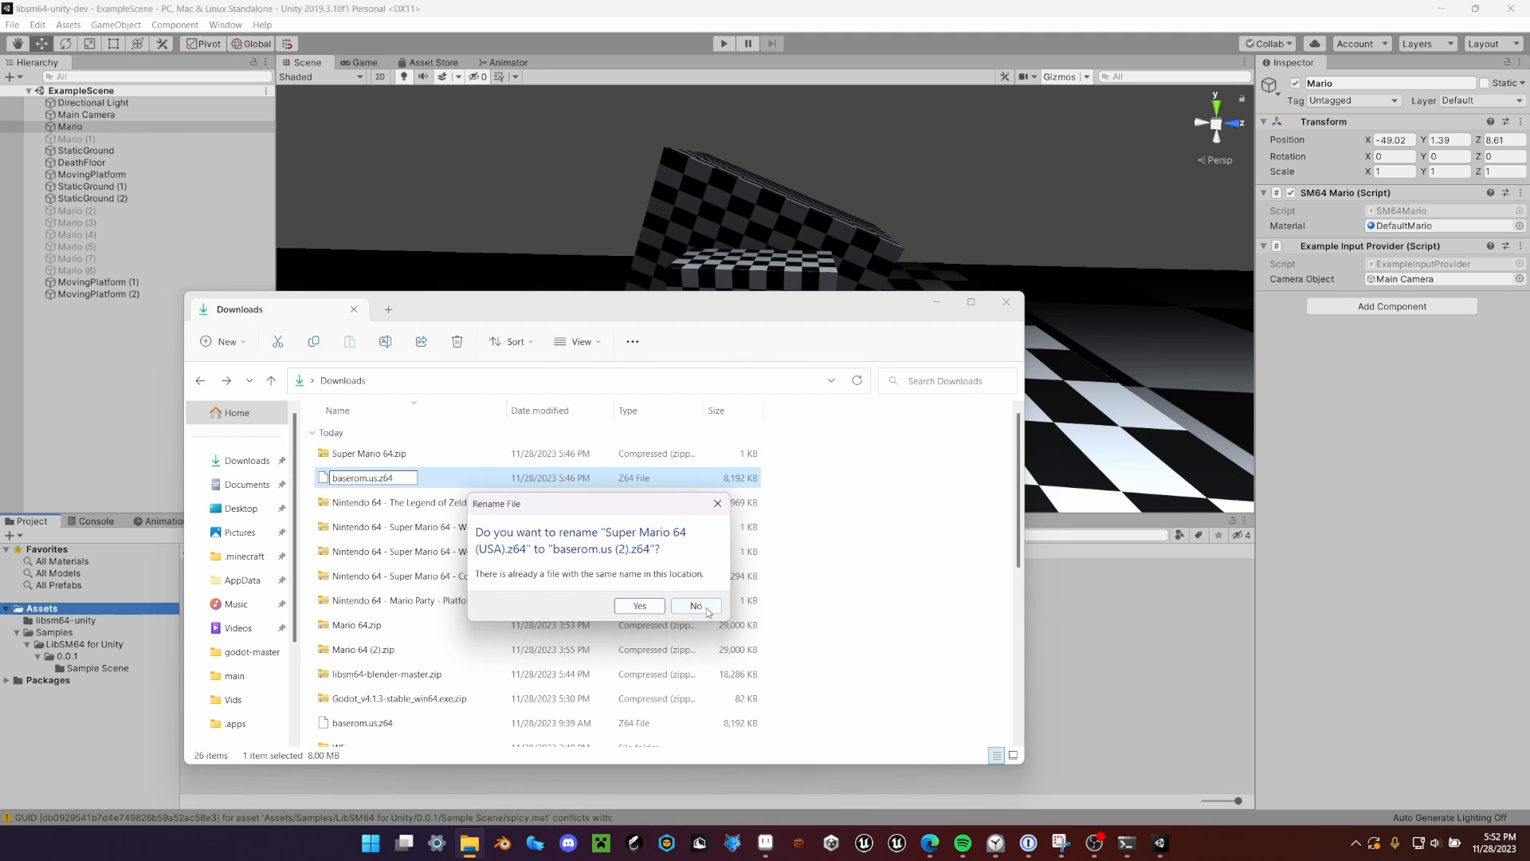
Step: Cancel the duplicate baserom.us.z64 rename and run Reimport All on the assets
left_click(695, 606)
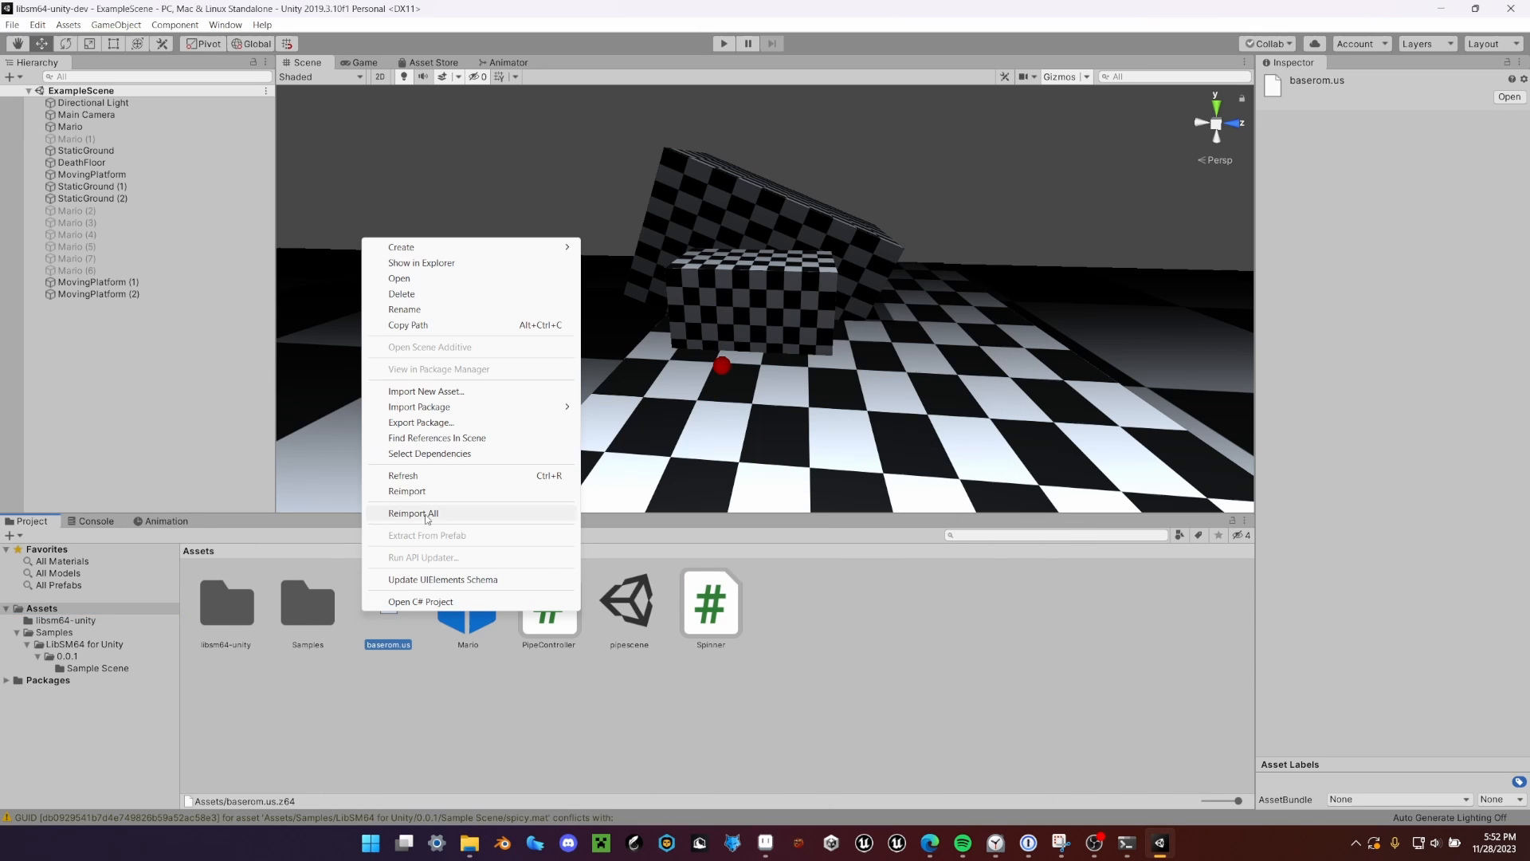
left_click(406, 491)
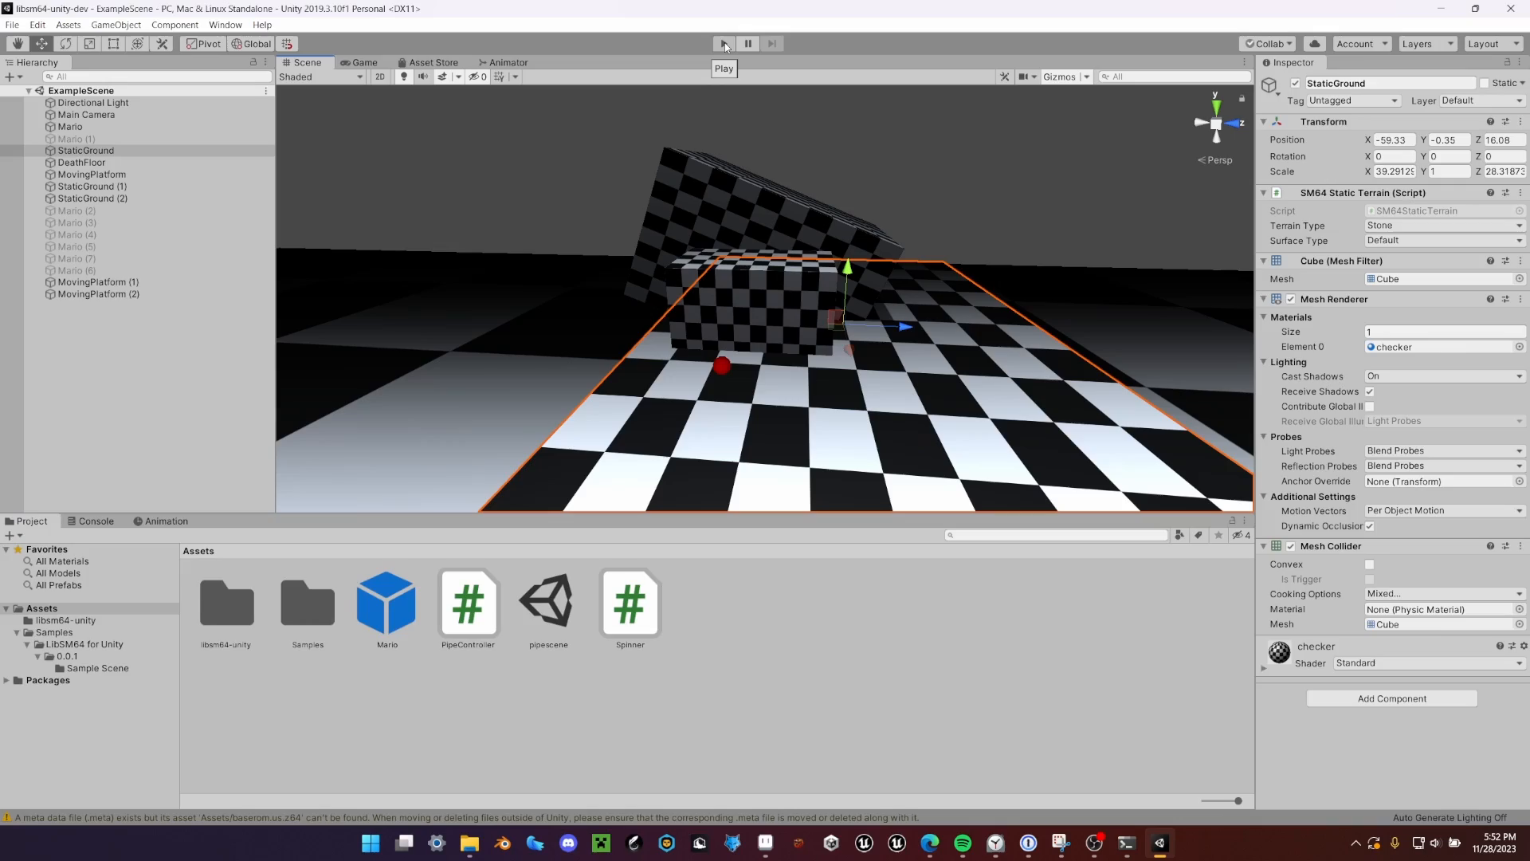
left_click(724, 43)
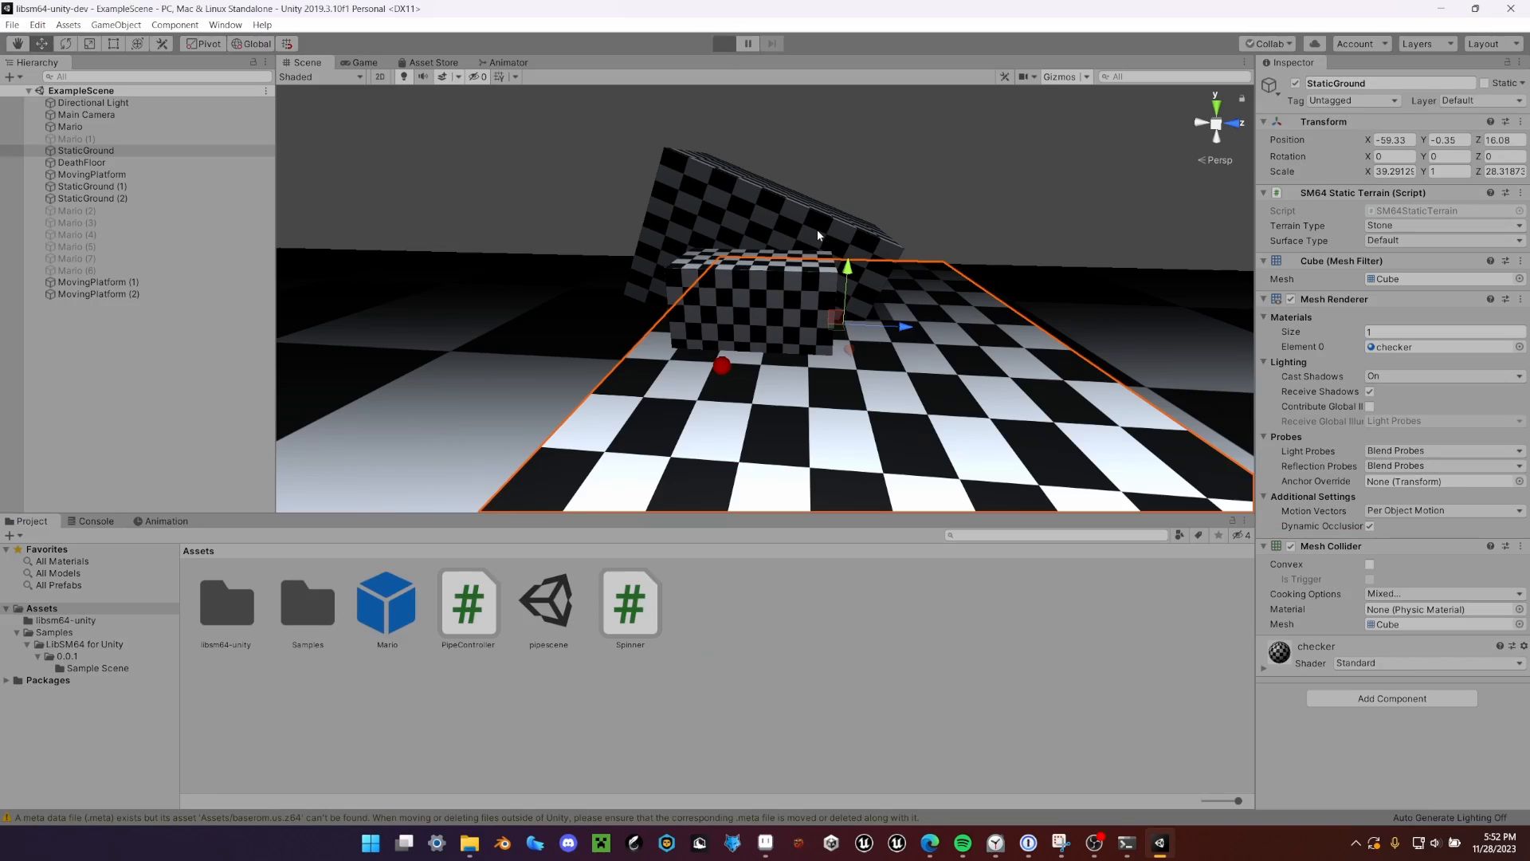
left_click(723, 43)
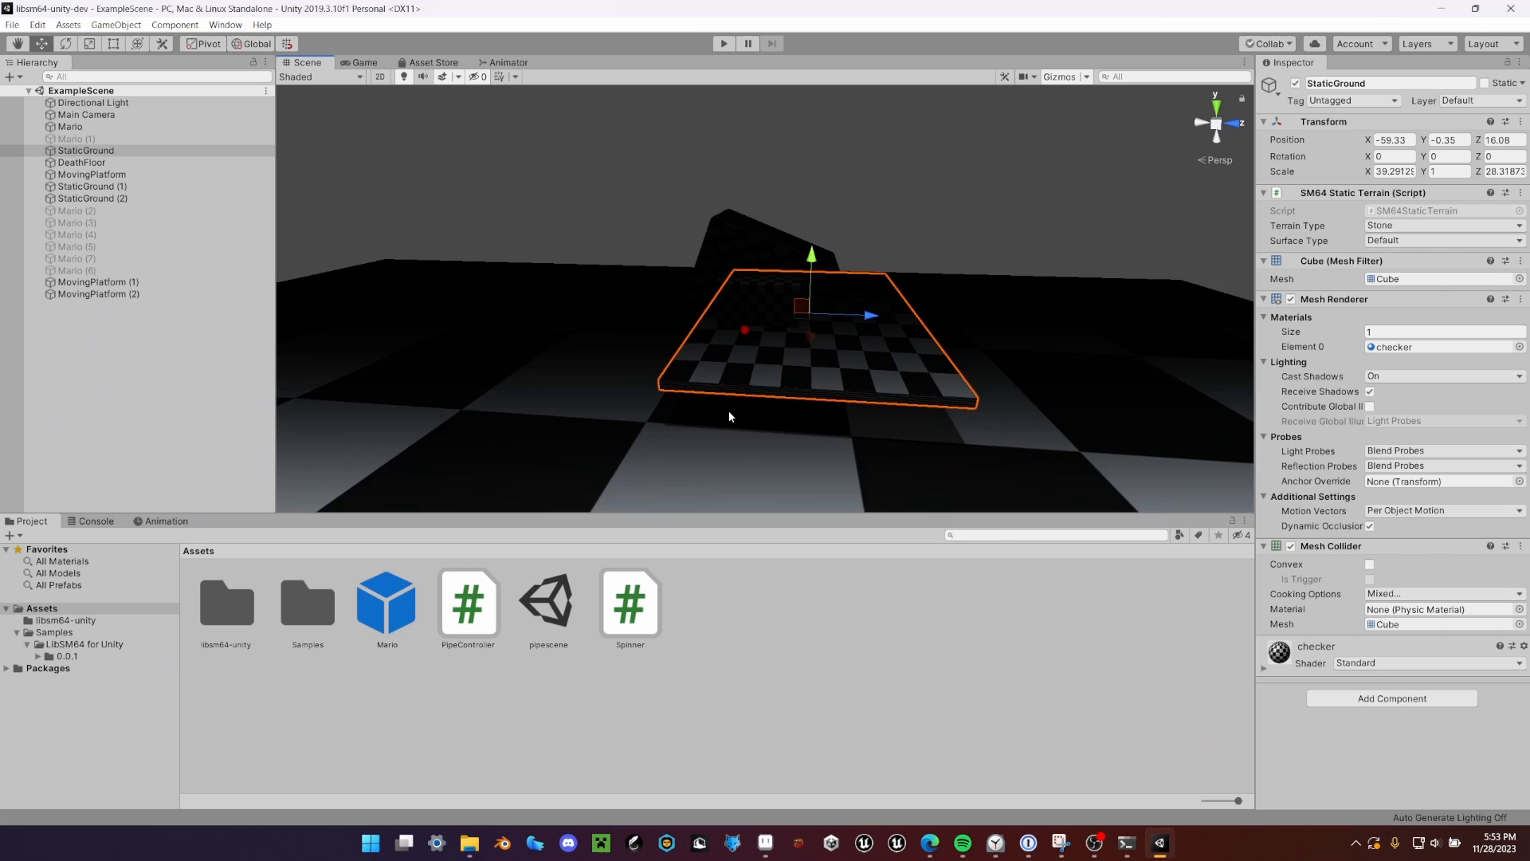
Step: Create a New Scene asset in Assets, test it in Play mode, then stop
left_click(95, 102)
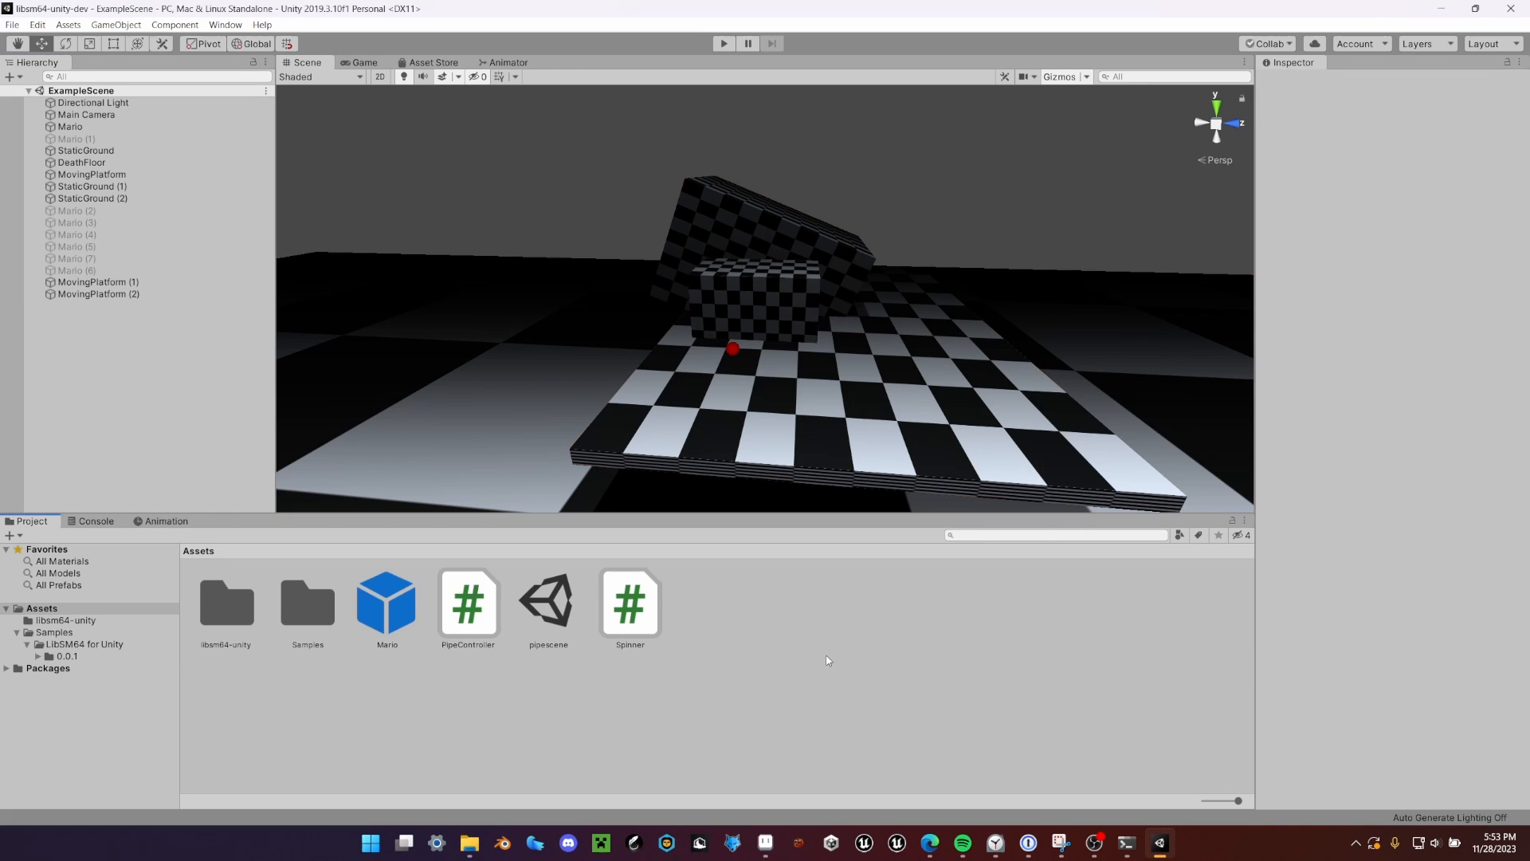
right_click(827, 660)
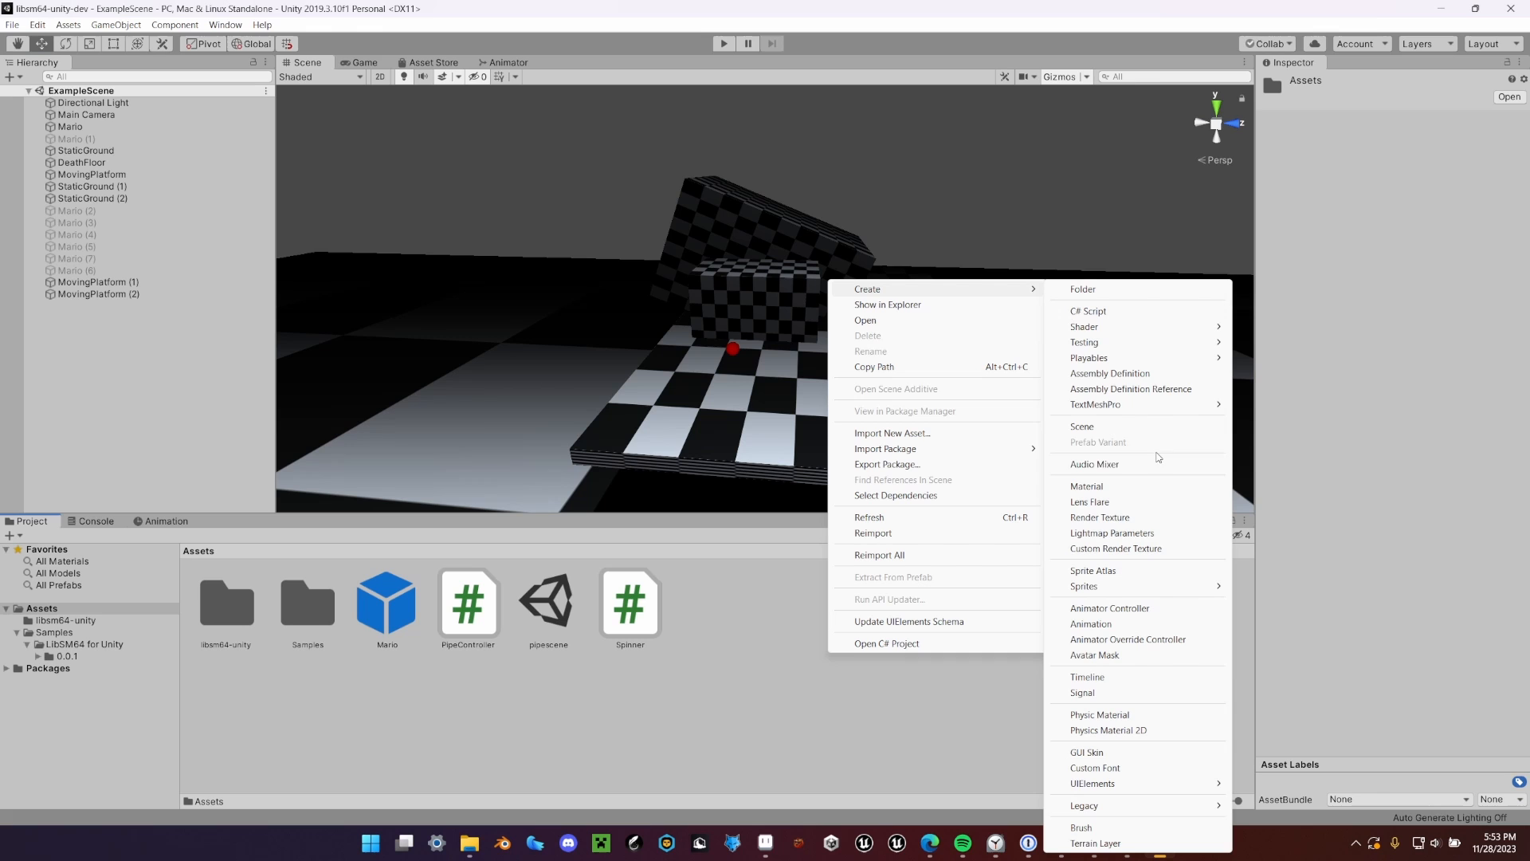
left_click(1080, 428)
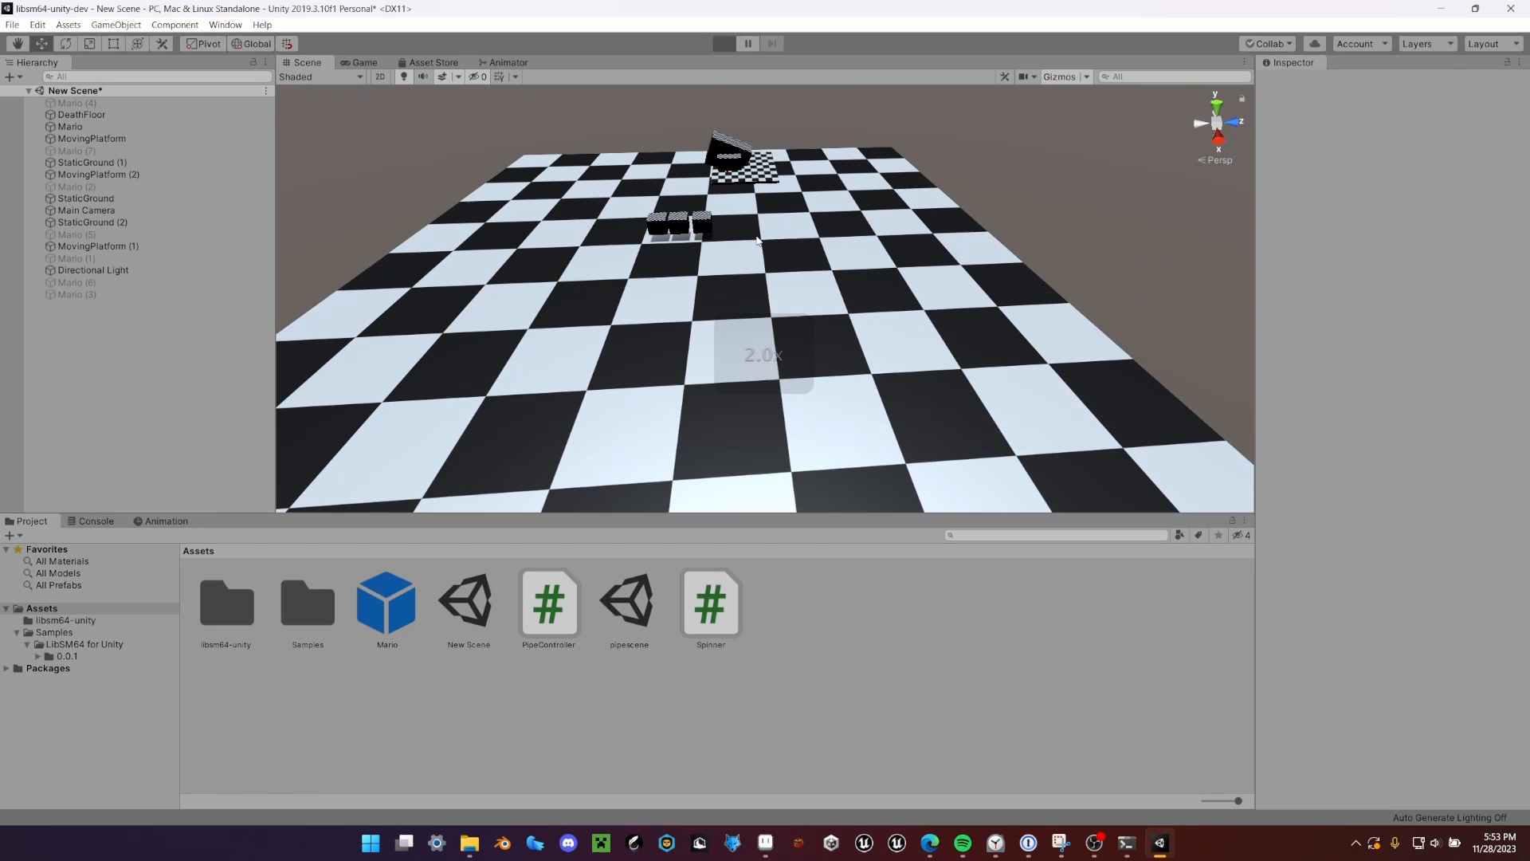
left_click(723, 43)
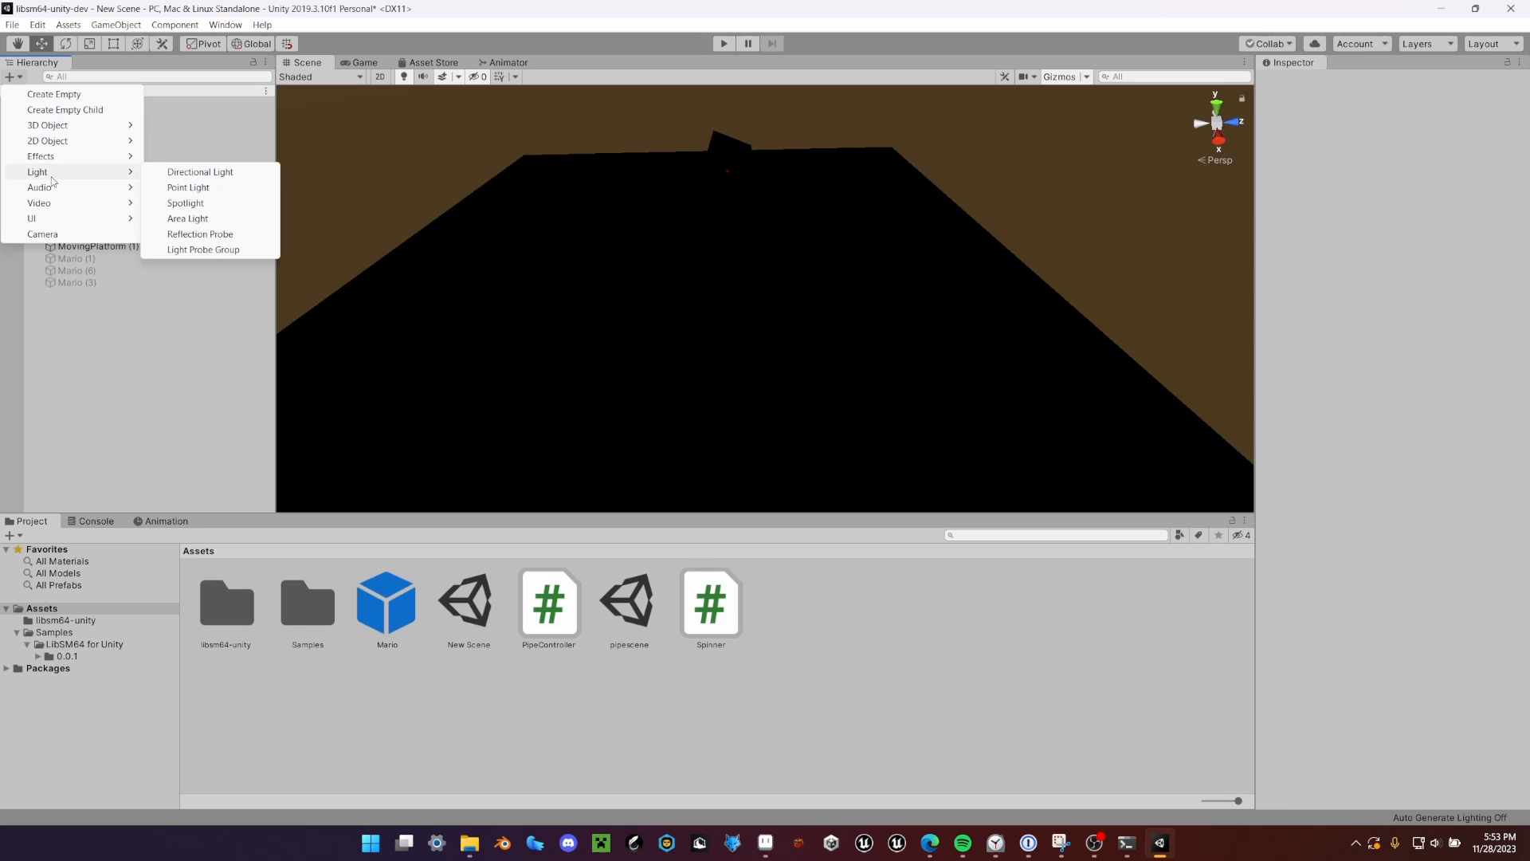
Step: Add a point light to the scene and start Play mode to test Mario
left_click(188, 187)
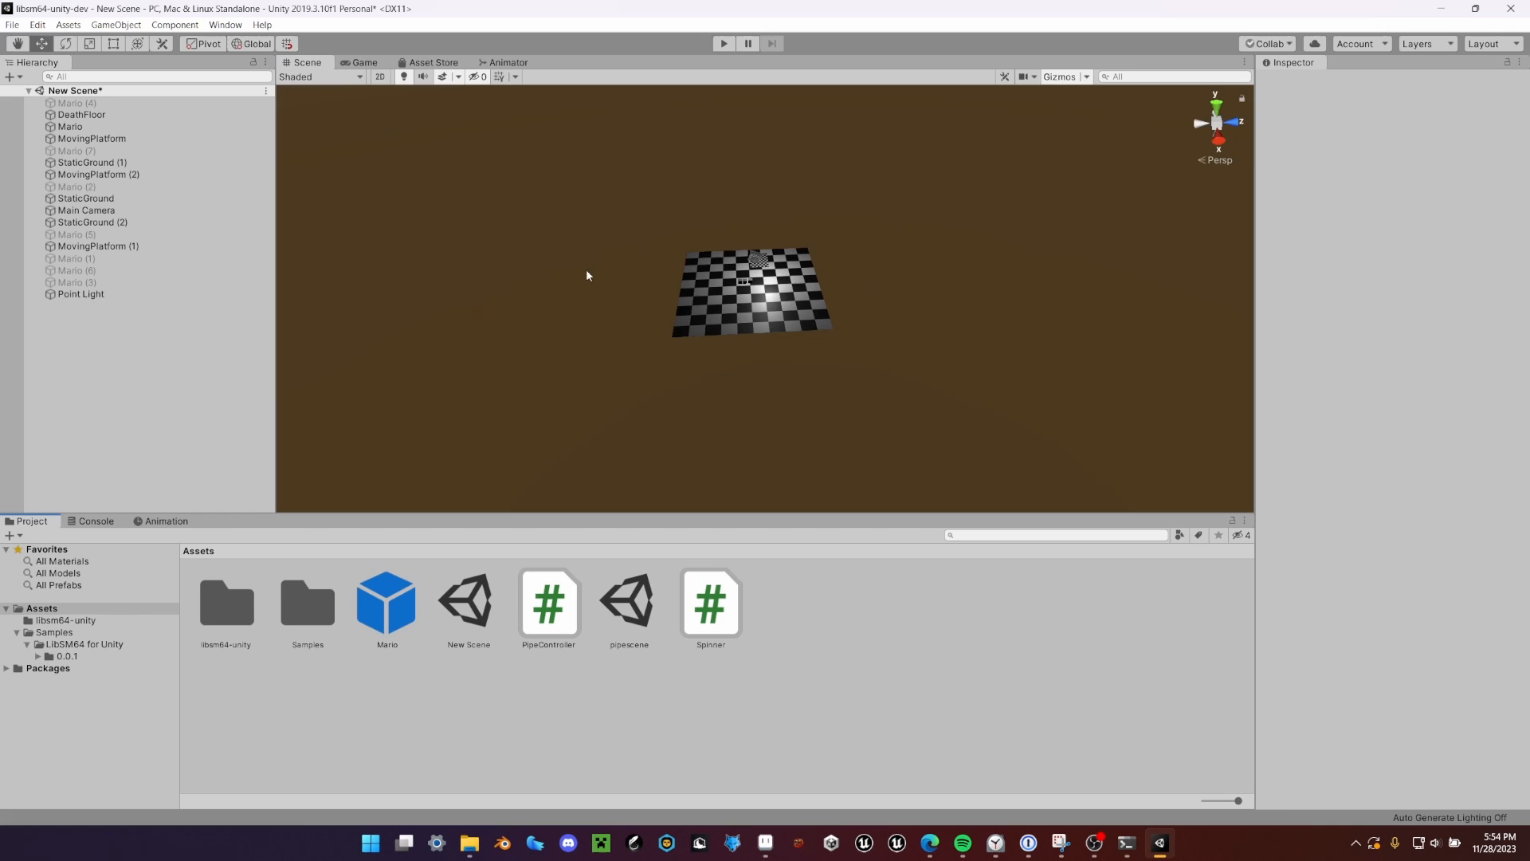
left_click(80, 294)
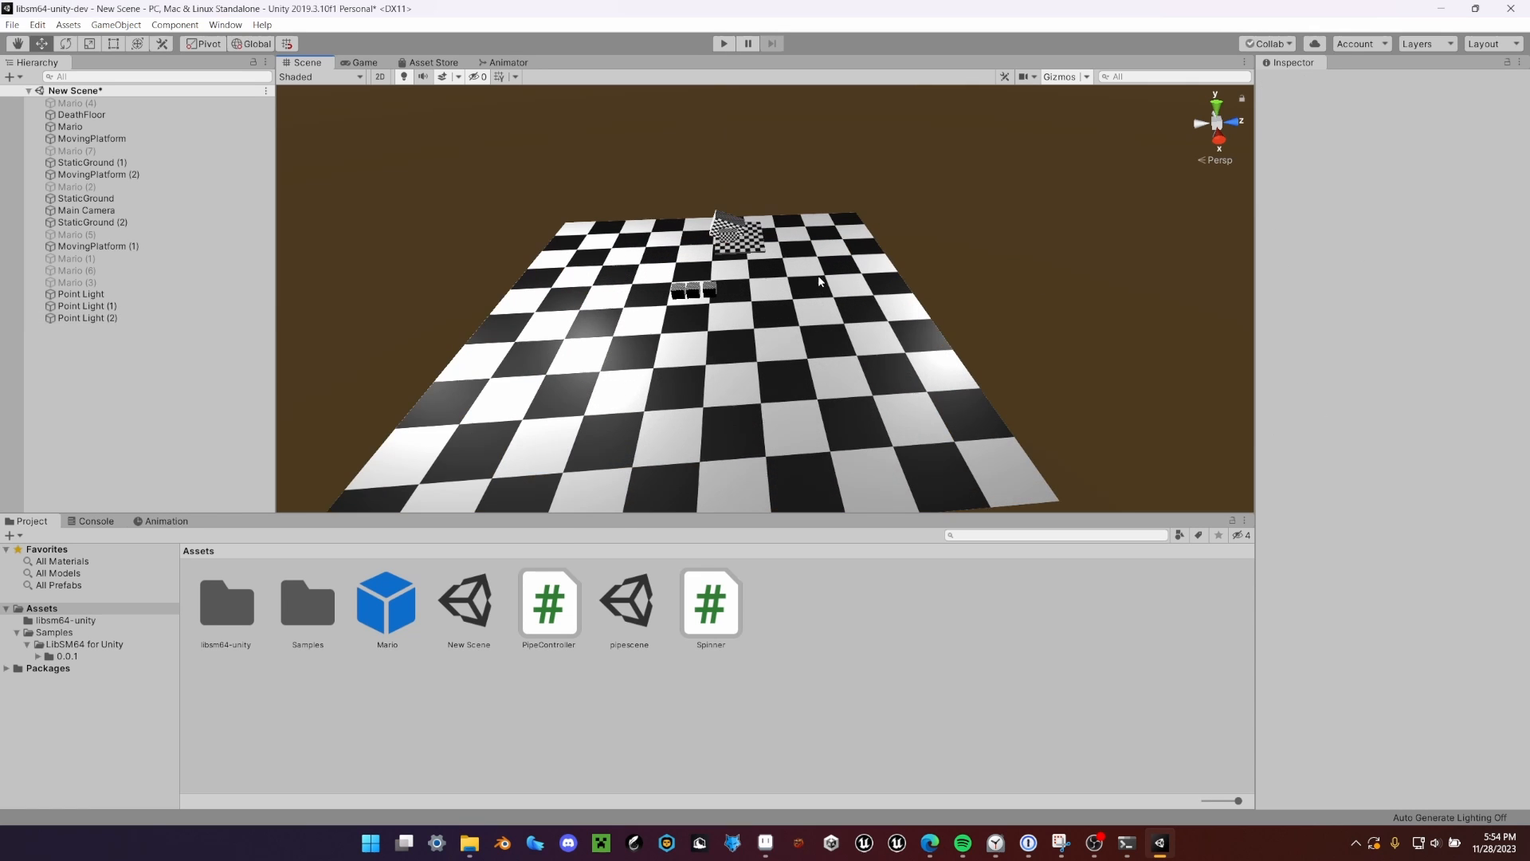
left_click(722, 43)
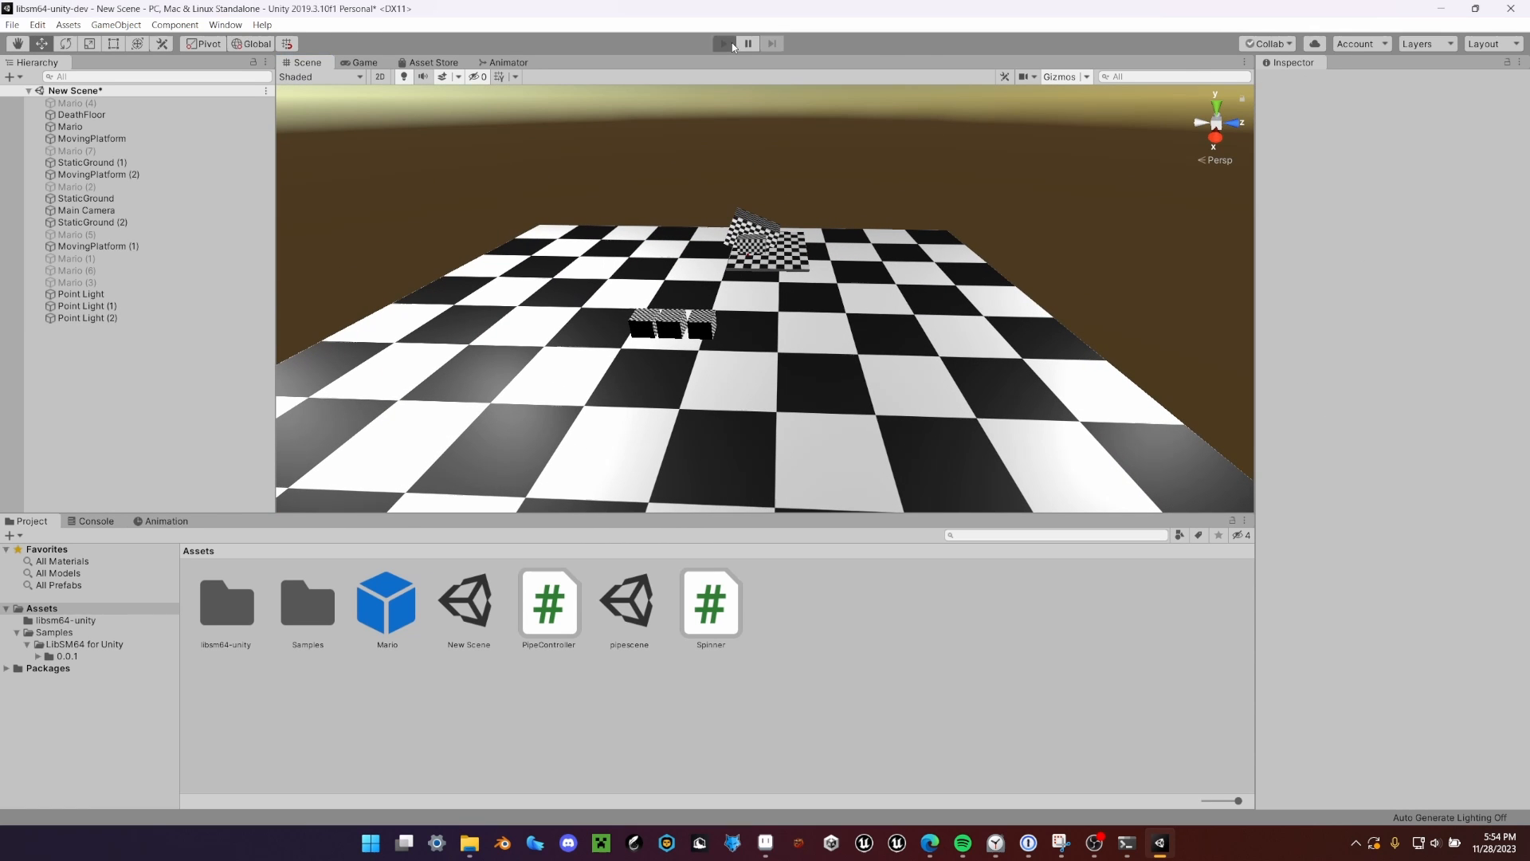
left_click(724, 43)
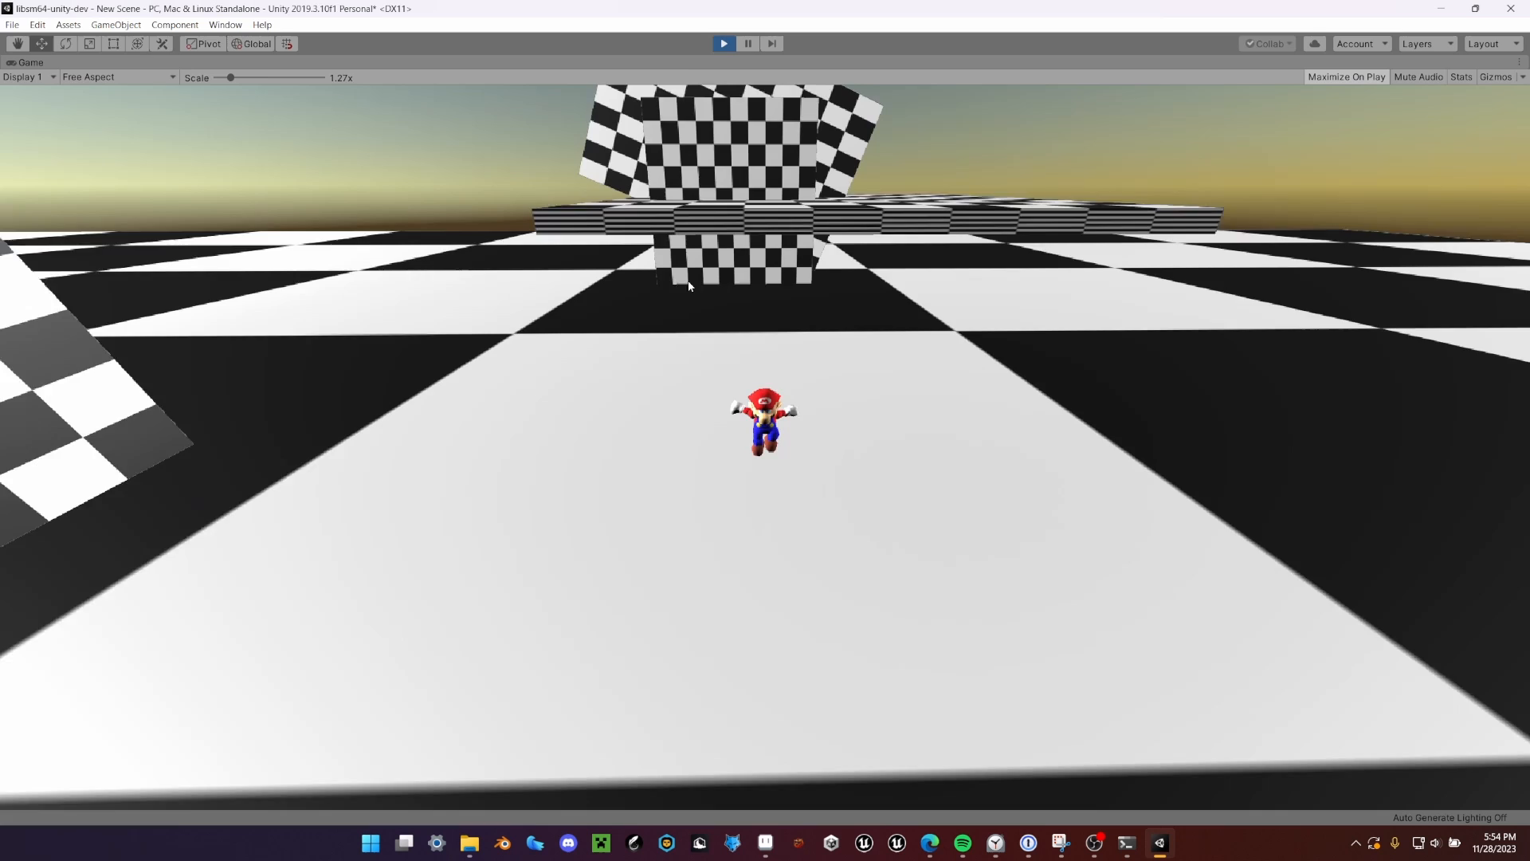
left_click(930, 841)
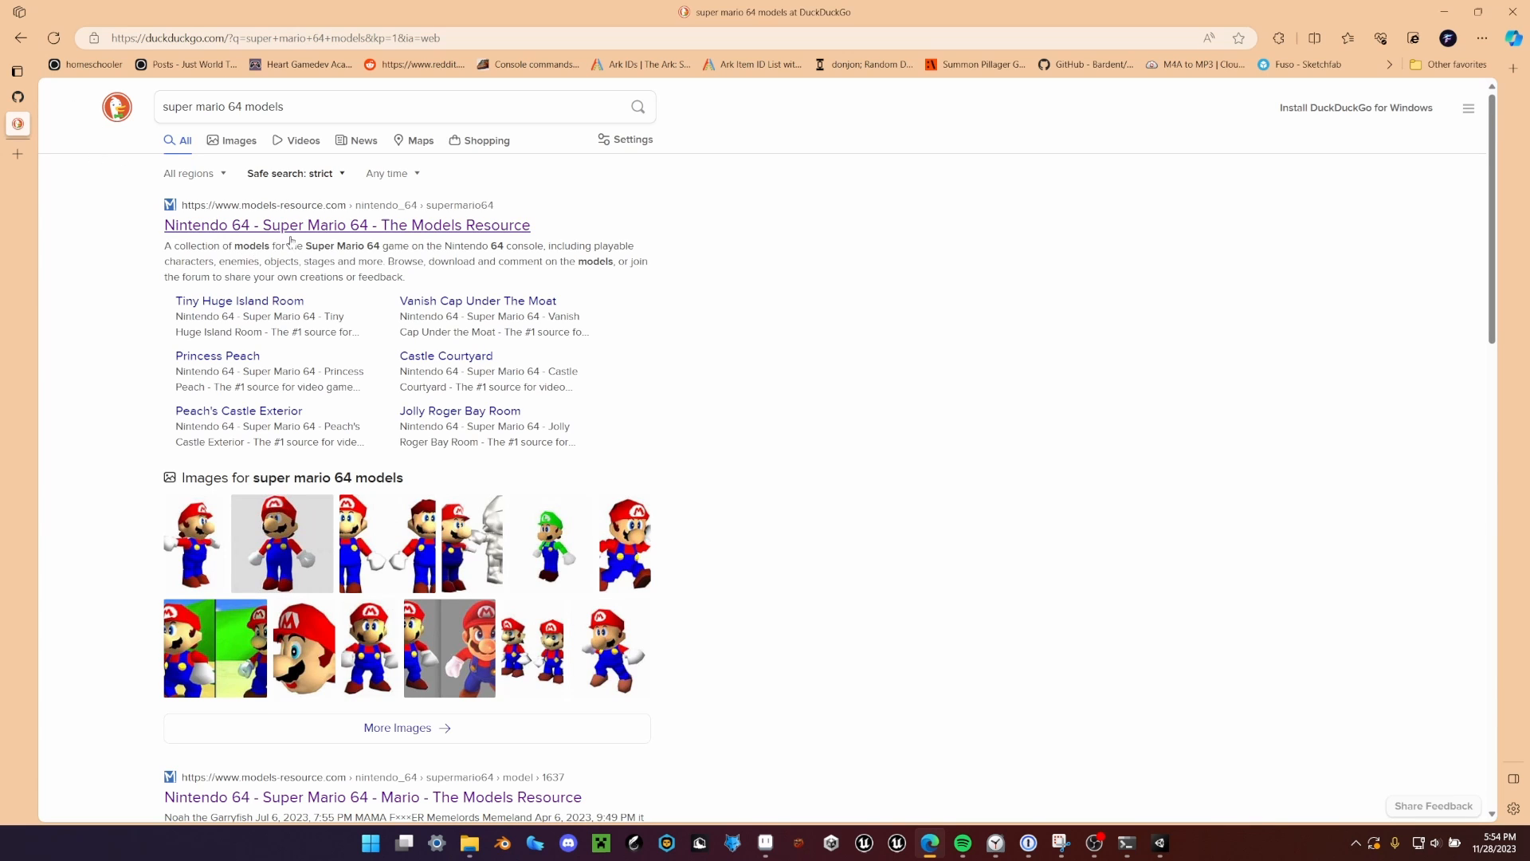
Step: Go to the Super Mario 64 models page and scroll to the Stages section
left_click(346, 225)
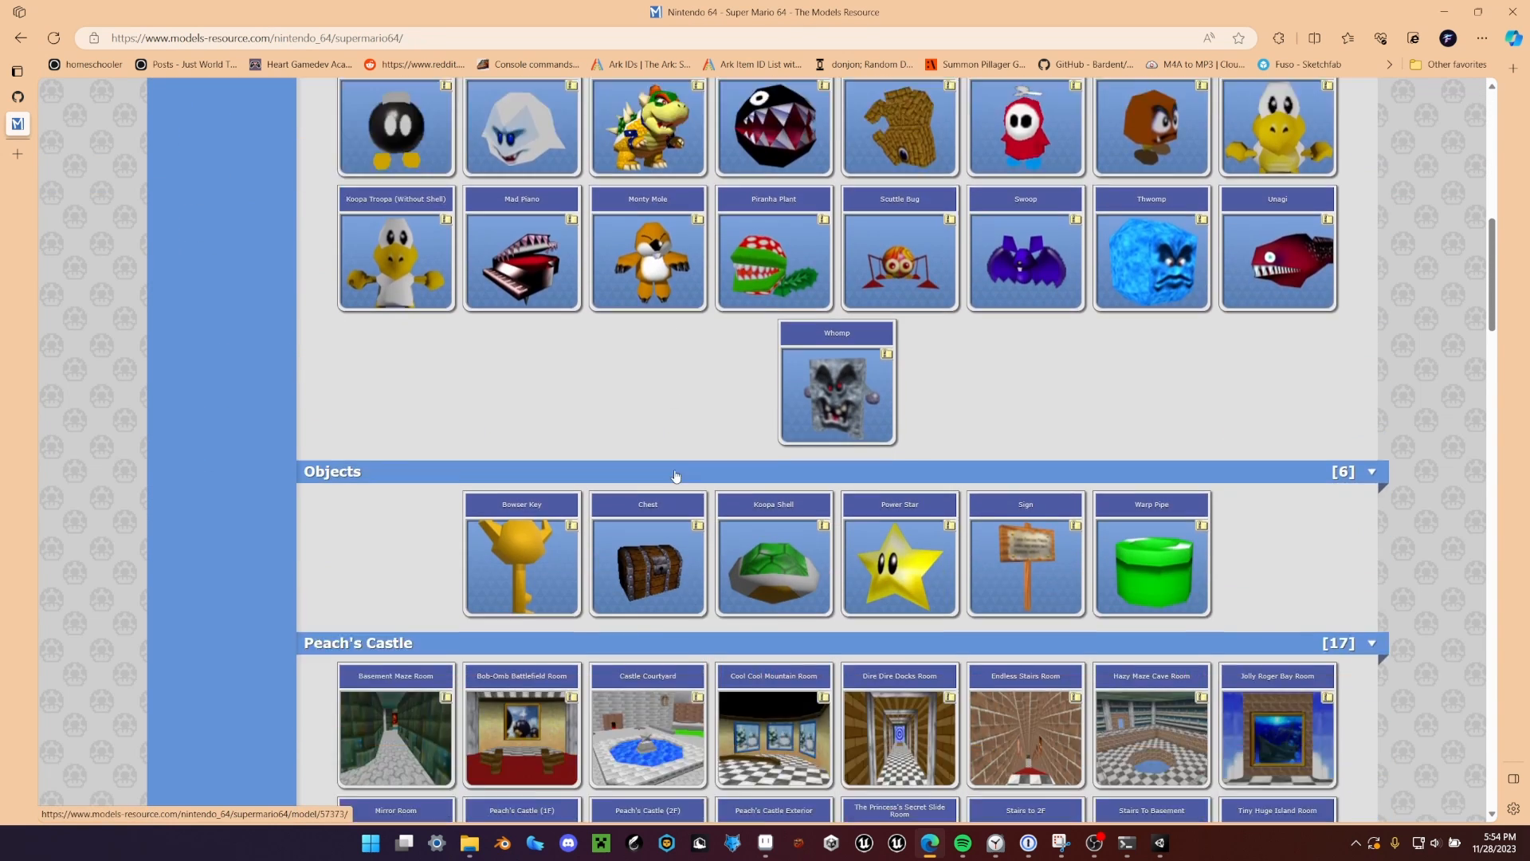
scroll("down", 3)
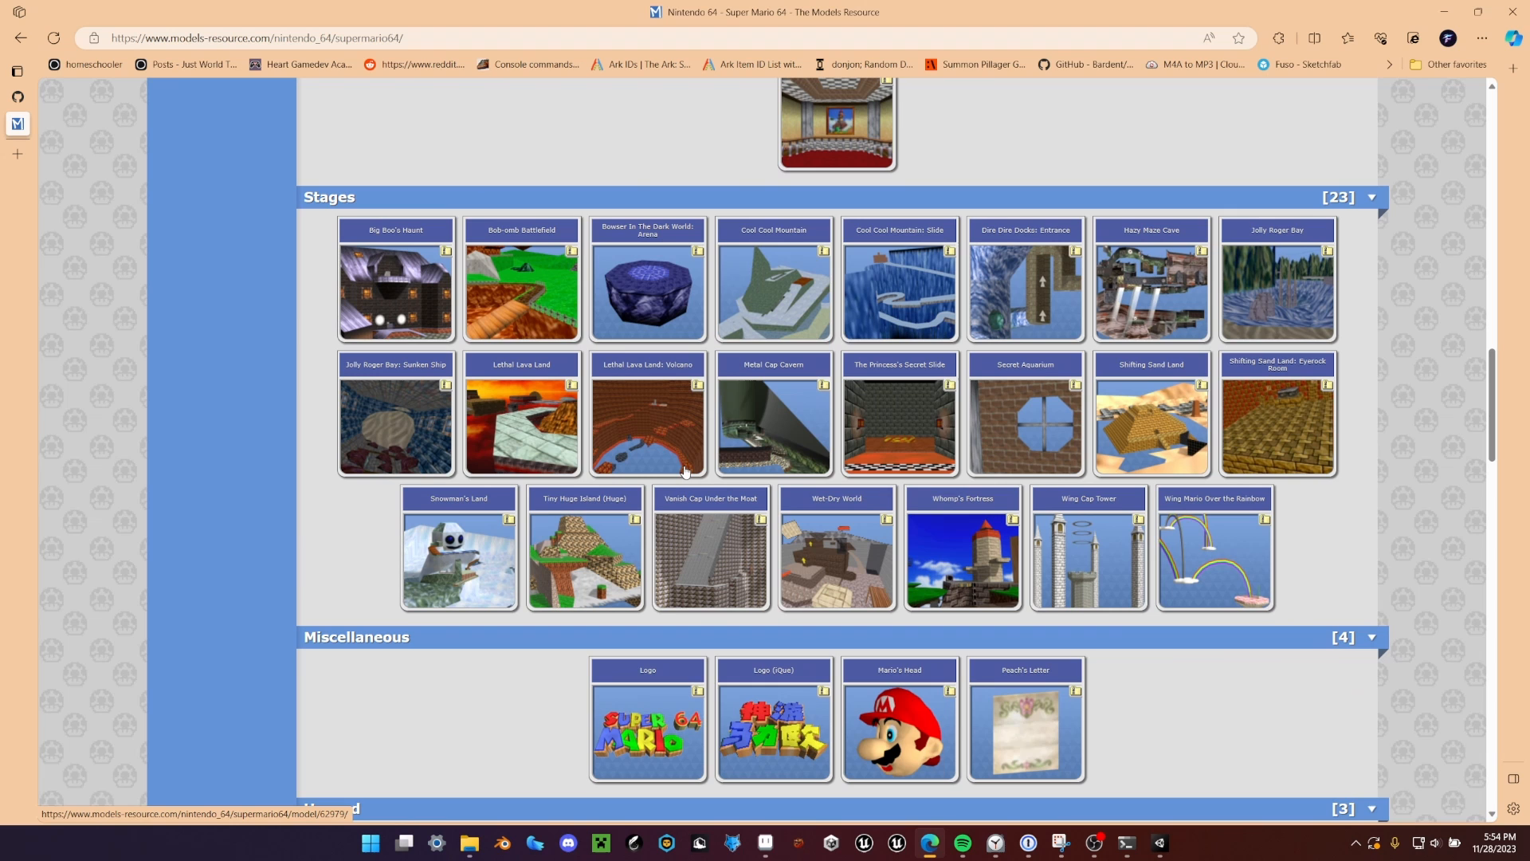
mouse_move(488, 444)
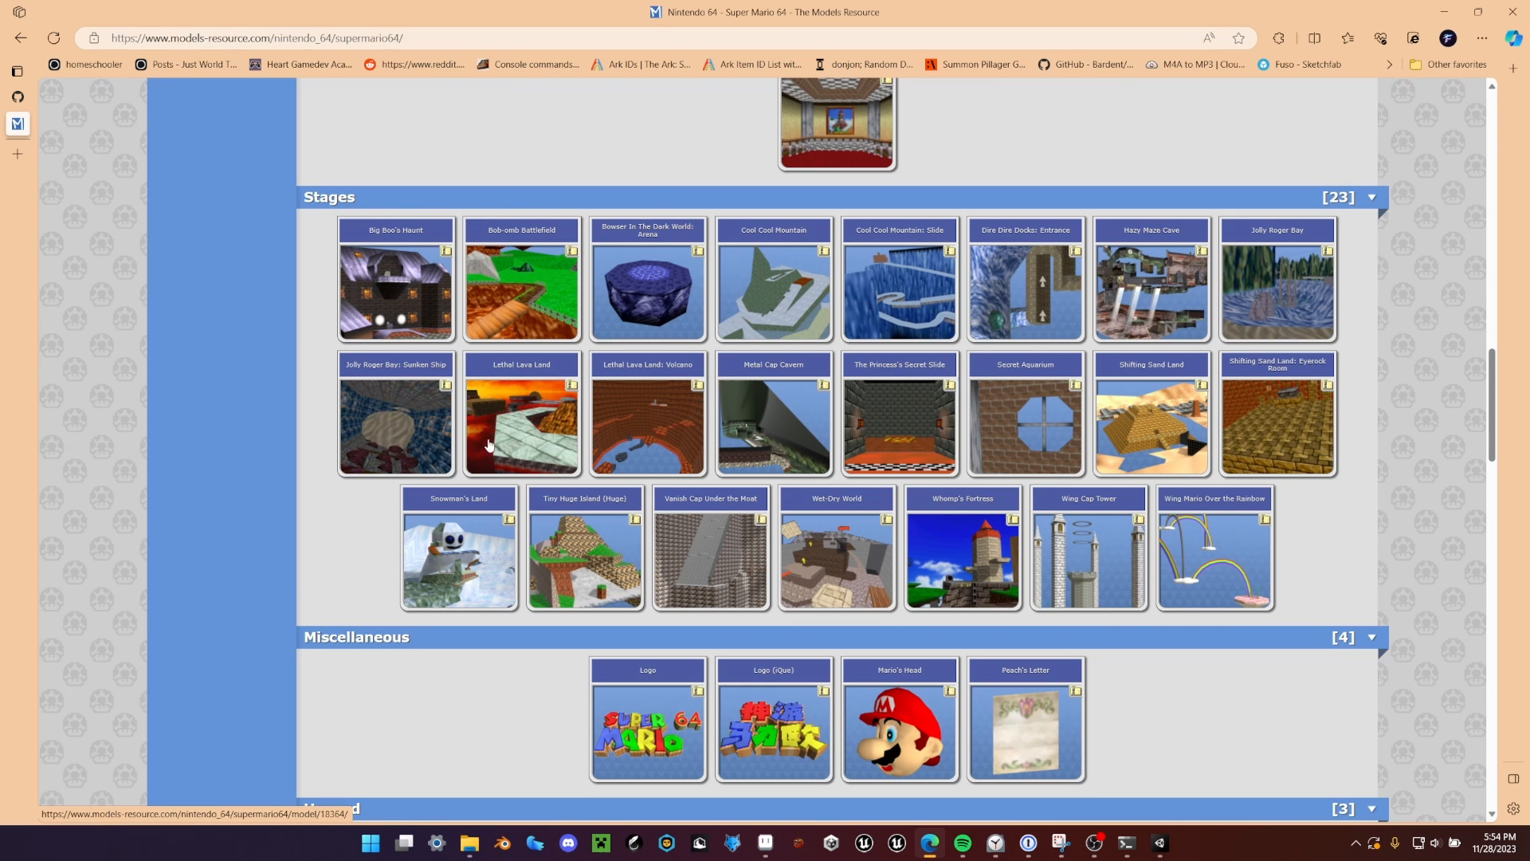
mouse_move(824, 523)
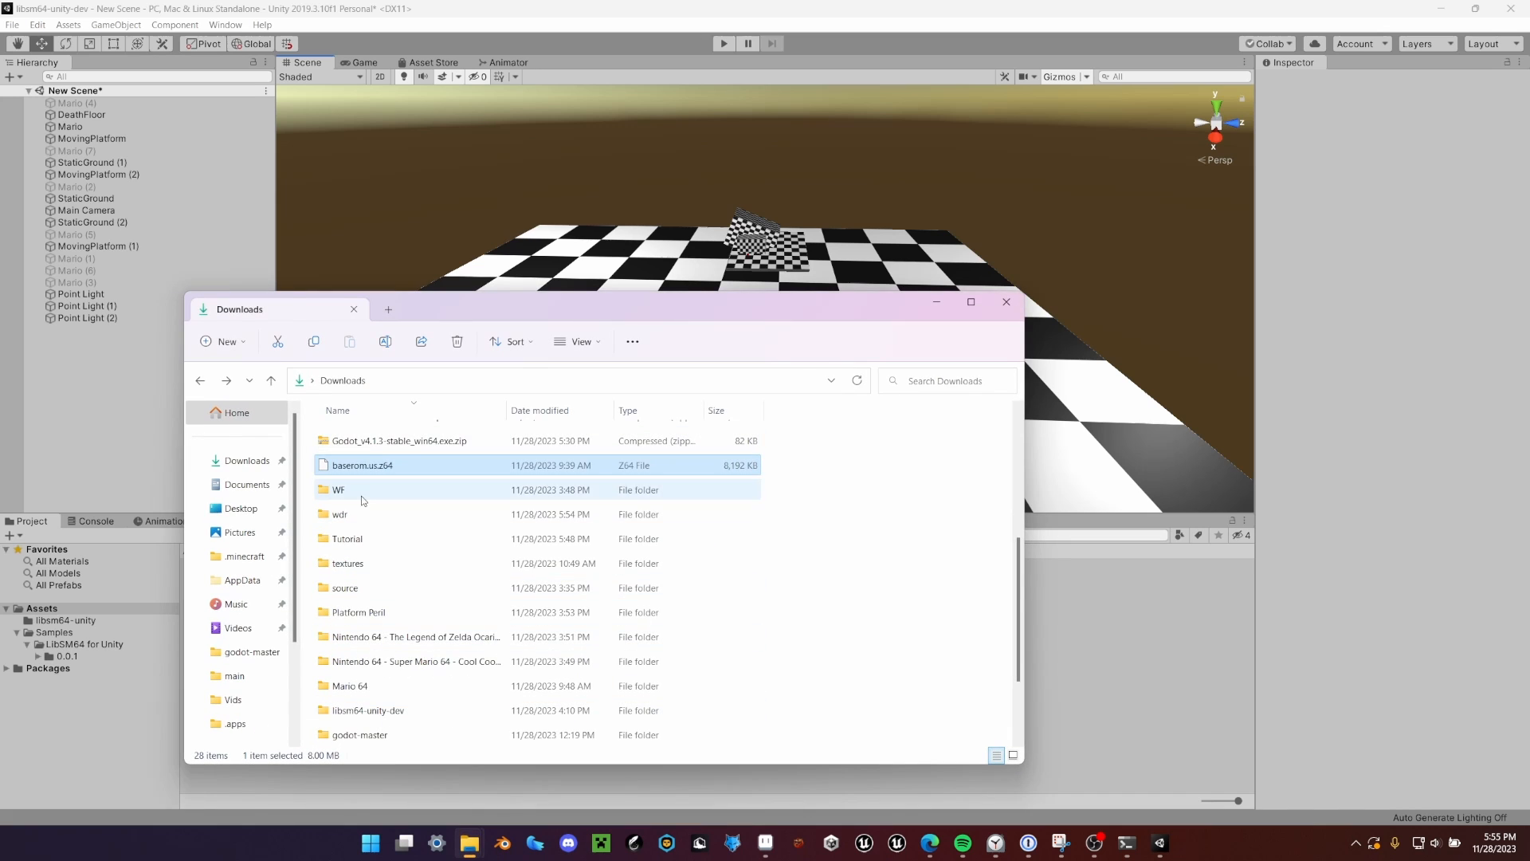
Step: Import the downloaded wdr folder into Assets and place wetdryworld in the scene
left_click(341, 515)
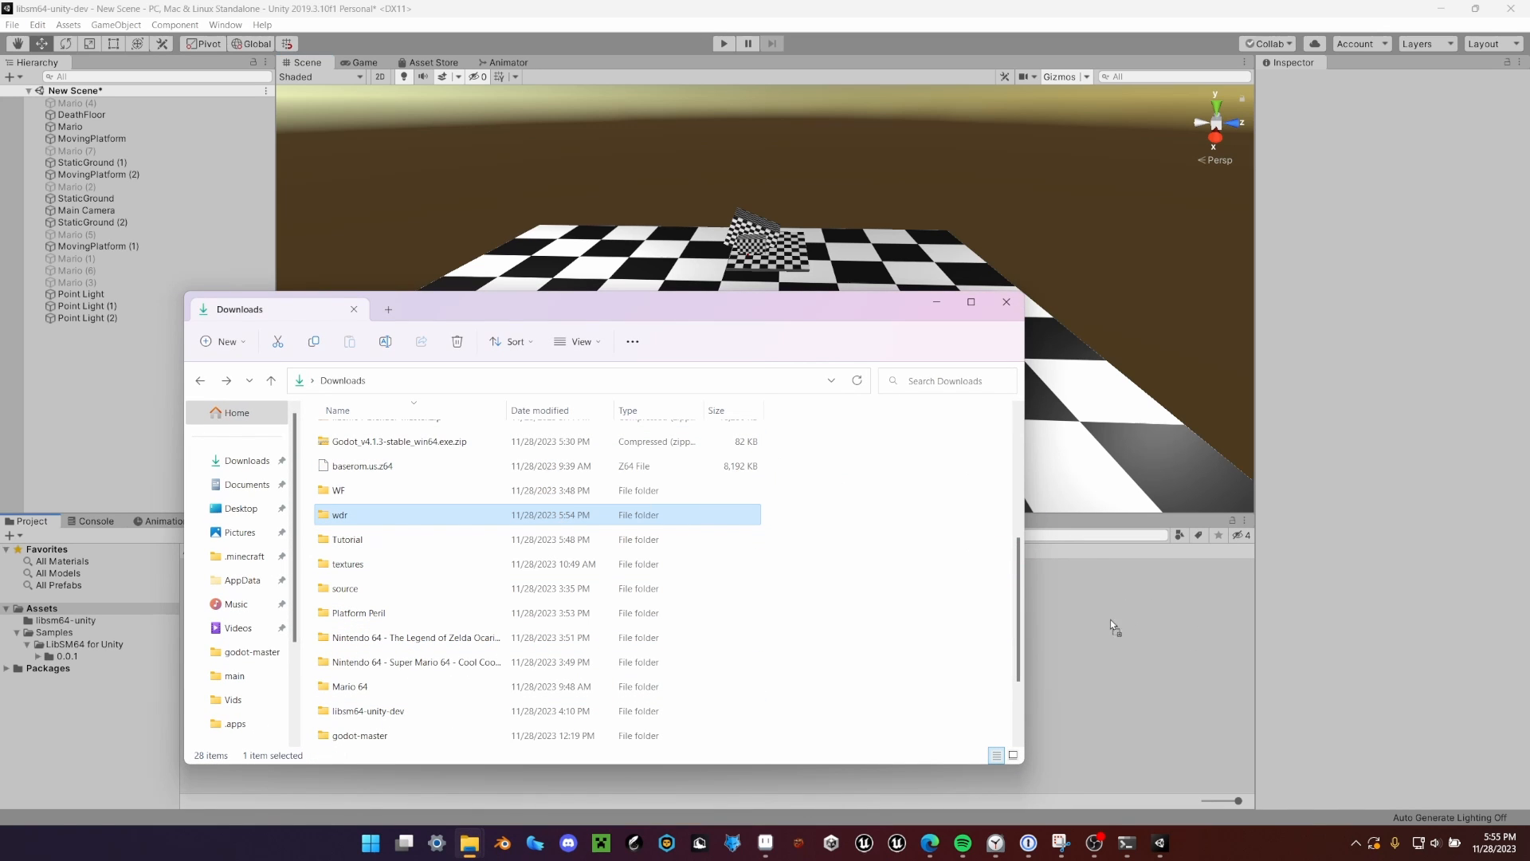
left_click(1006, 301)
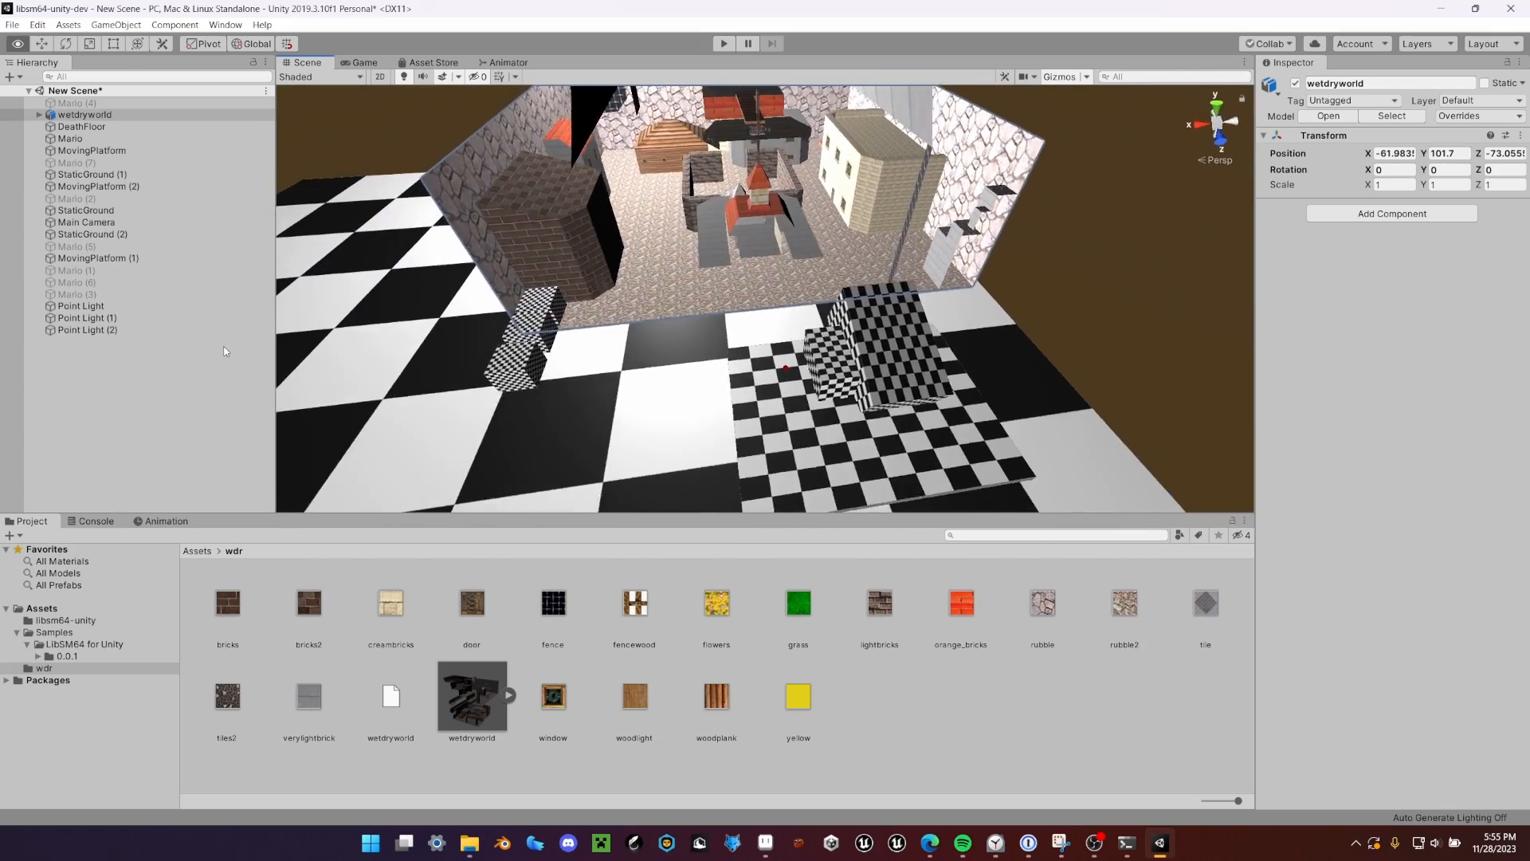
Step: Expand wetdryworld and give its parts SM64 Static Terrain with Stone terrain type
left_click(38, 115)
type("terrai")
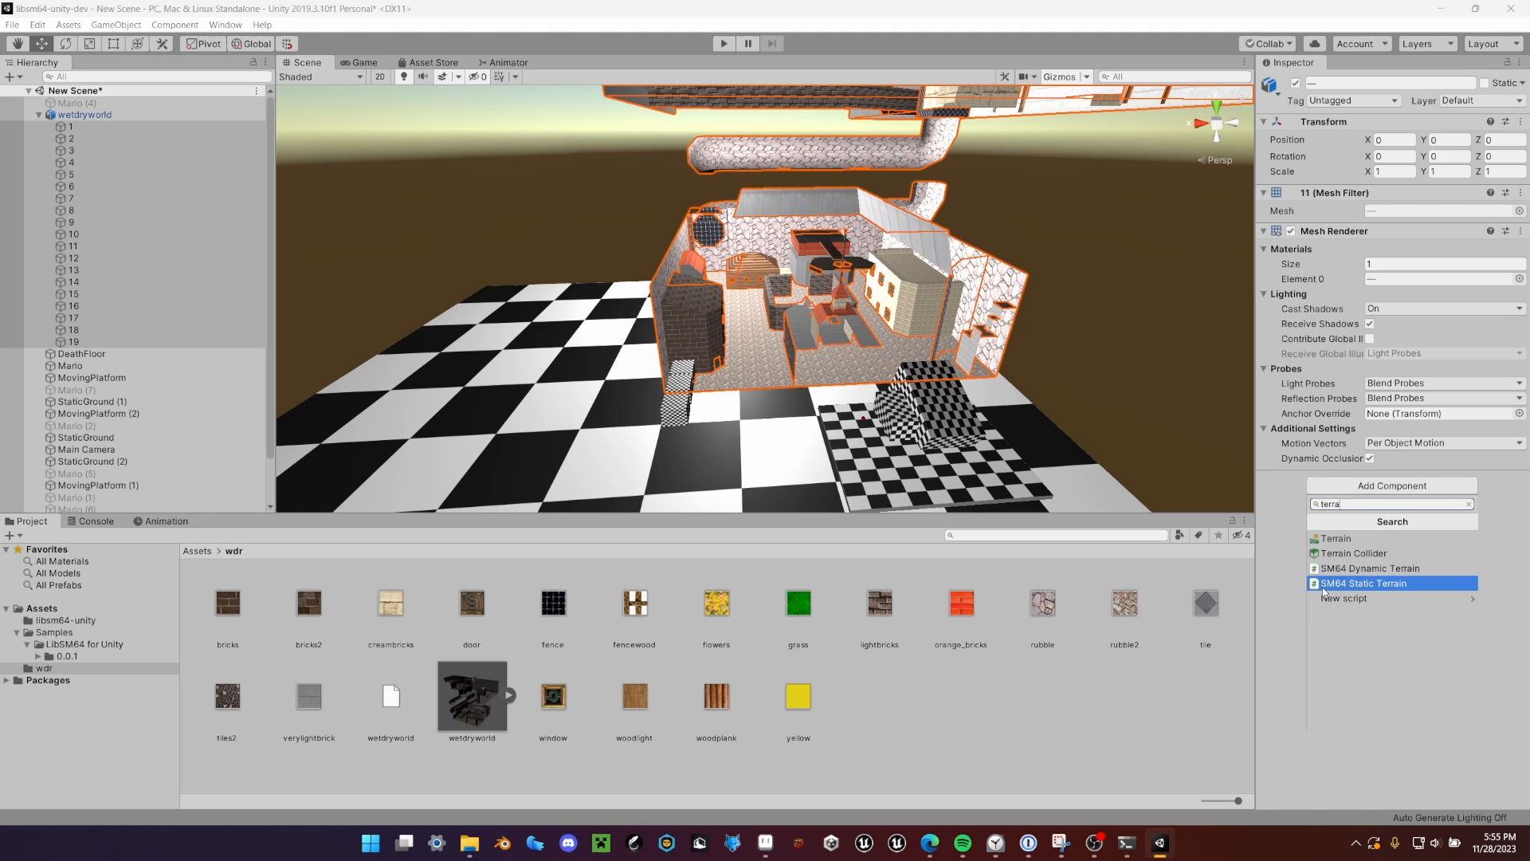
mouse_move(1377, 587)
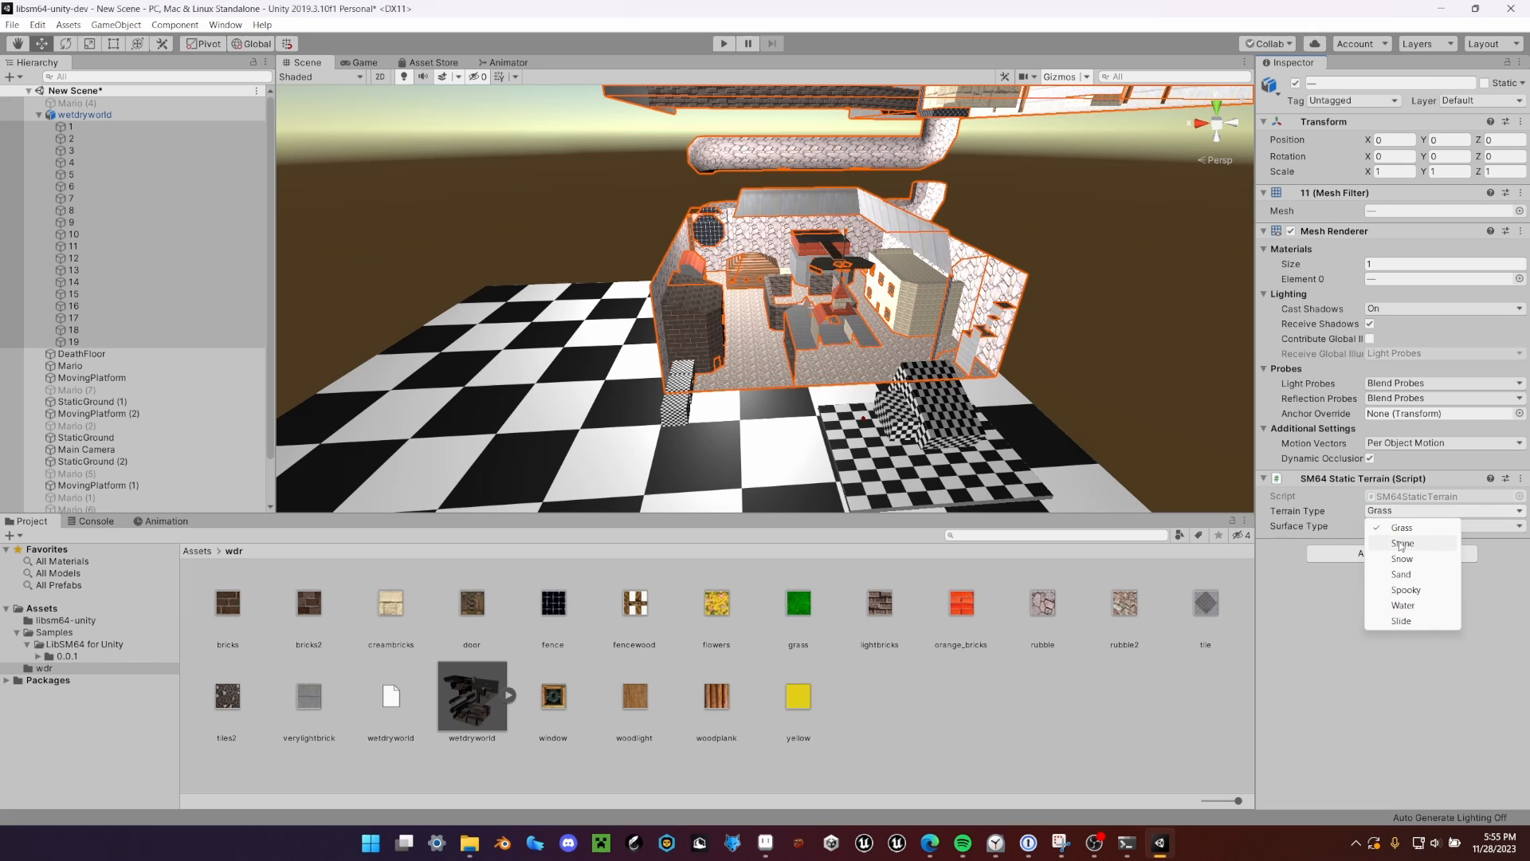
left_click(1403, 542)
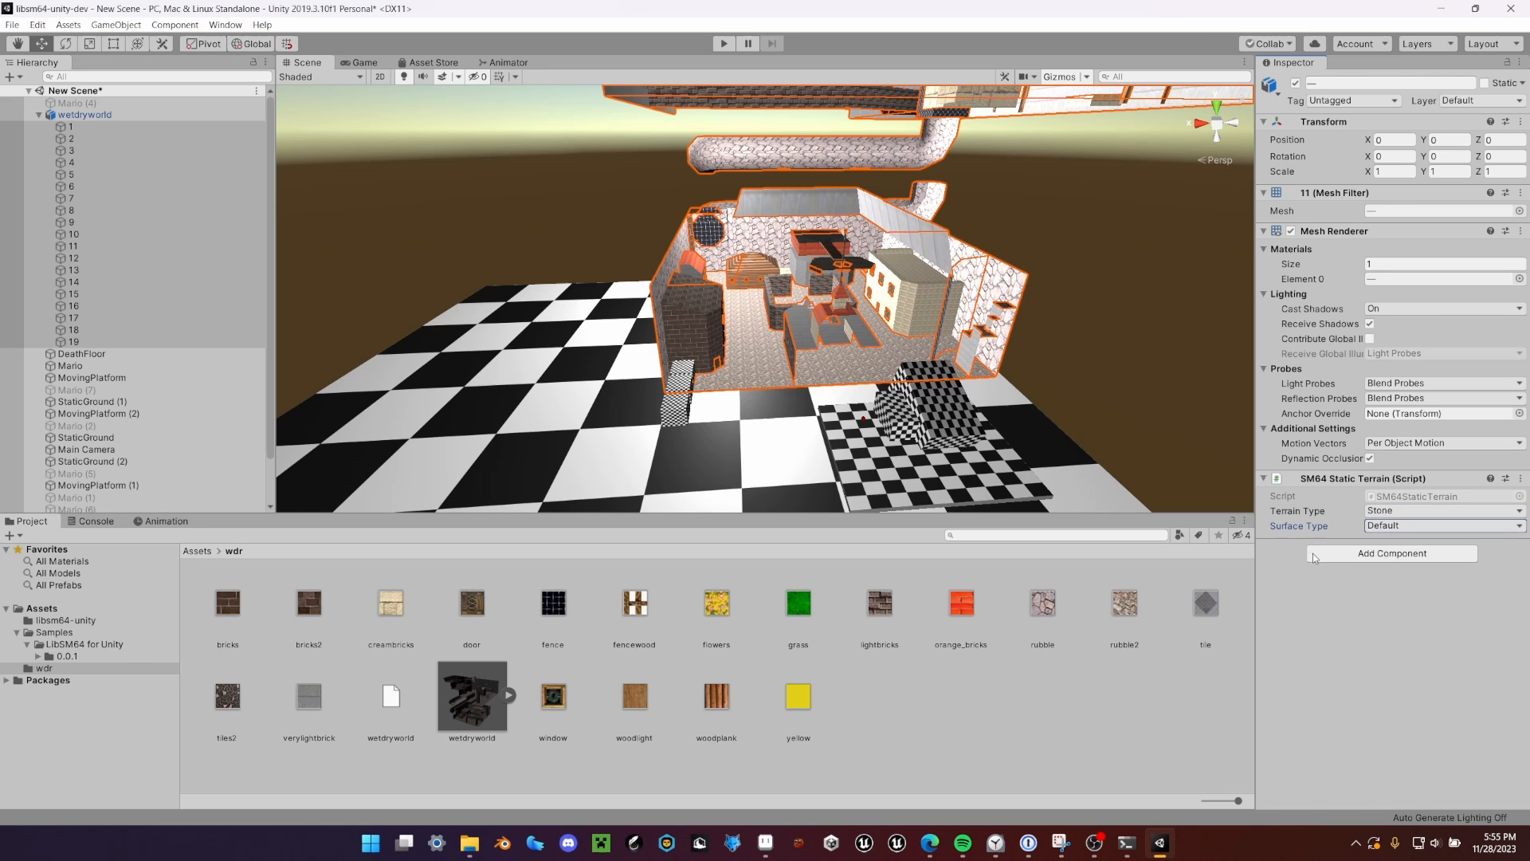
left_click(1390, 554)
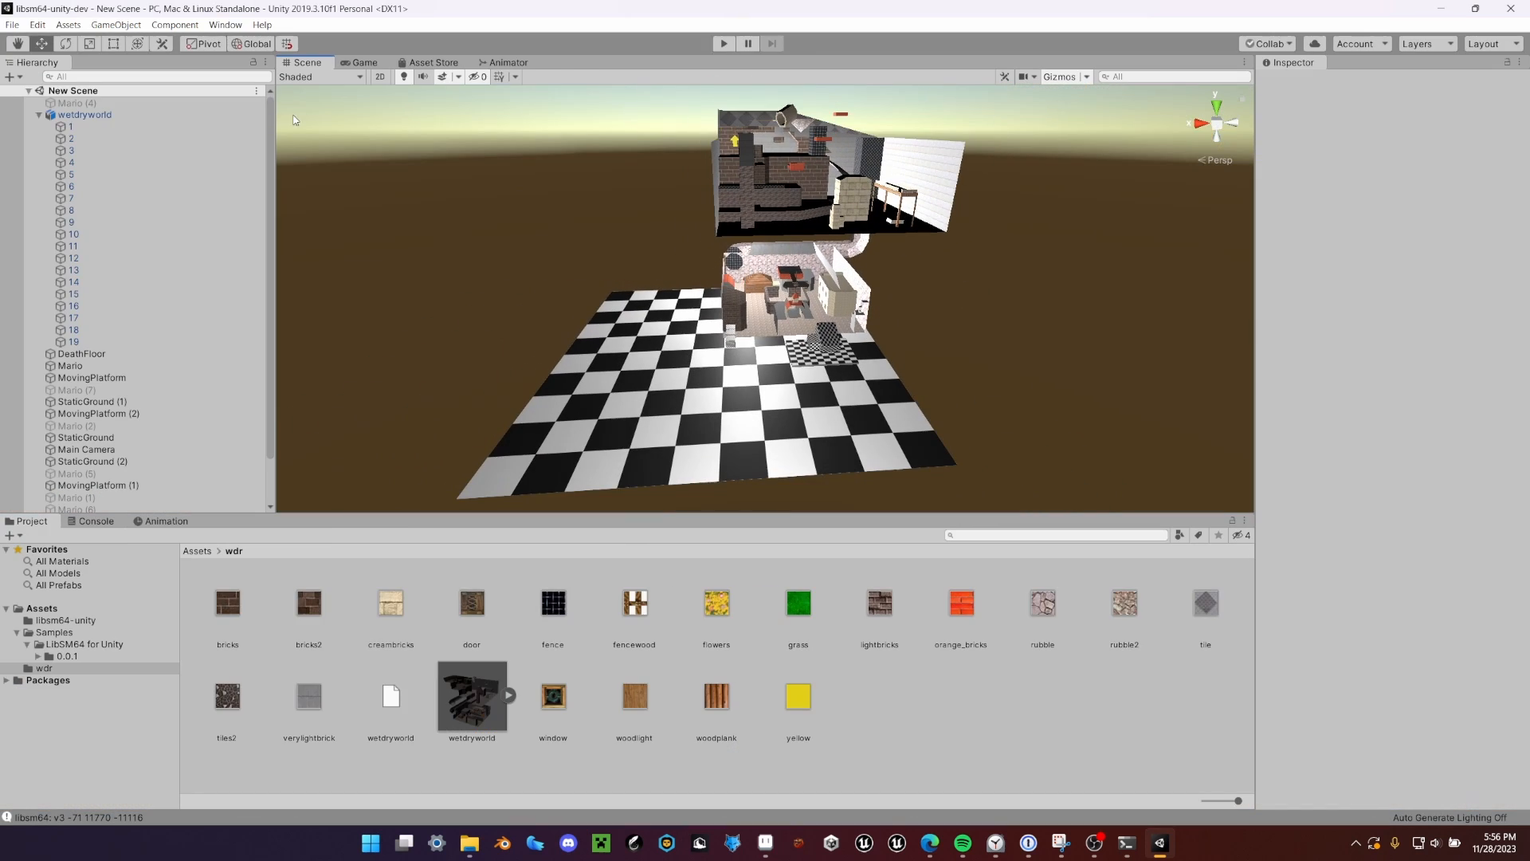
Step: Set wetdryworld Scale to 0.4 and Position Y to 38.1, then run the scene
left_click(84, 114)
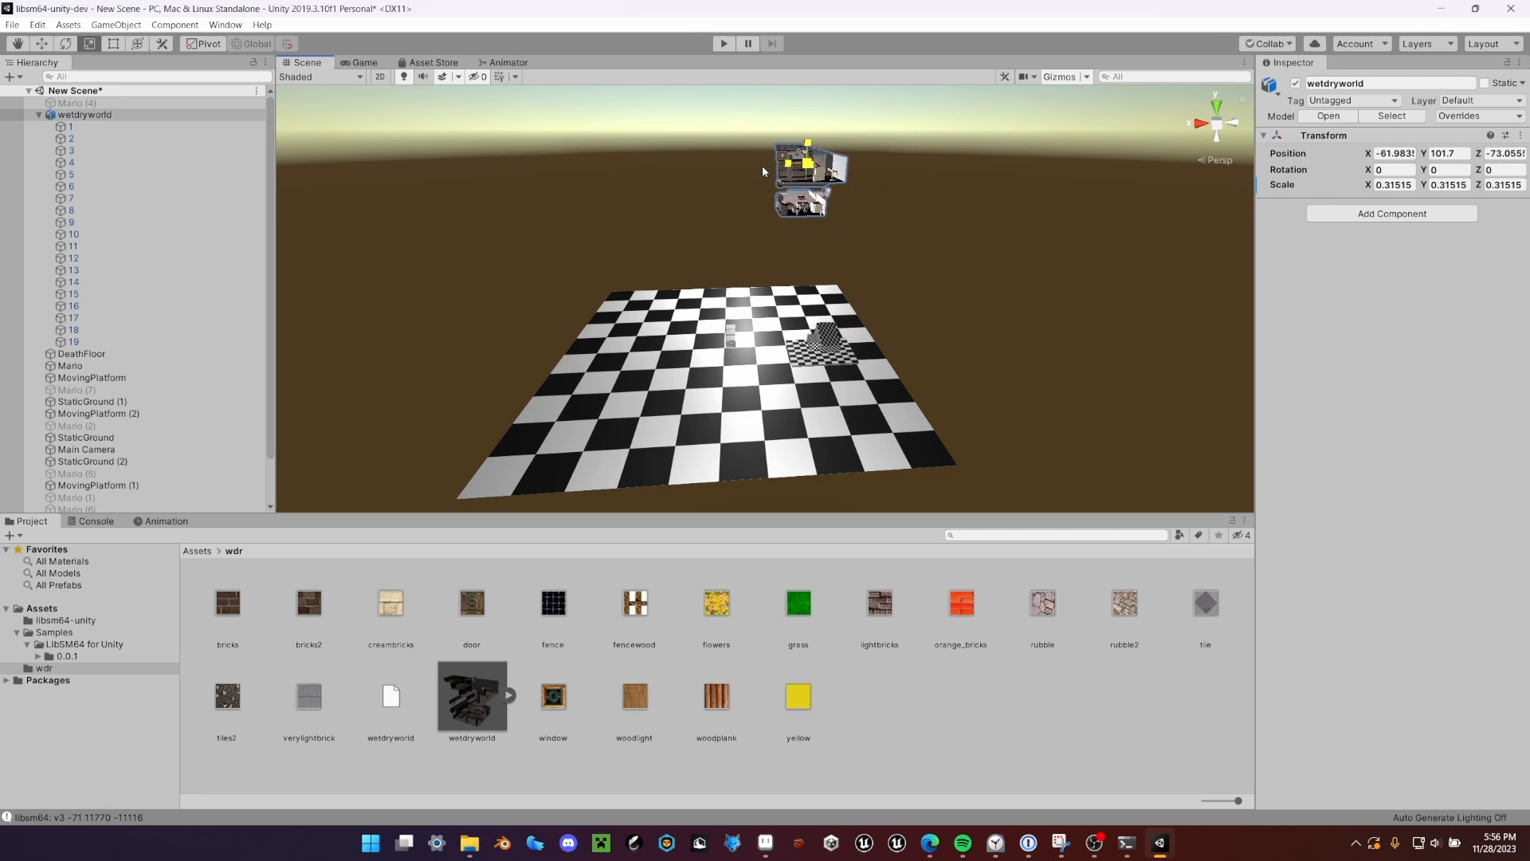
left_click(1393, 185)
type("0.4")
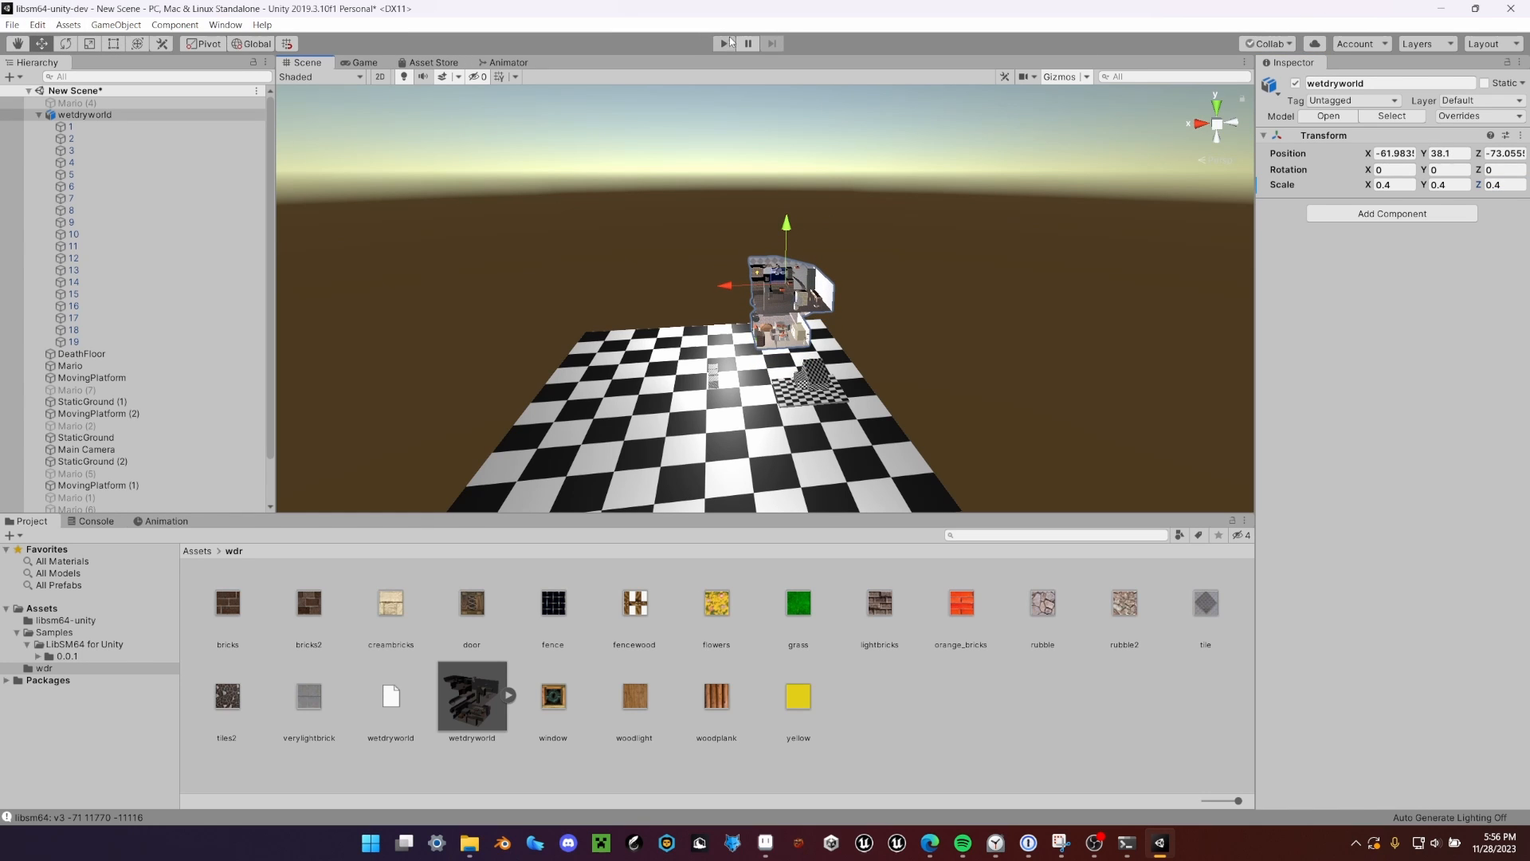
left_click(724, 43)
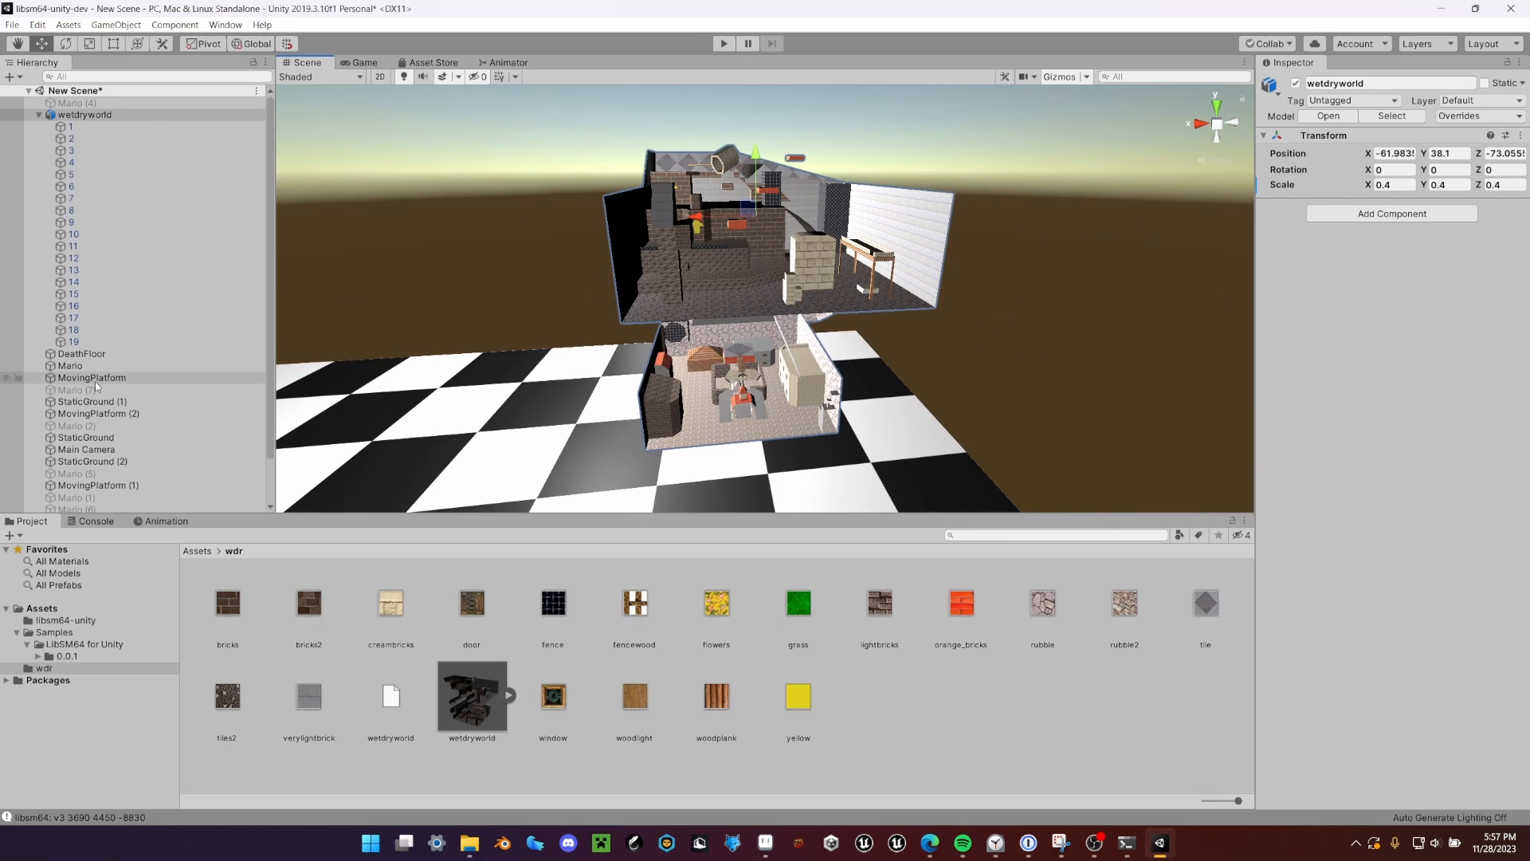
left_click(80, 482)
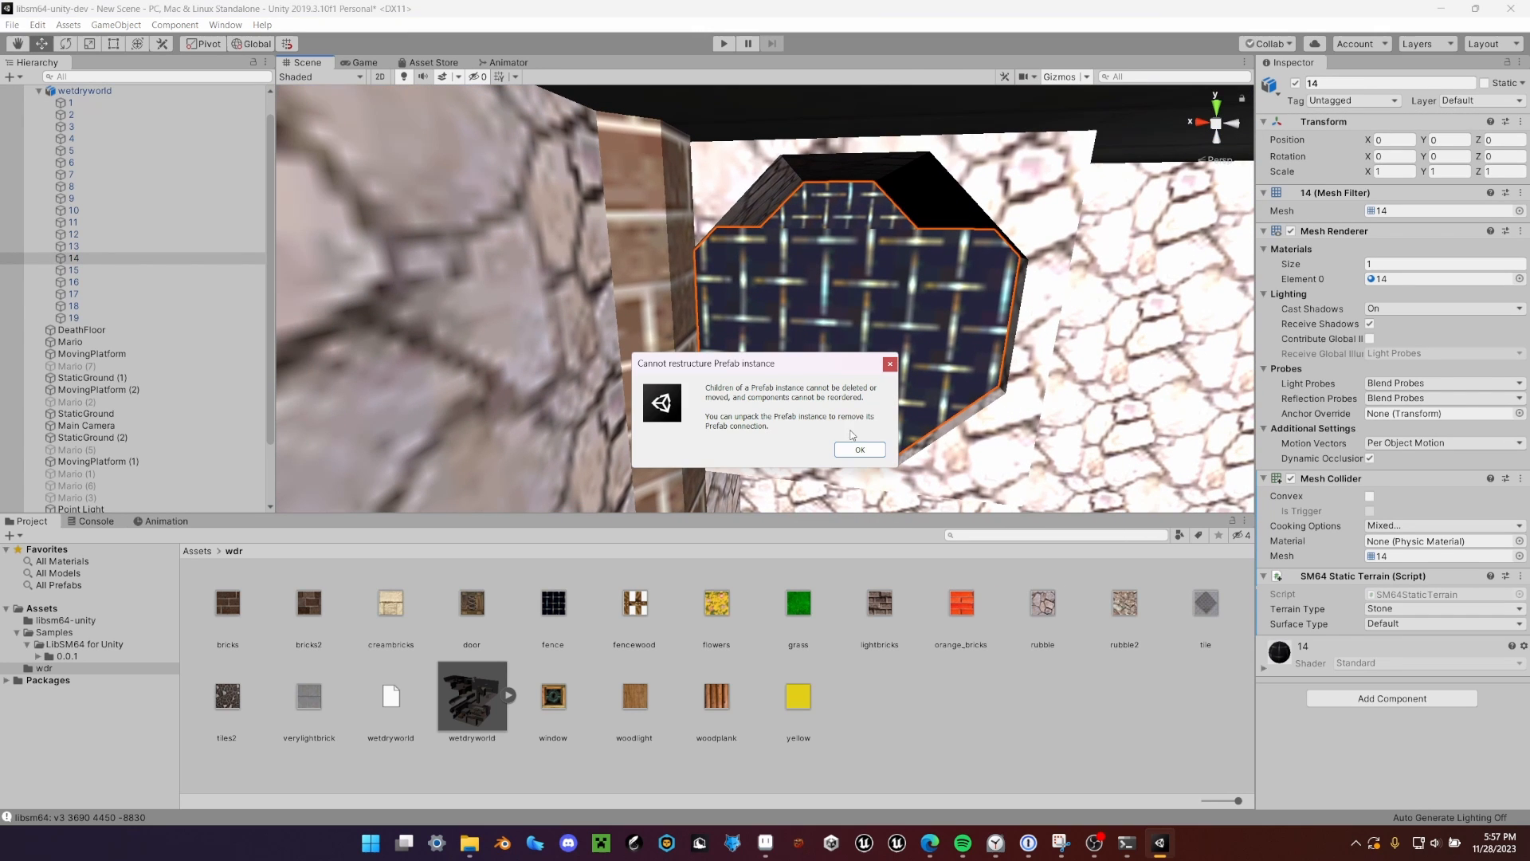
Step: Dismiss the prefab warning, unpack the wetdryworld prefab, and play the level
left_click(859, 449)
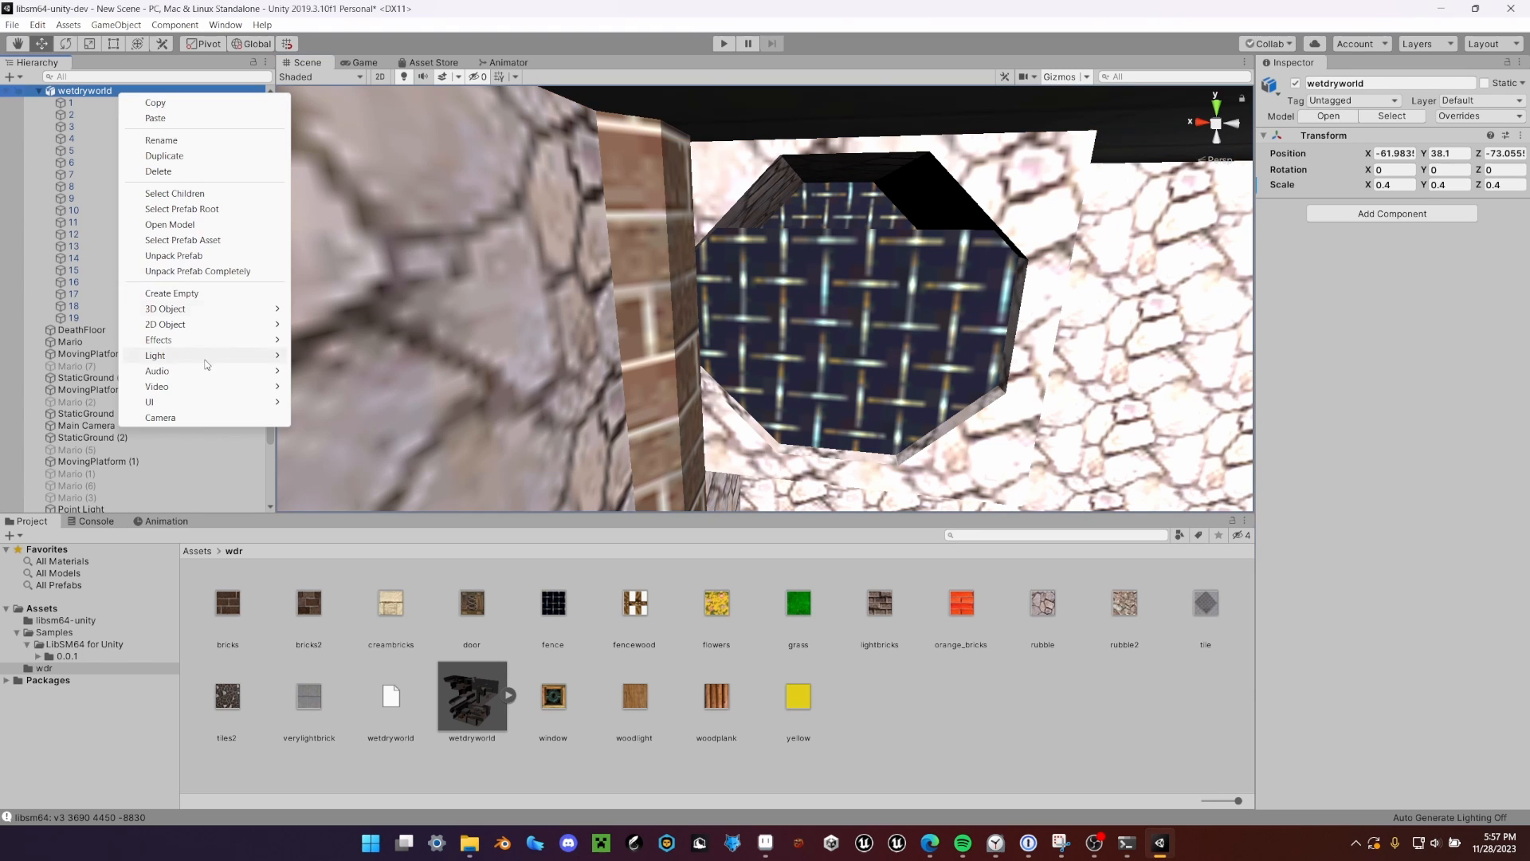
left_click(73, 259)
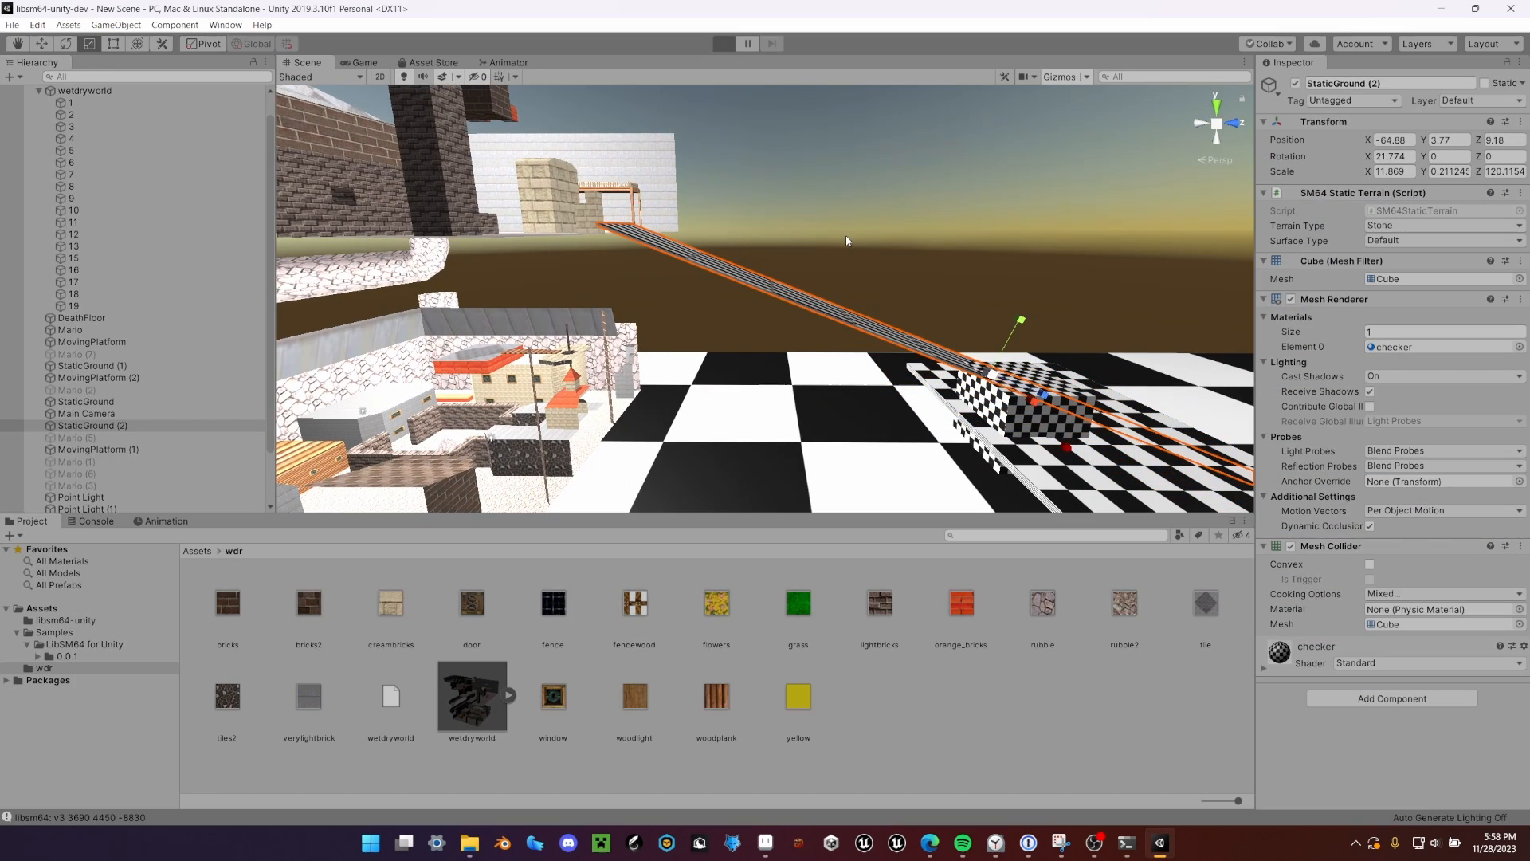
left_click(724, 44)
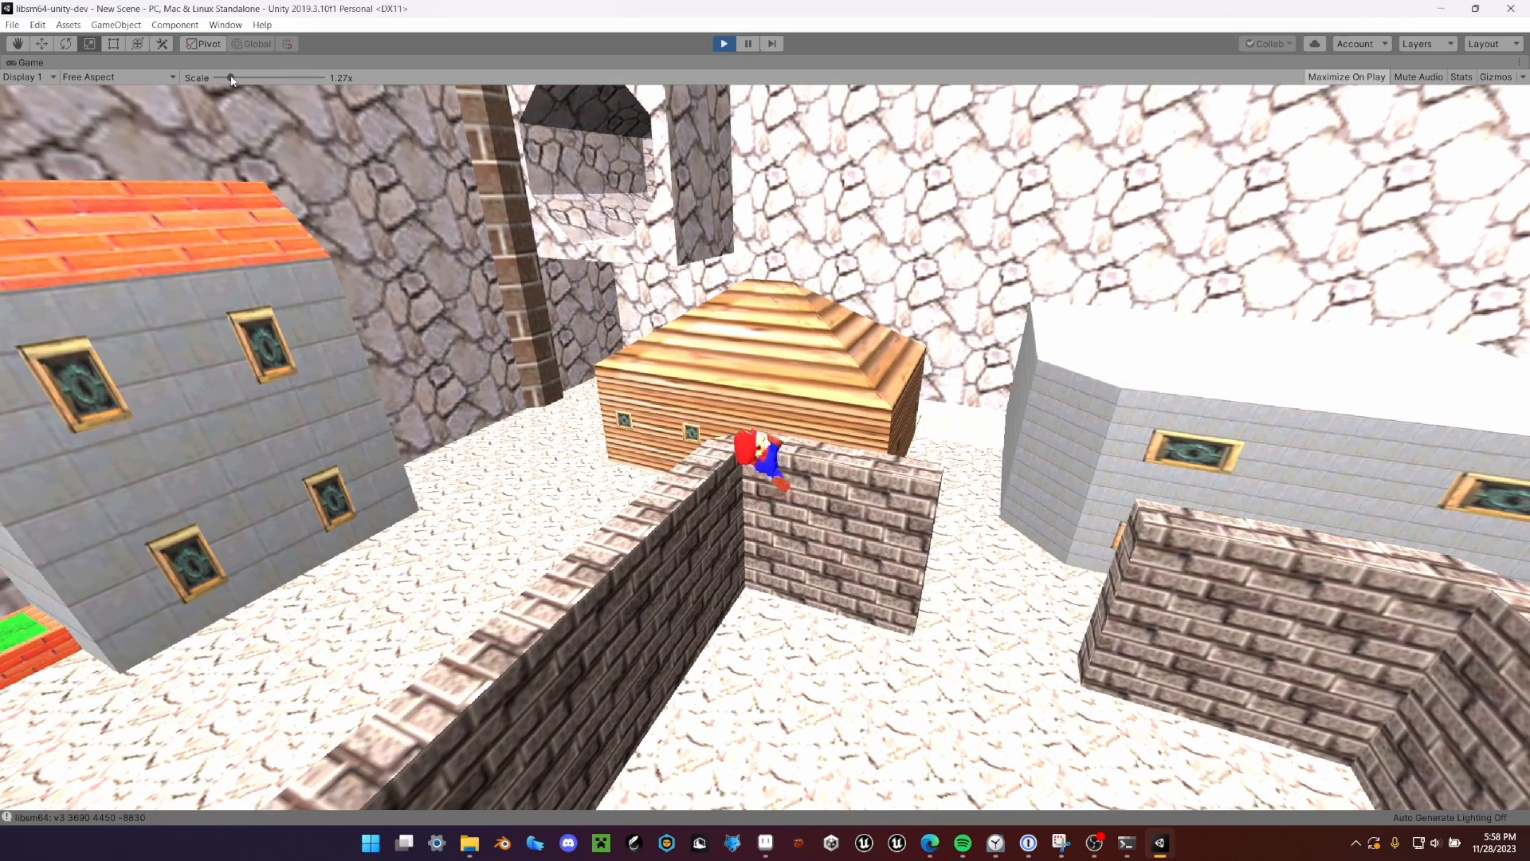
Step: Adjust the Game view Scale slider while Mario runs around the town
left_click_drag(231, 77, 215, 77)
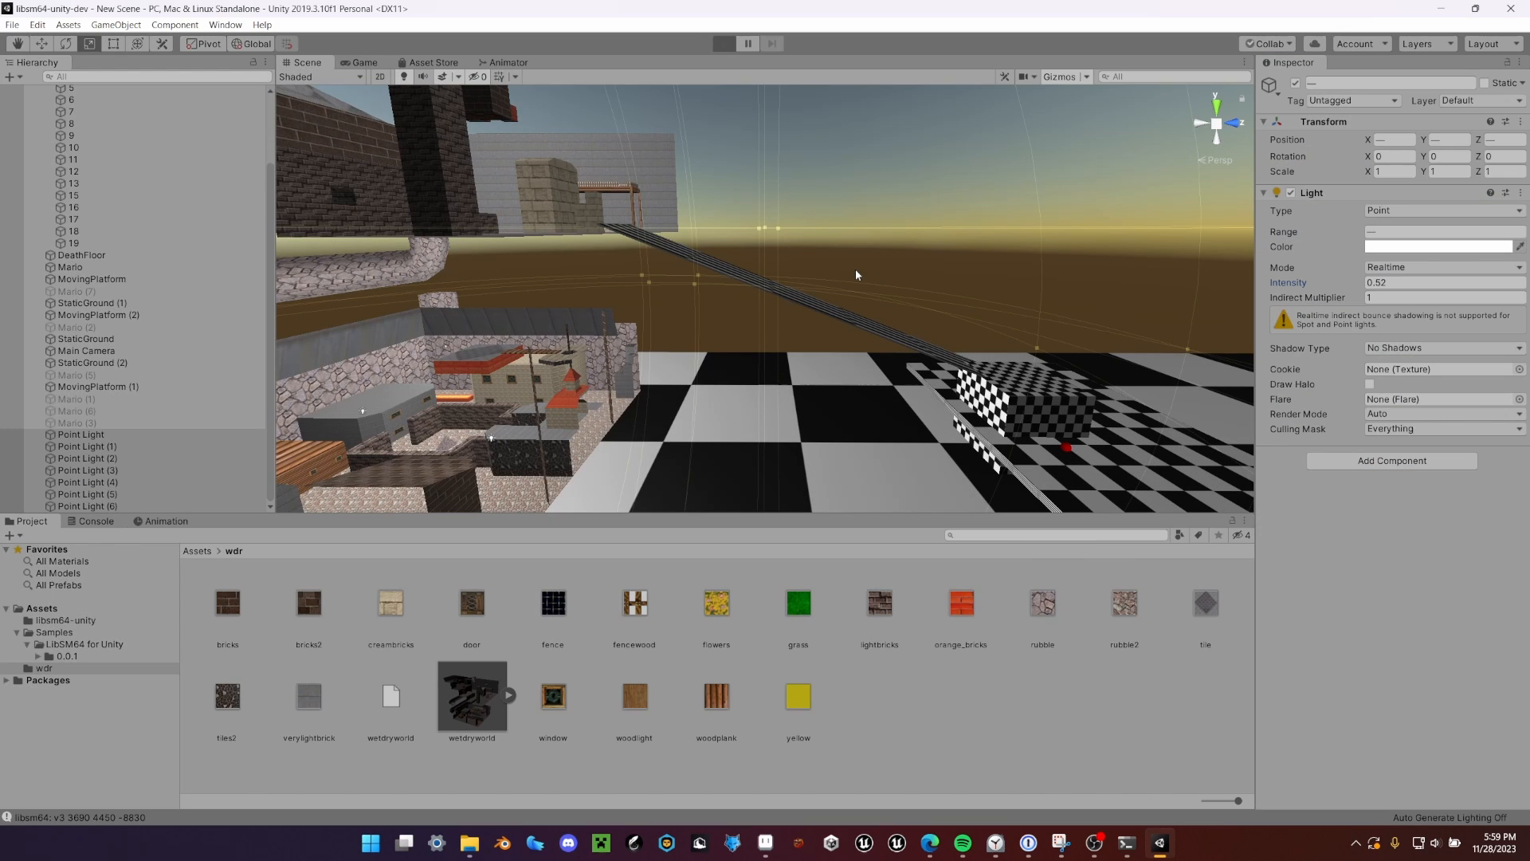
Step: Exit Play mode so the point lights can be set to intensity 0.52
left_click(724, 43)
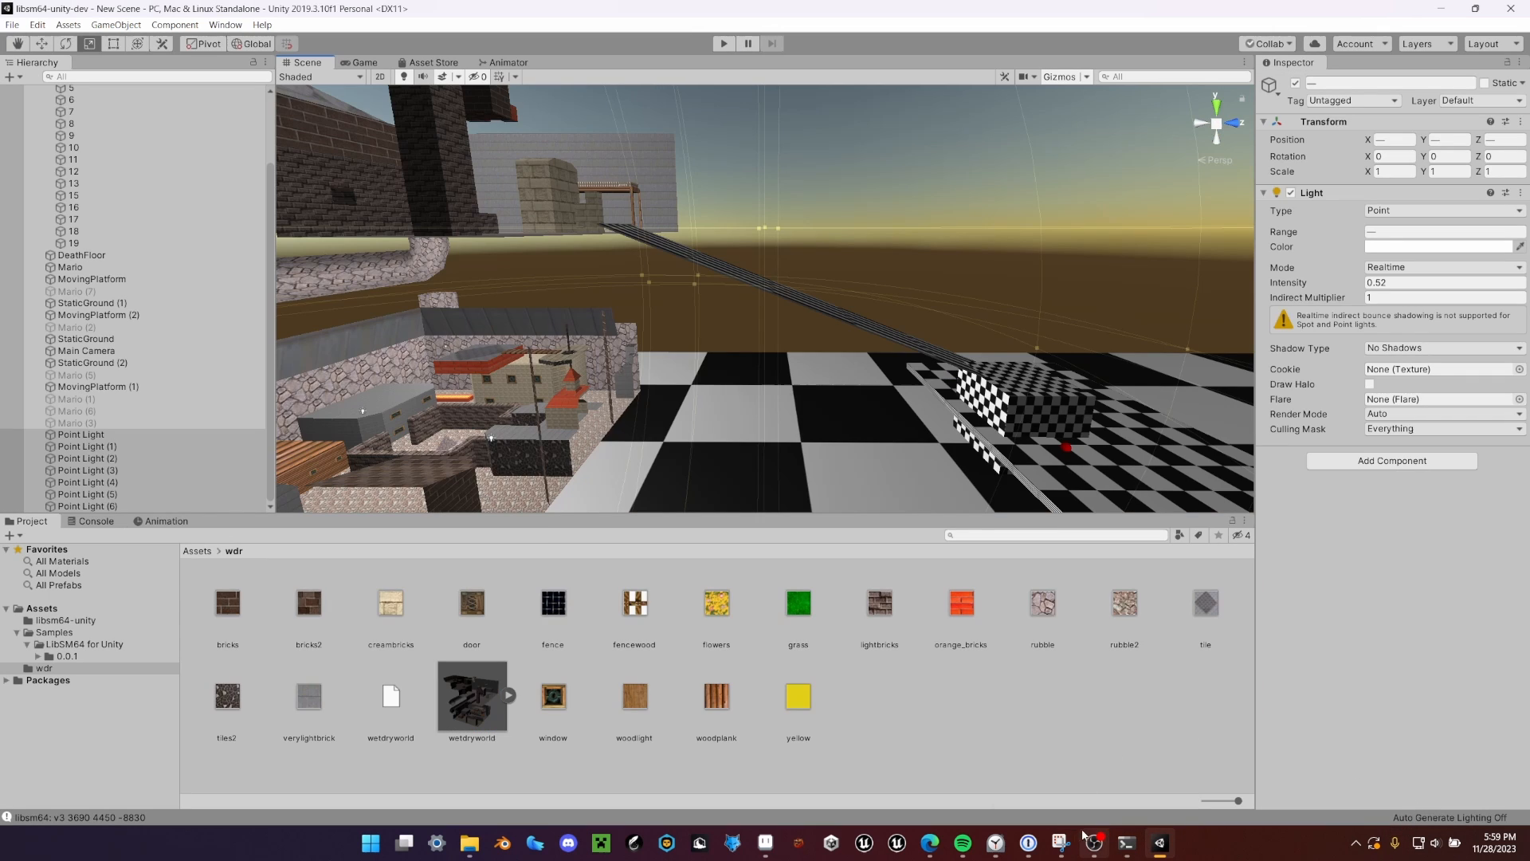
mouse_move(1092, 841)
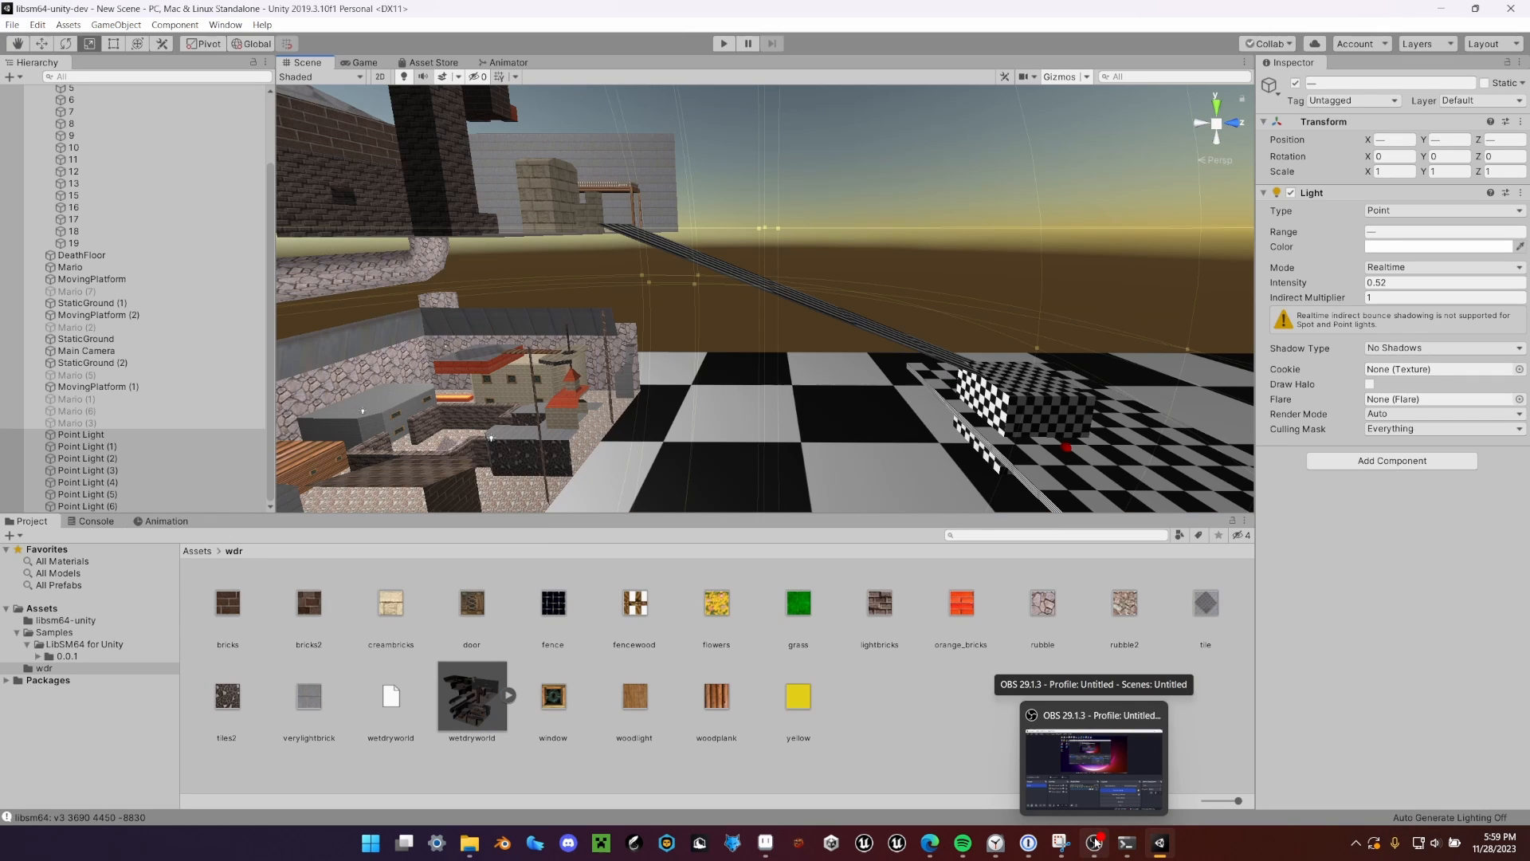